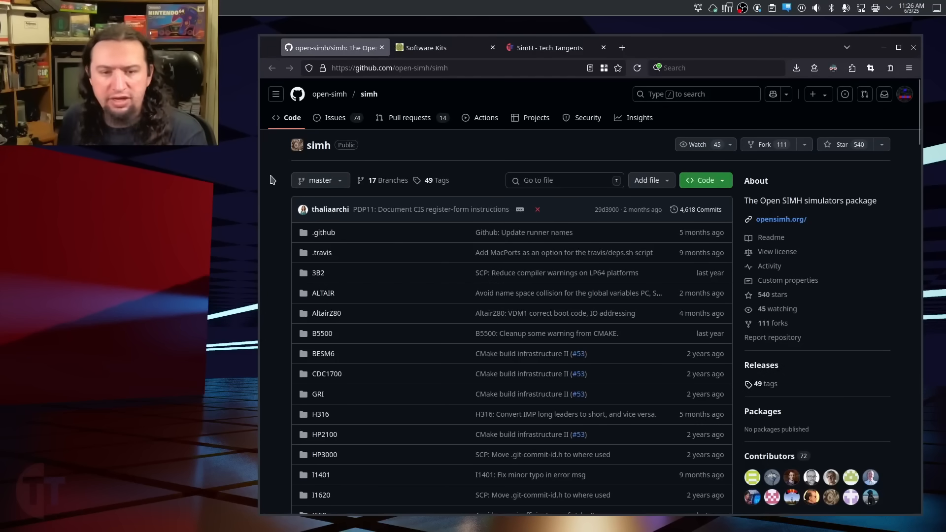
Step: Scroll through Dolphin's simh clone listing to reach the build area
scroll("down", 3)
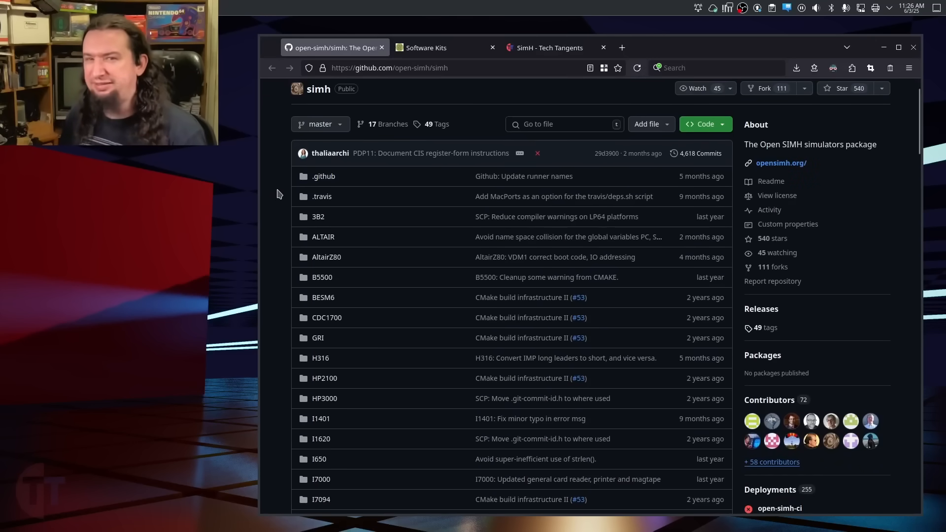
mouse_move(270, 188)
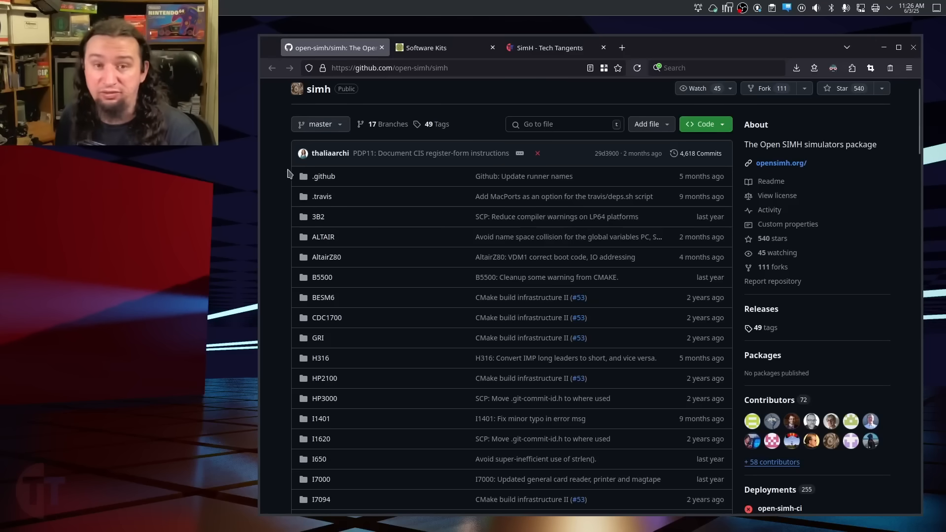
mouse_move(270, 154)
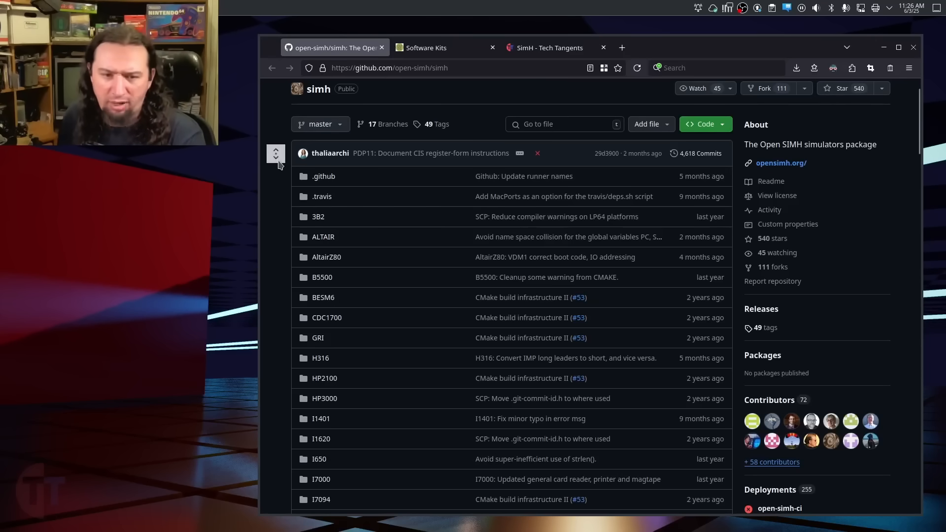
scroll("down", 3)
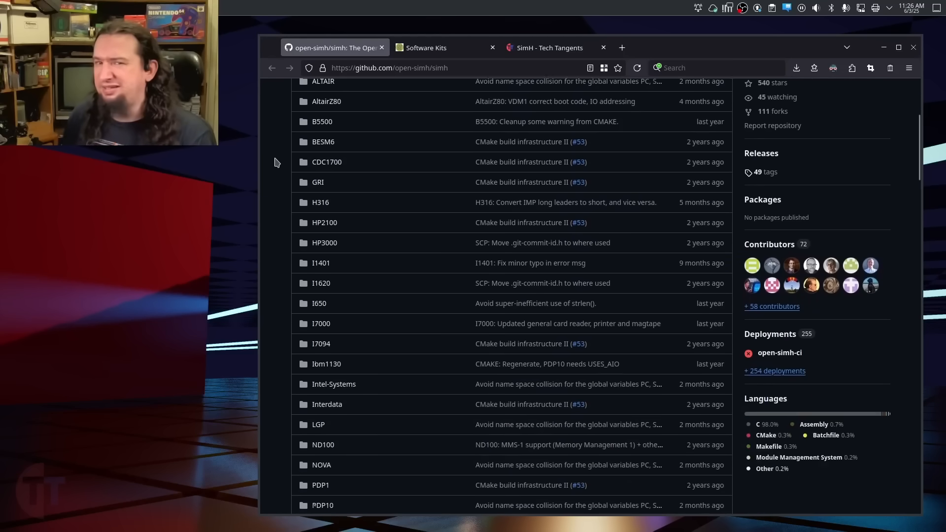
scroll("down", 3)
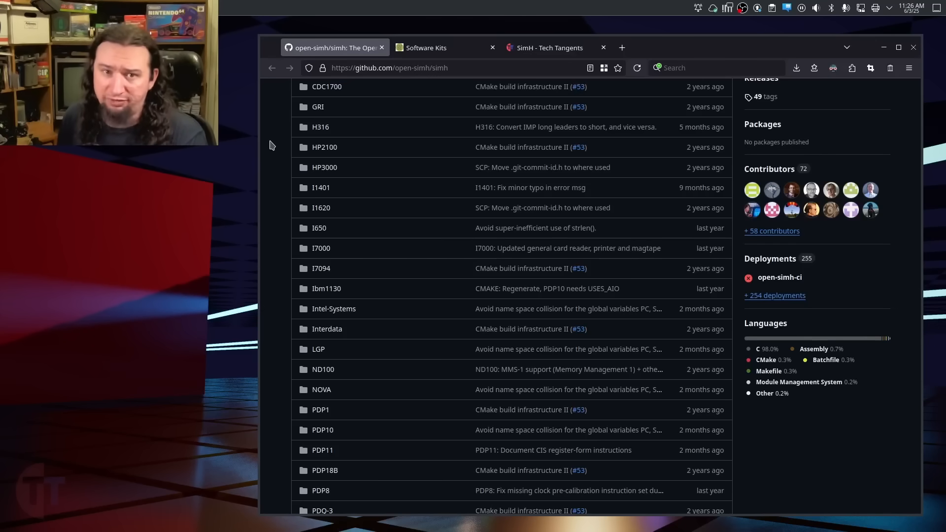
scroll("down", 3)
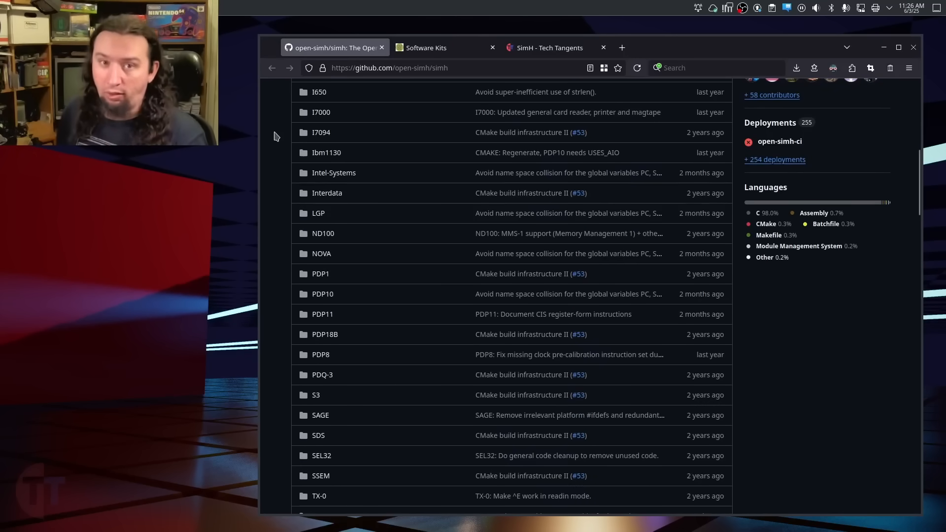
scroll("down", 3)
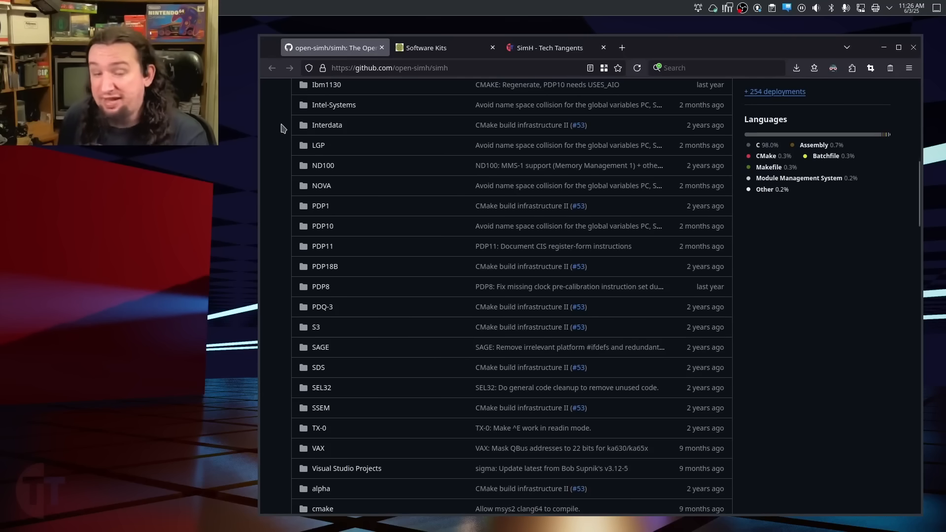
mouse_move(352, 190)
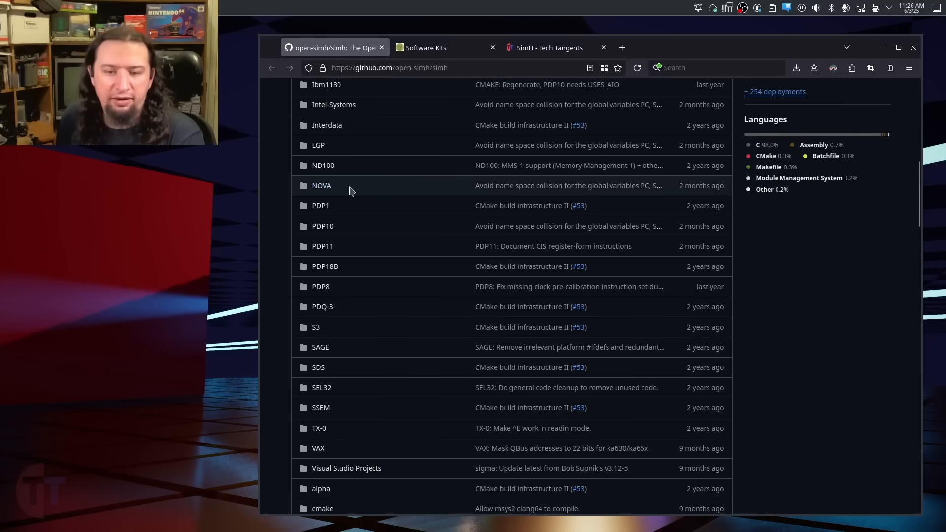
scroll("down", 3)
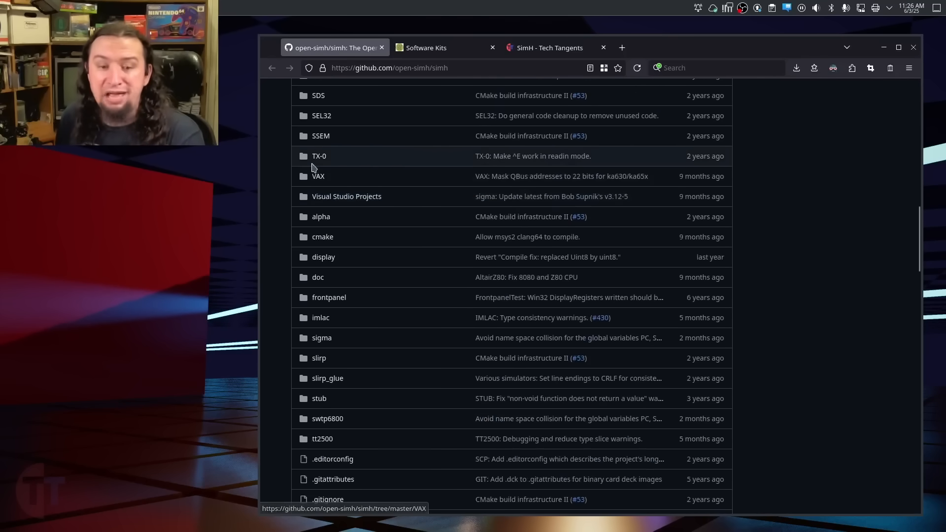
scroll("down", 3)
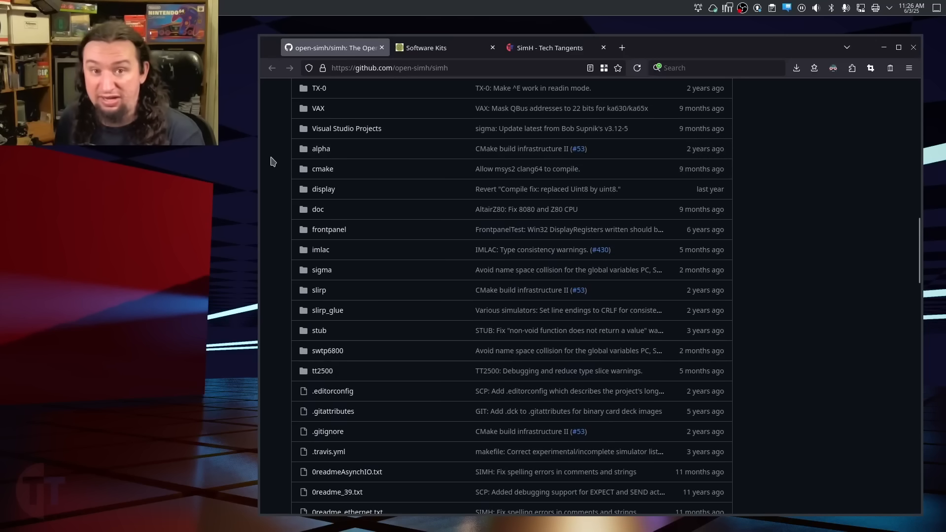
scroll("down", 3)
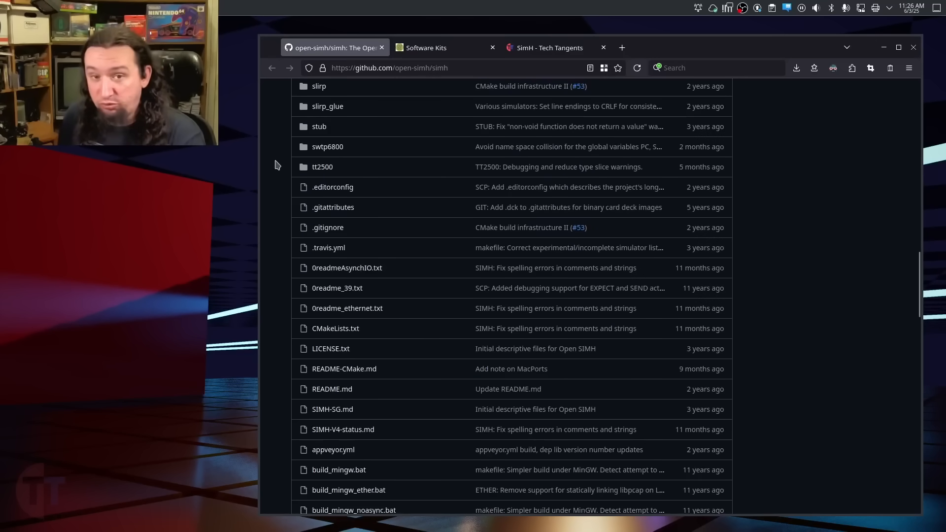
mouse_move(270, 168)
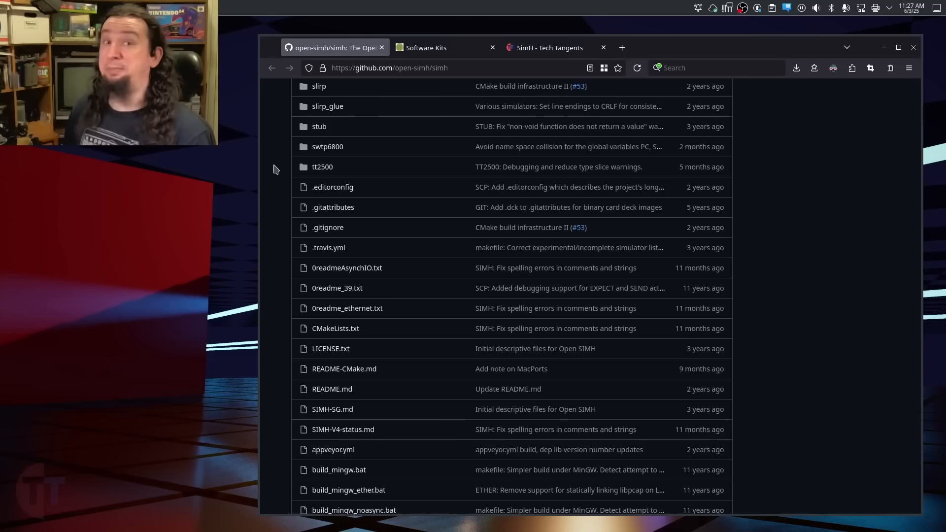
scroll("up", 3)
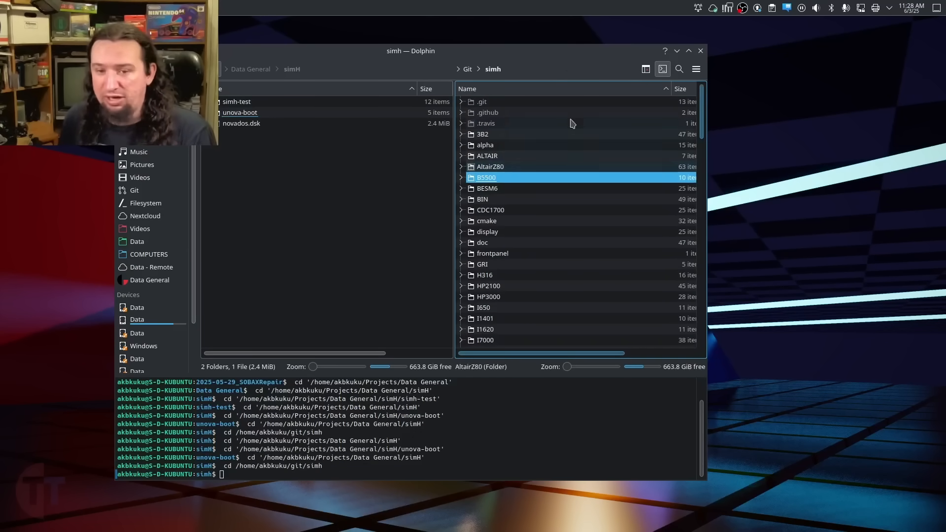
mouse_move(564, 141)
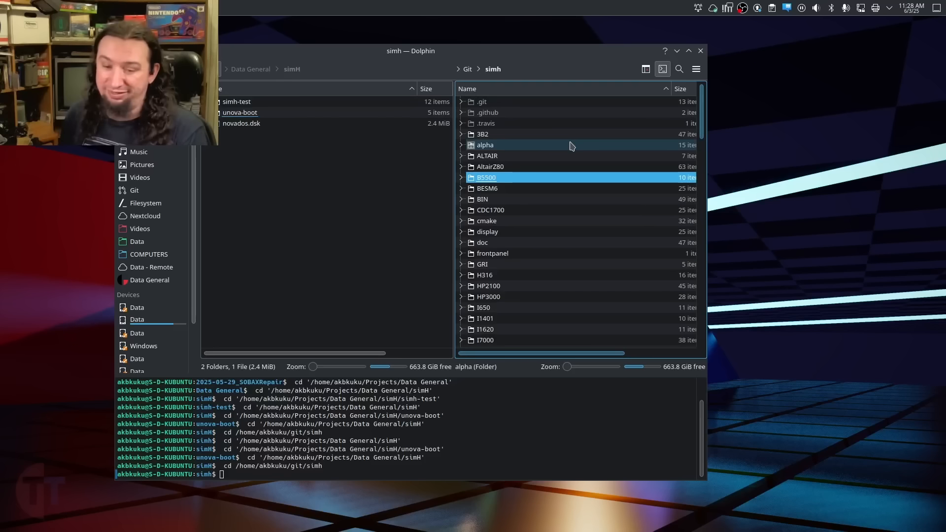
left_click(486, 177)
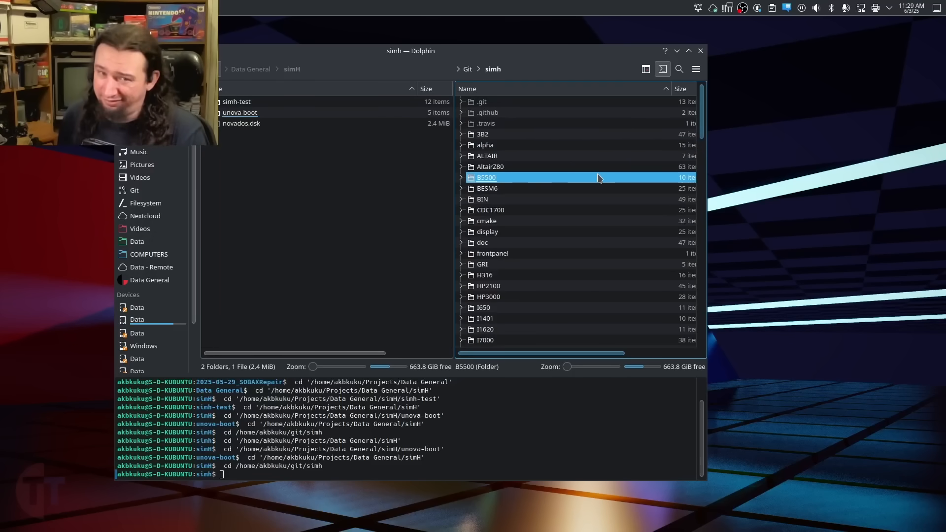
mouse_move(931, 63)
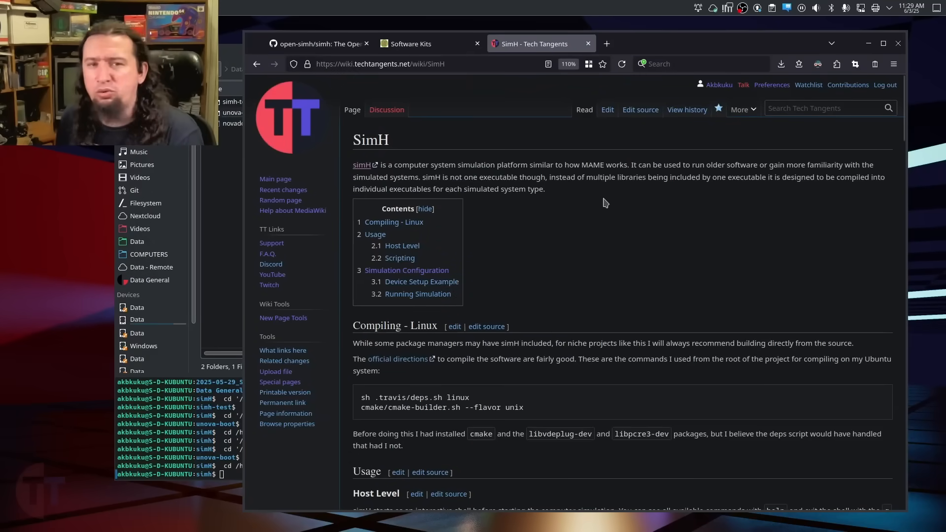
mouse_move(575, 198)
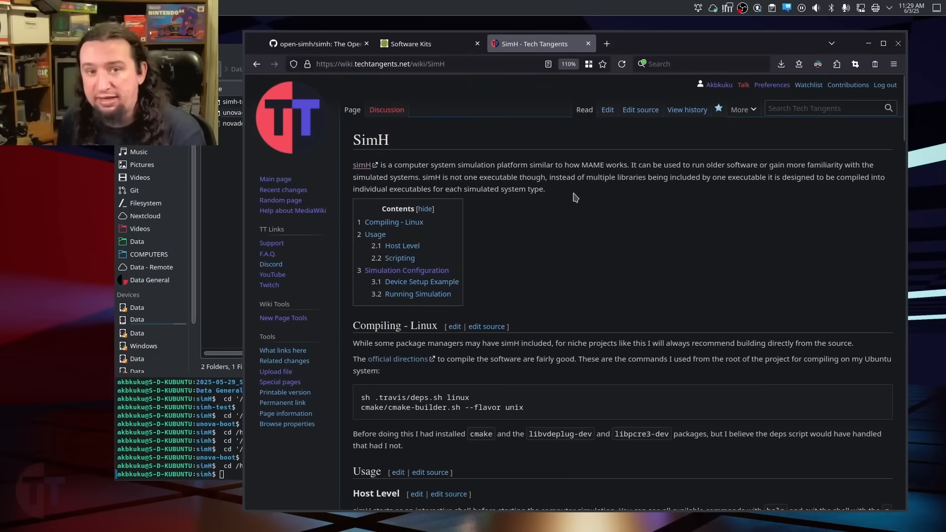
Step: Pick out the deps script and cmake builder build commands
scroll("down", 3)
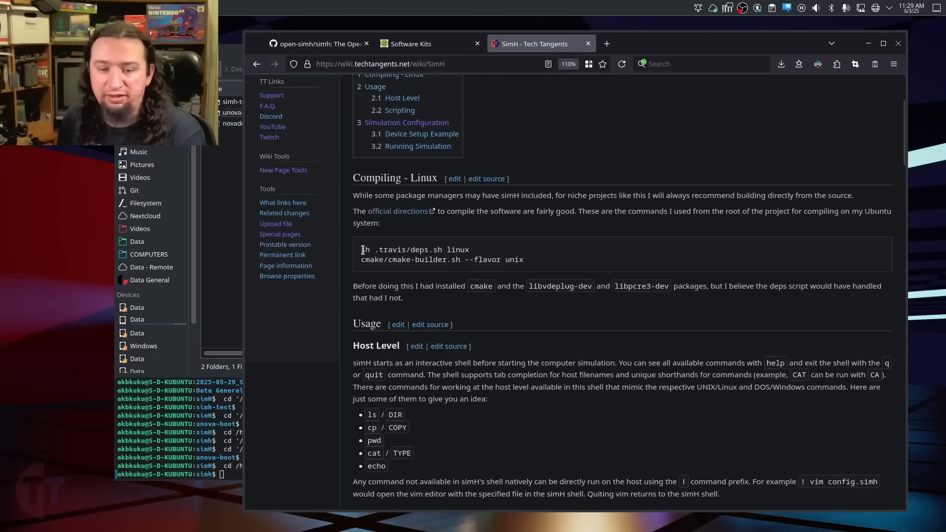
triple_click(415, 250)
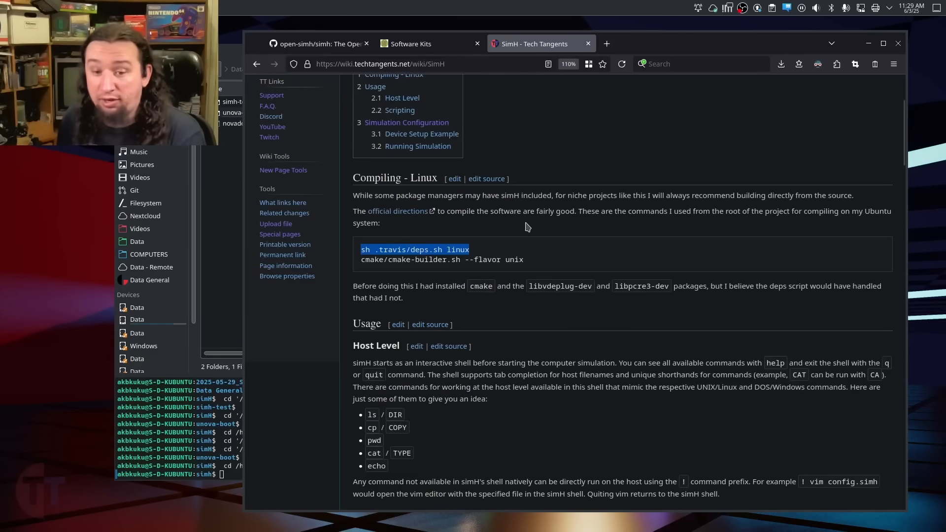
left_click(440, 259)
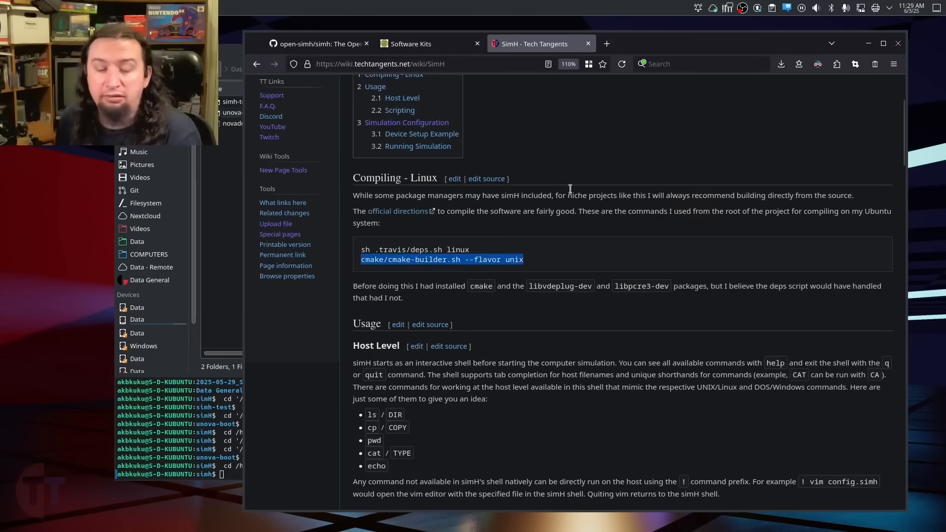
mouse_move(633, 50)
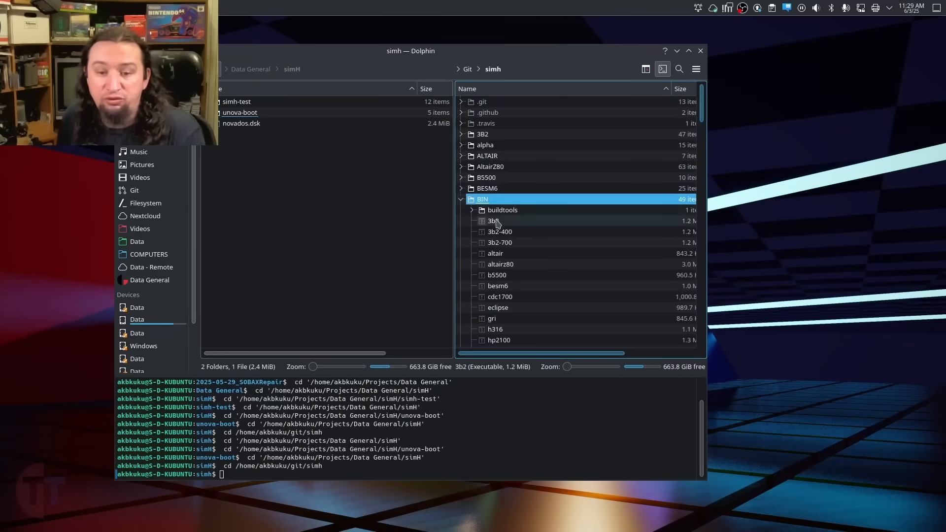
scroll("down", 3)
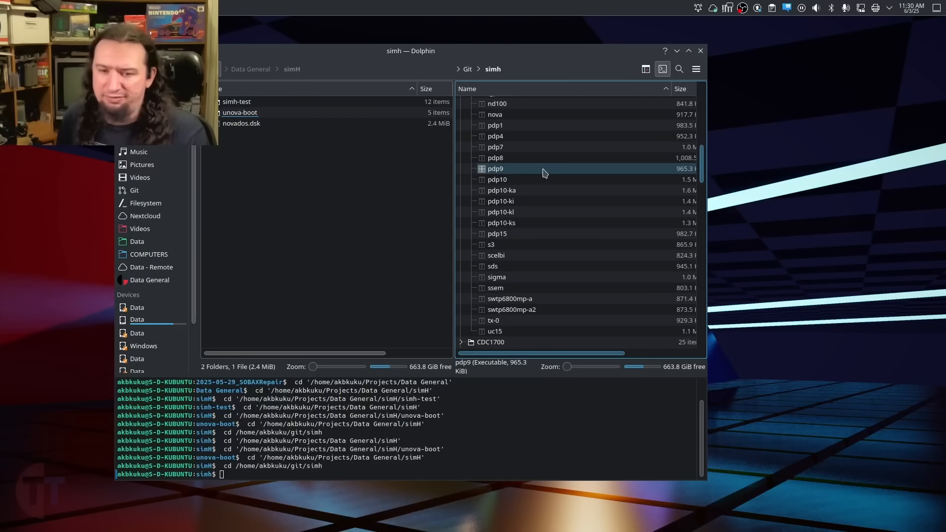
Step: In the BIN folder, single out the pdp9, pdp7 and pdp8 simulator executables
left_click(495, 147)
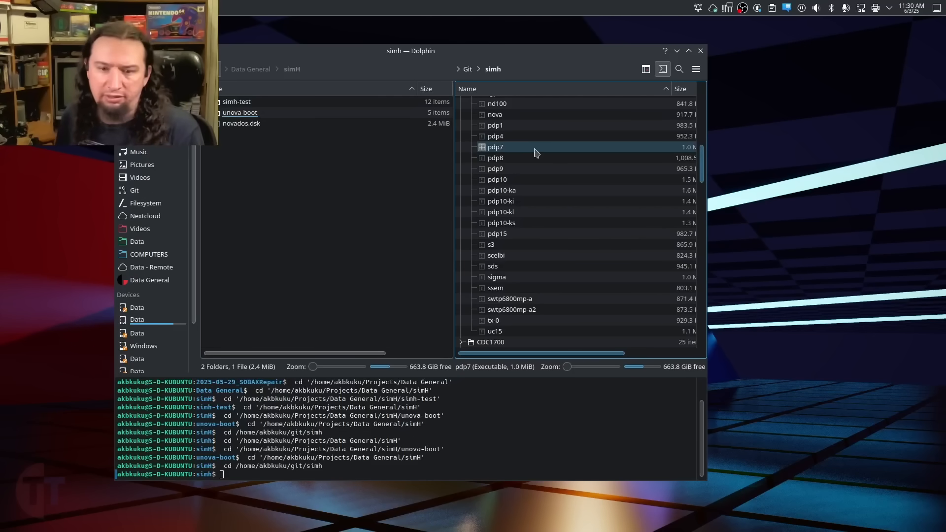
left_click(495, 157)
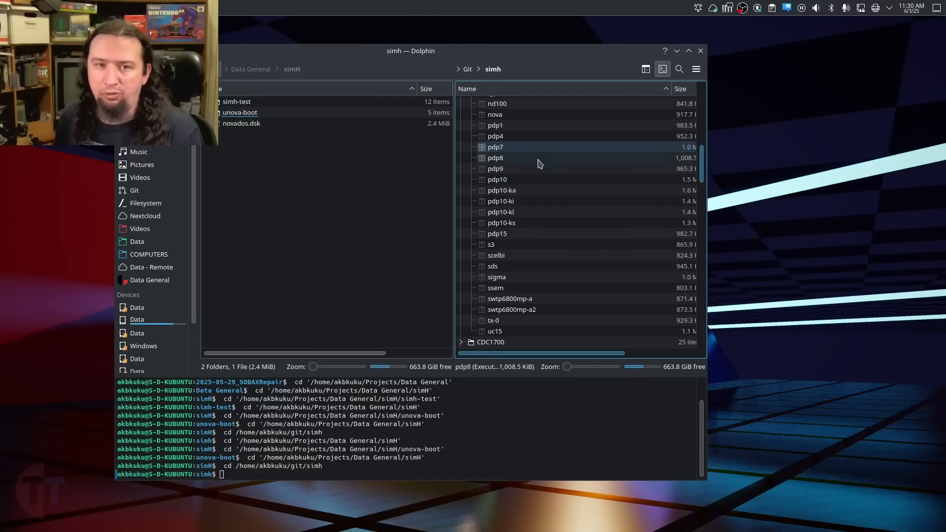
left_click(495, 331)
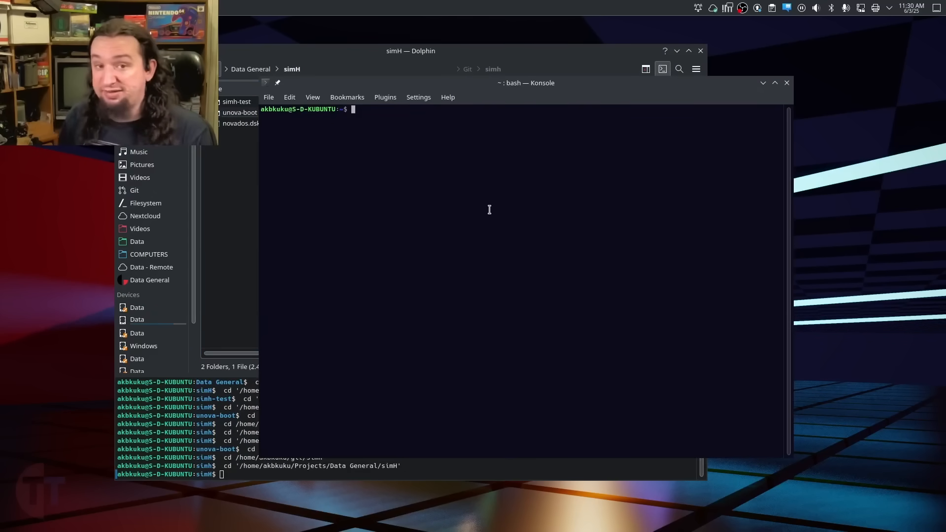
Step: Run the nova simulator from the fresh Konsole prompt
type("nova")
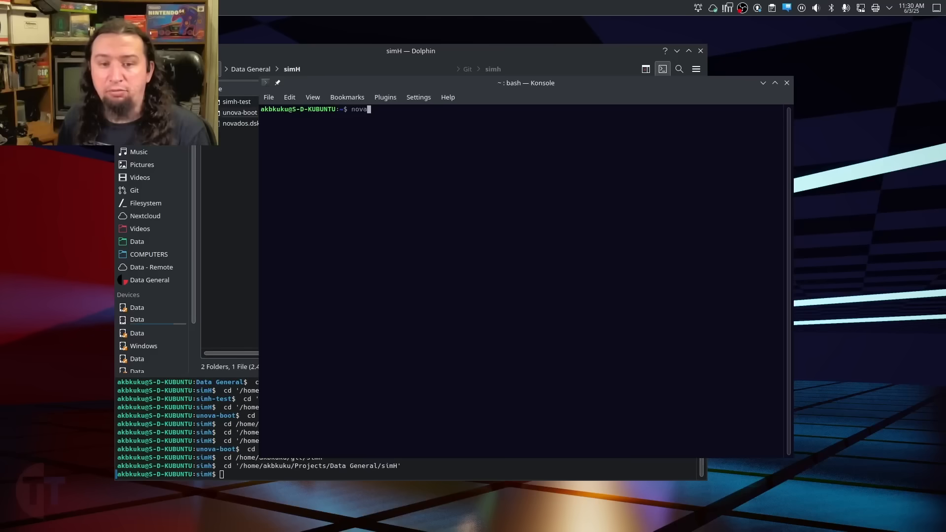
key("Return")
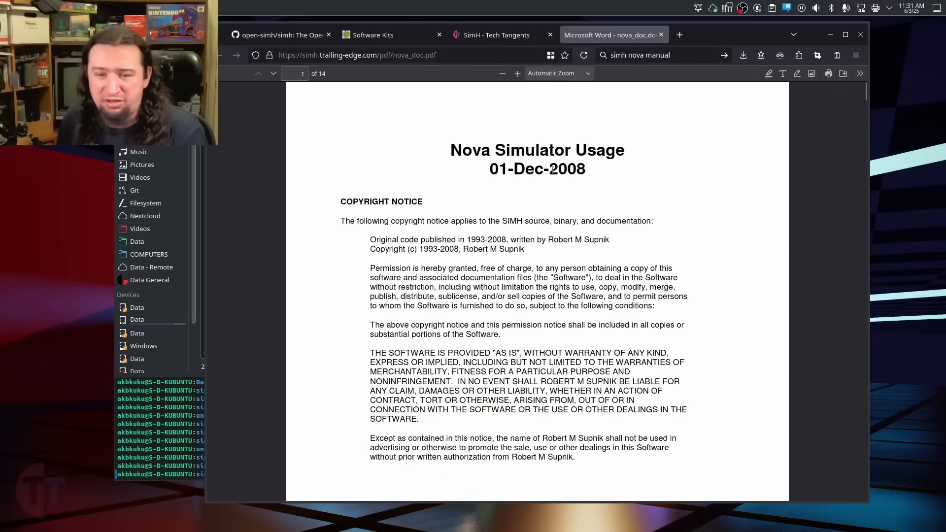
mouse_move(666, 190)
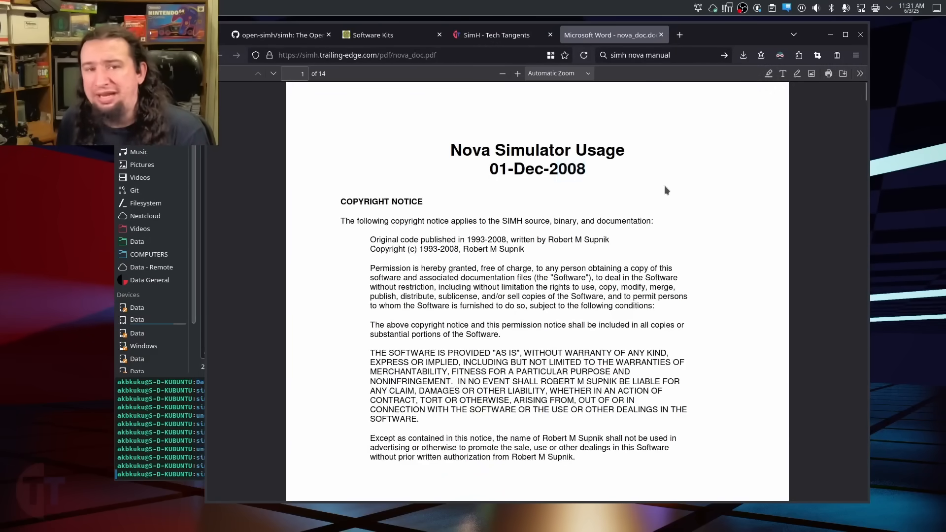
Step: Scroll the nova_doc.pdf manual through files, CPU options and paper tape reader, briefly visiting the SimH wiki tab
scroll("down", 3)
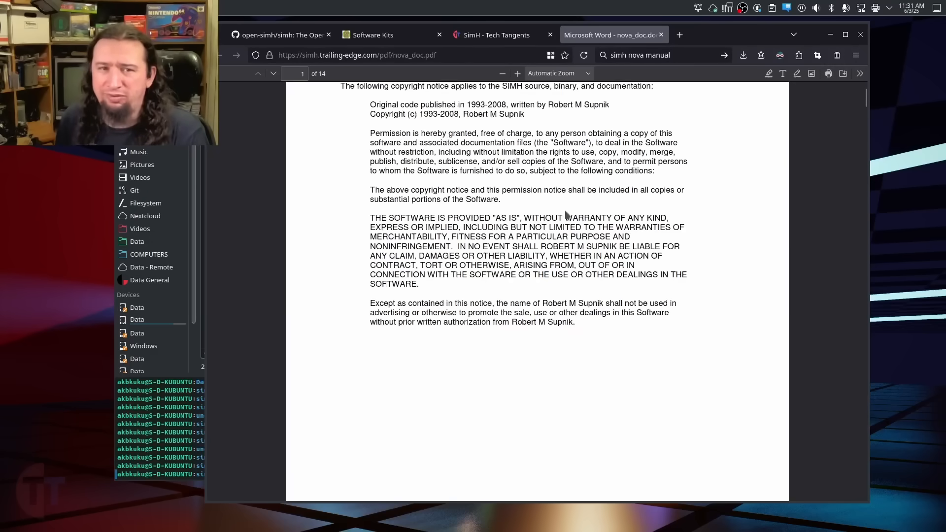
scroll("down", 3)
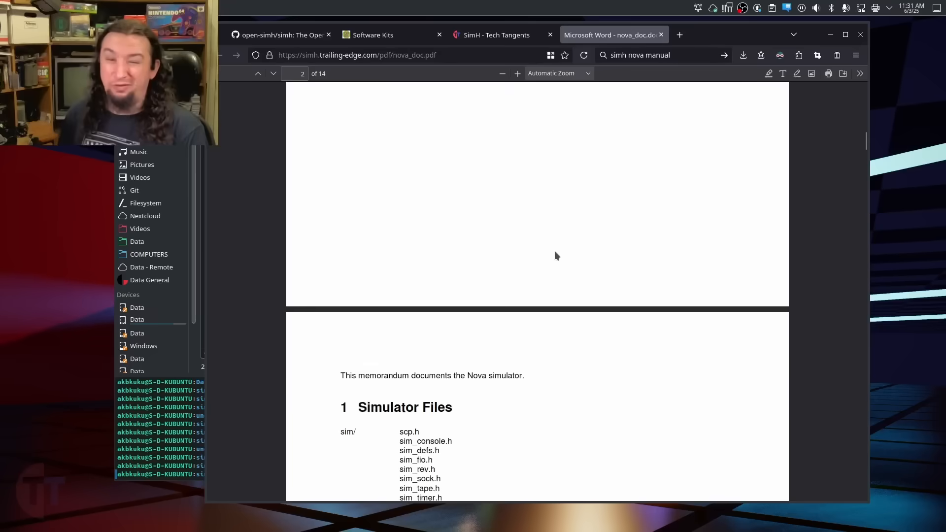
scroll("down", 3)
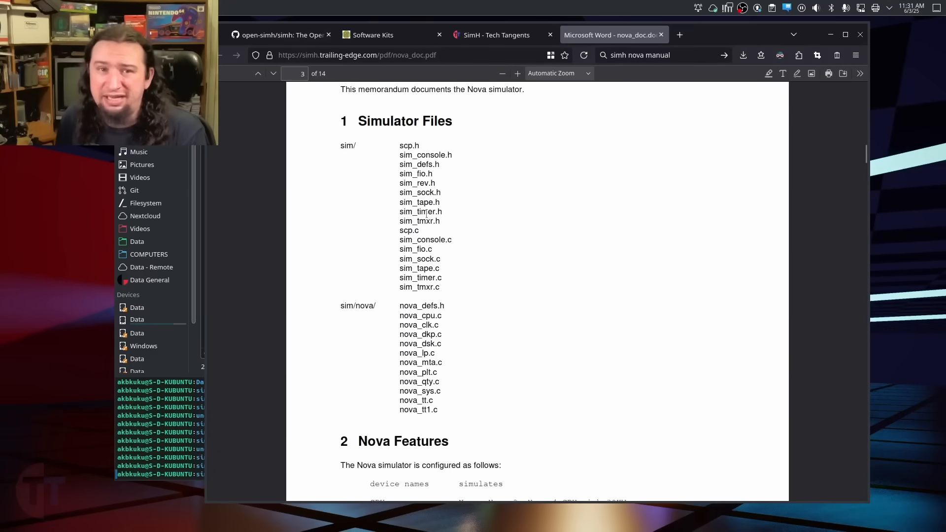
scroll("down", 3)
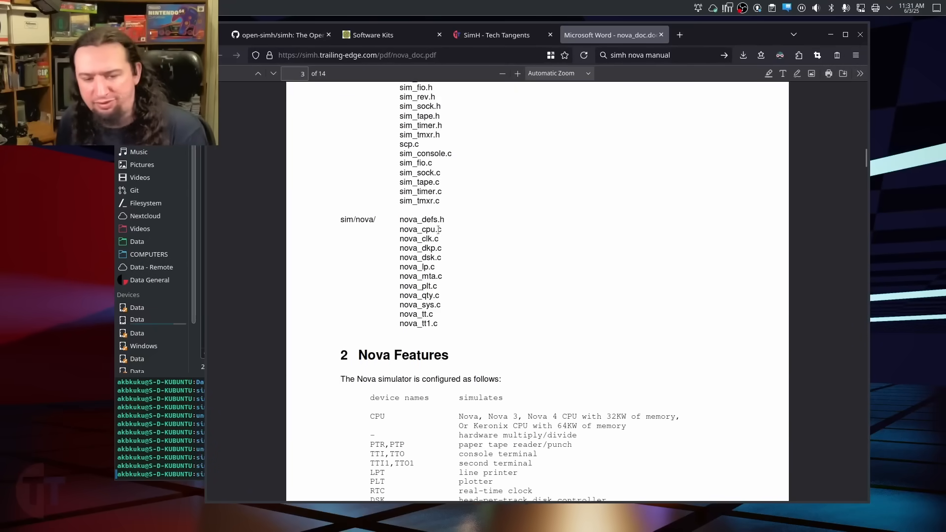
scroll("down", 3)
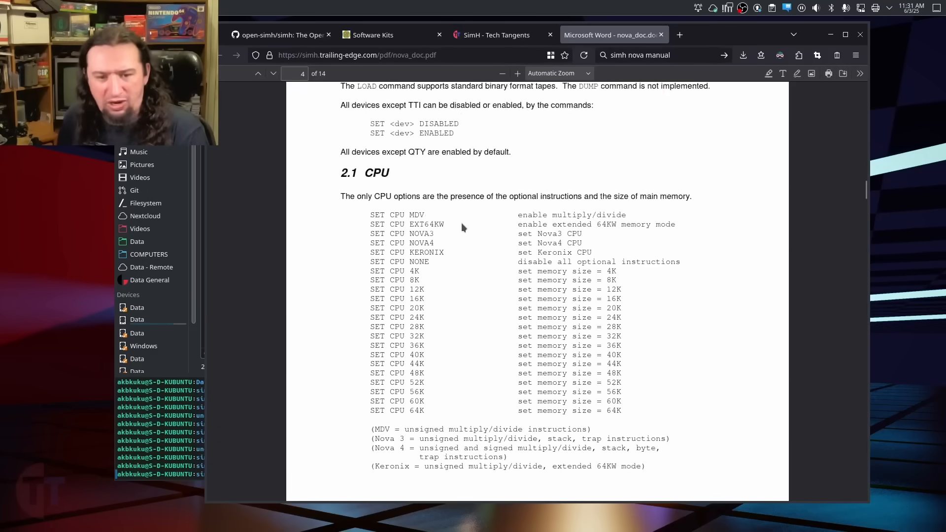
scroll("down", 3)
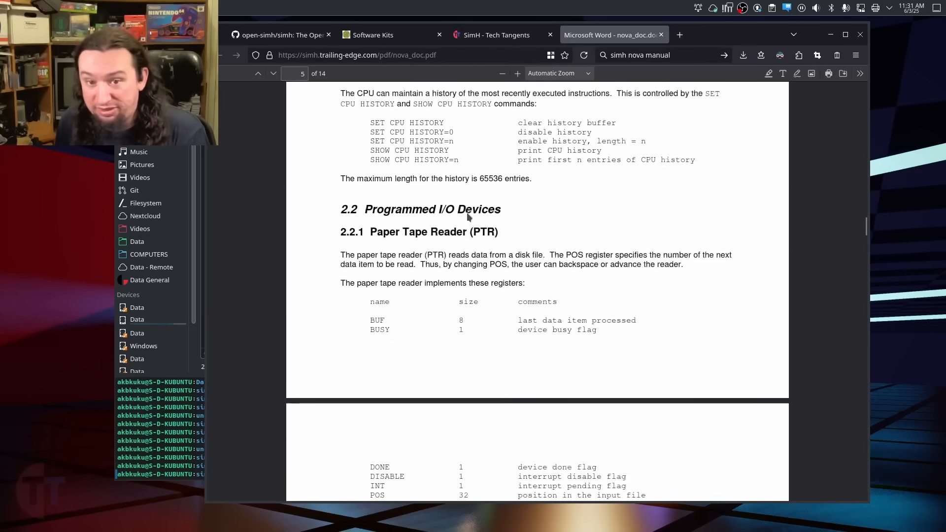
left_click(496, 35)
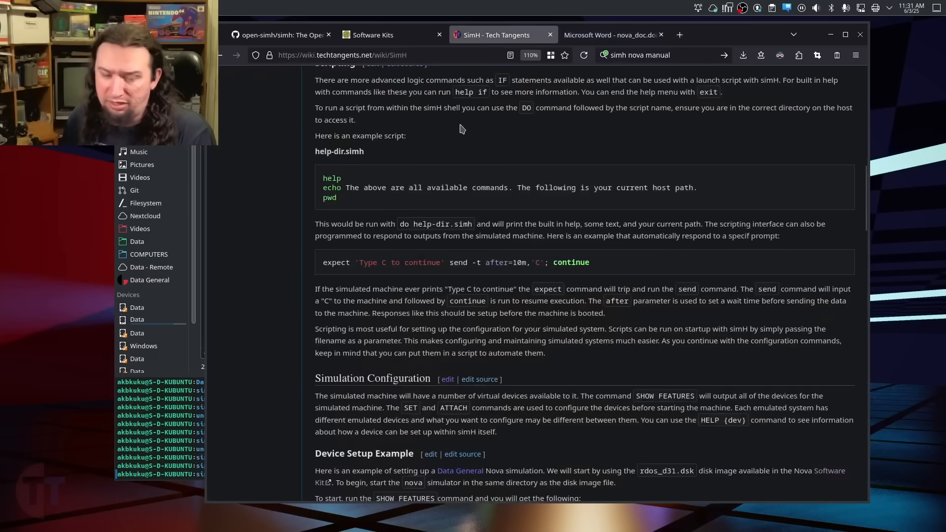
left_click(610, 34)
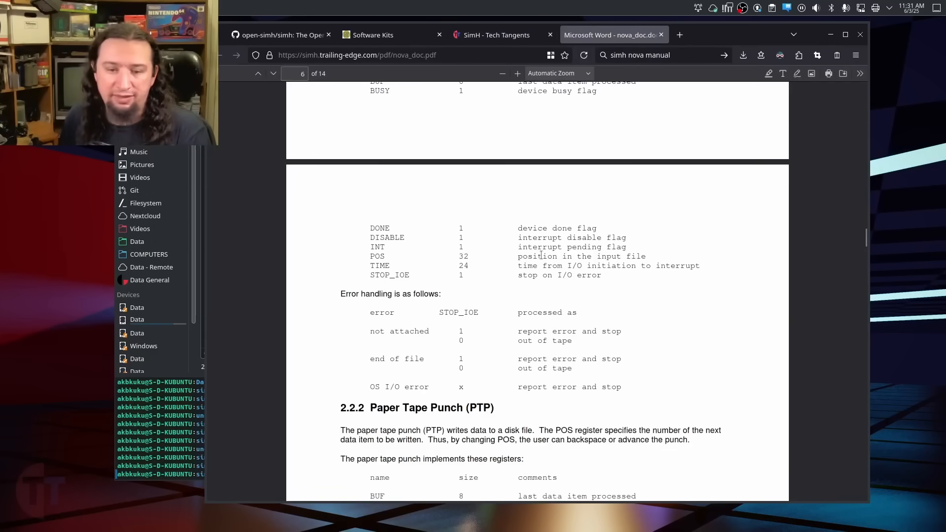
scroll("up", 3)
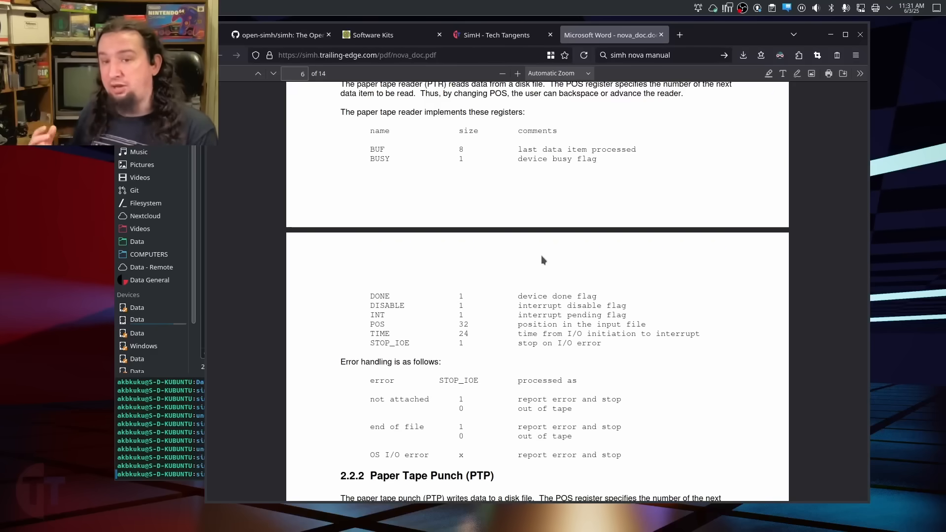
mouse_move(493, 270)
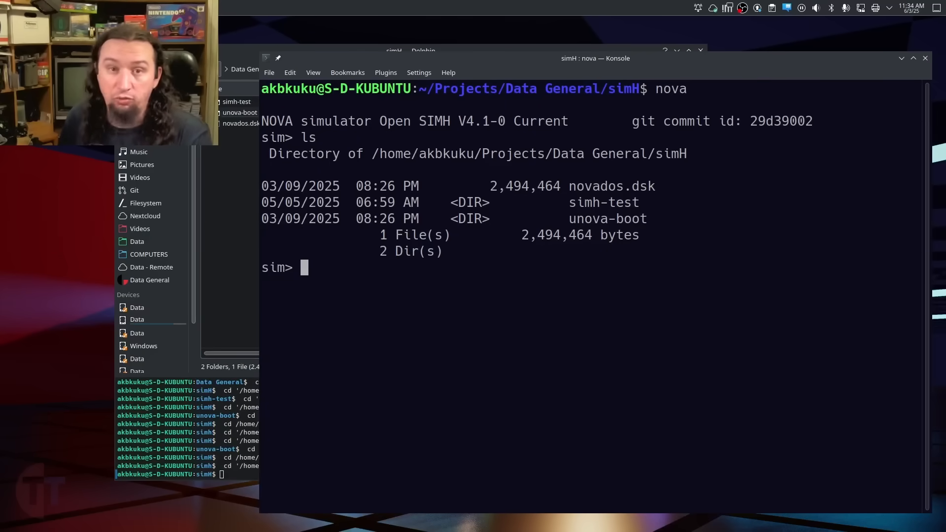
Step: Run cd with no argument at the sim> prompt to show the current directory
type("cd")
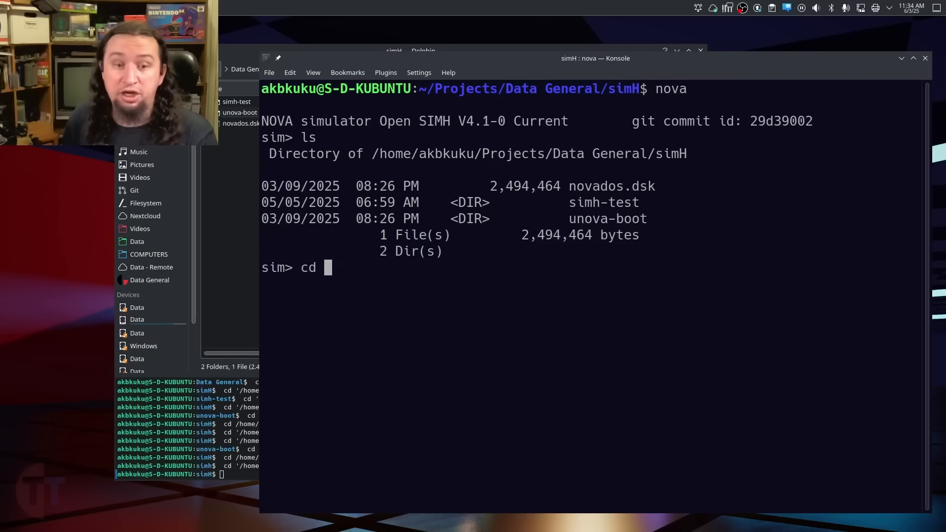
key("Return")
type("help")
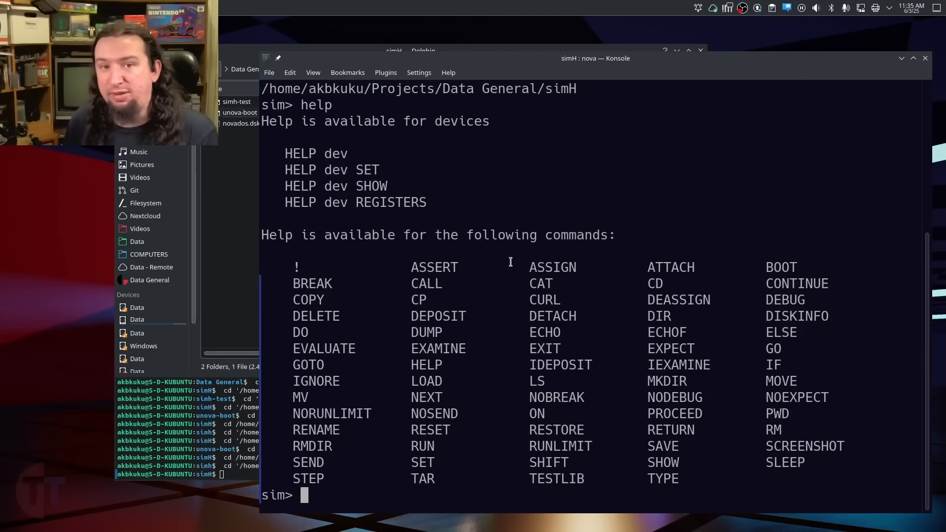
mouse_move(489, 306)
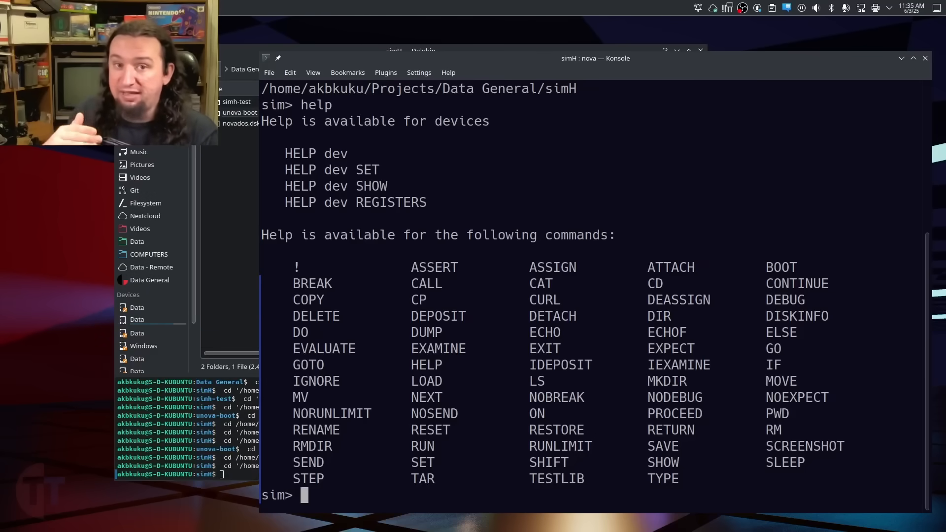
mouse_move(242, 188)
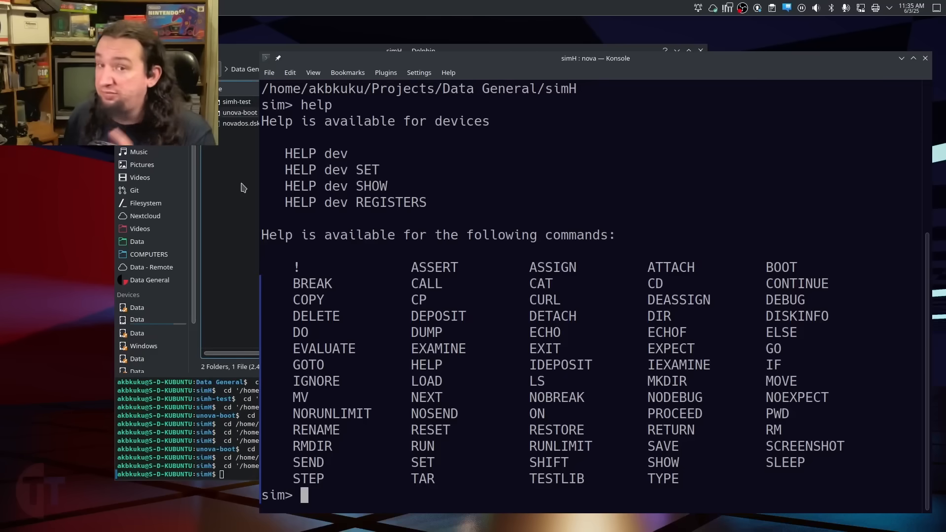
Step: Create a new folder named simh-demo in Dolphin
left_click(410, 50)
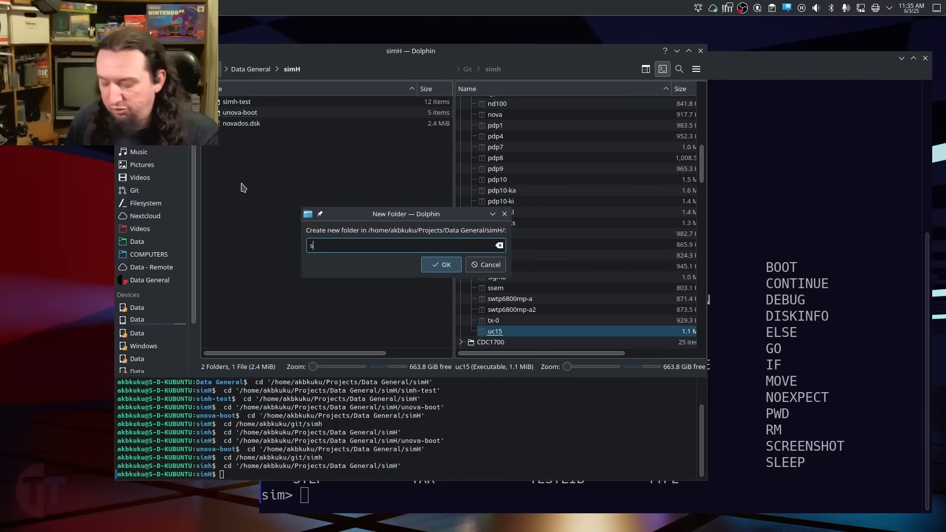
type("imh-d")
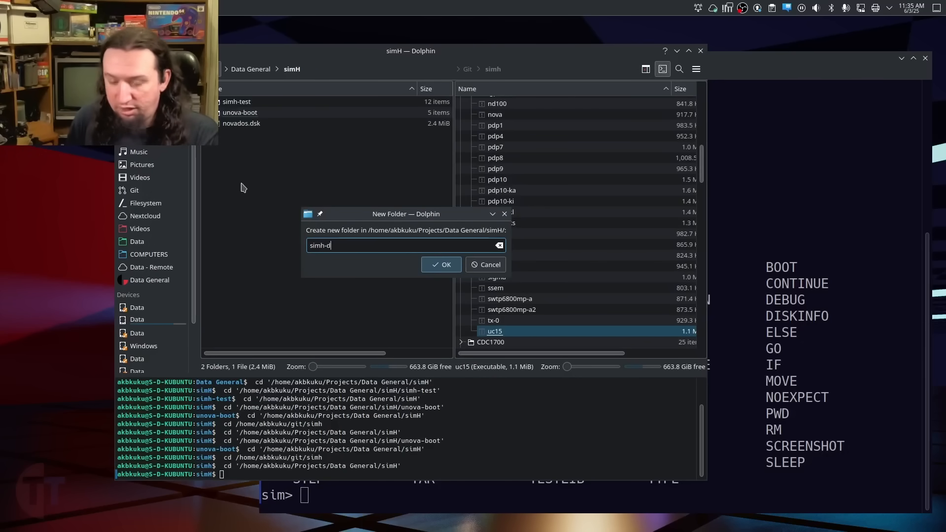
left_click(442, 264)
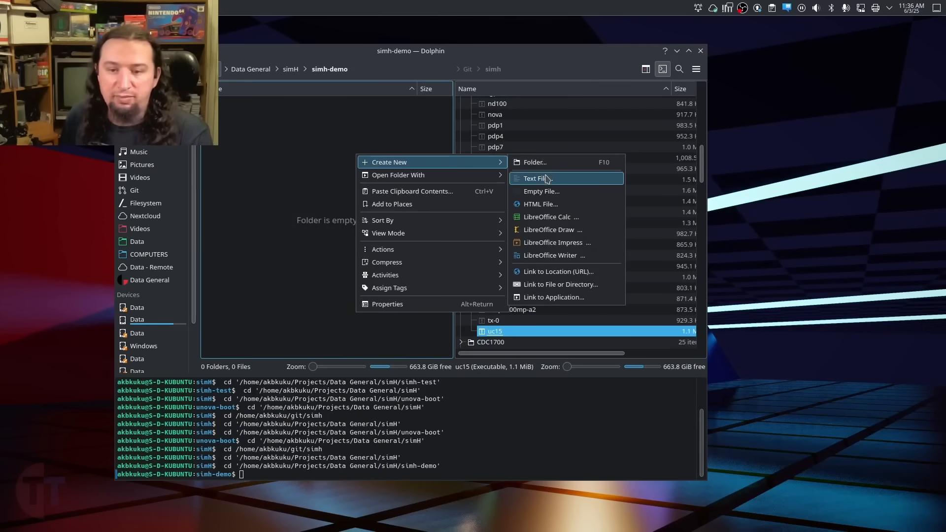
Step: Create an empty text file named demo.simh inside simh-demo
left_click(536, 178)
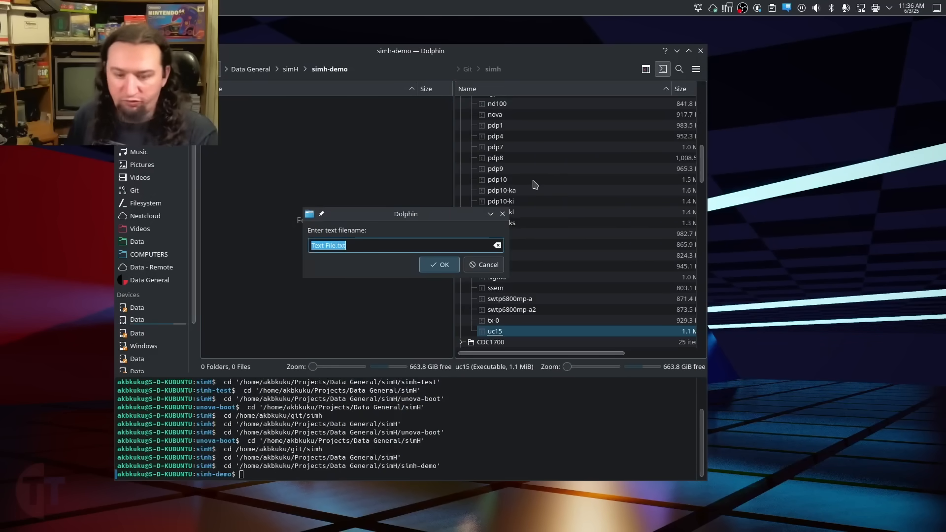
type("demo.")
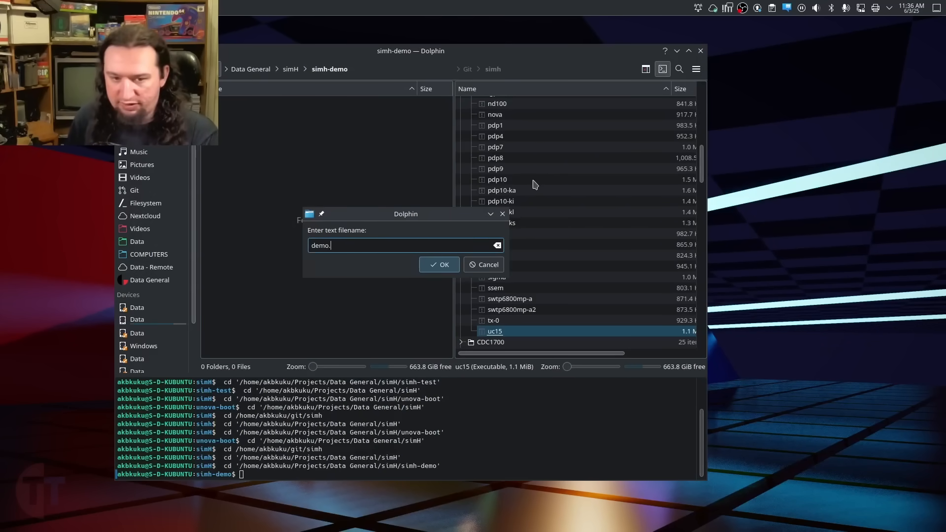
left_click(440, 264)
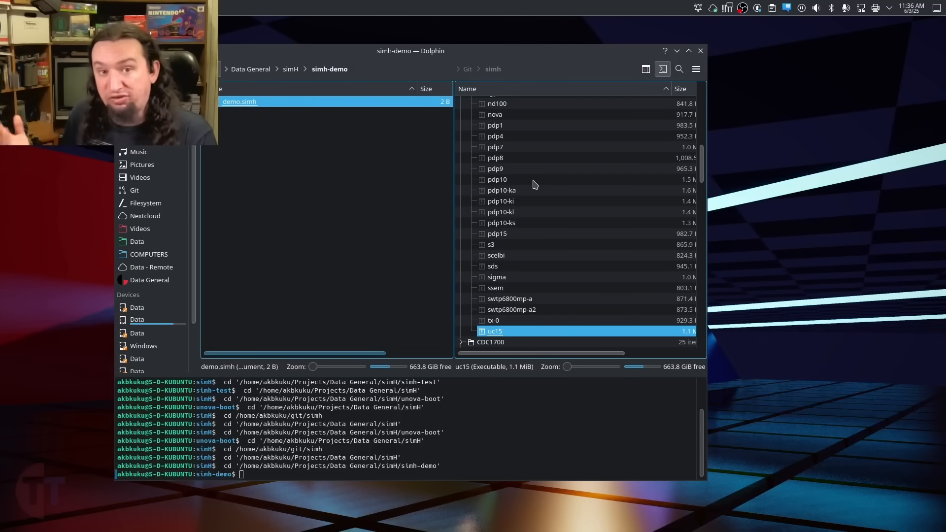
Step: Edit demo.simh in Kate to contain echo "This is a test script"
double_click(239, 102)
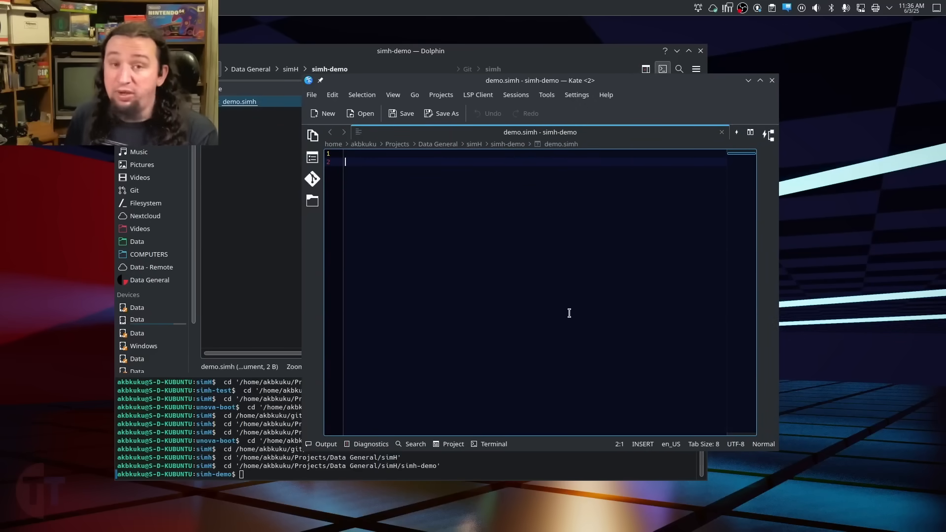
type("ech")
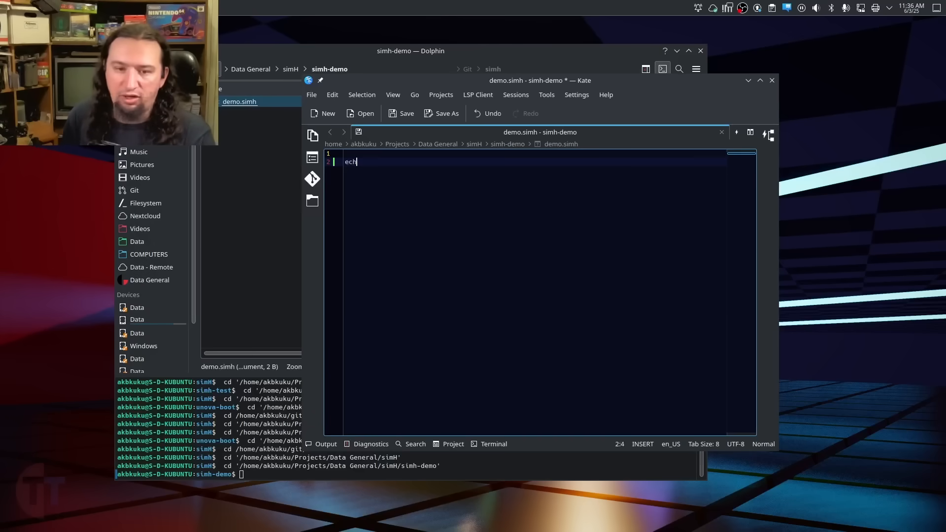
type("o \"This")
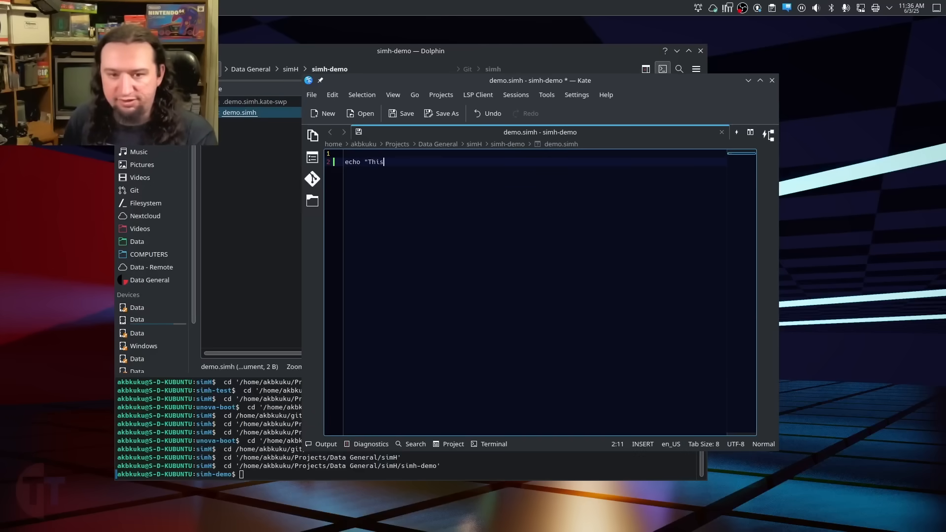
type("is a test s")
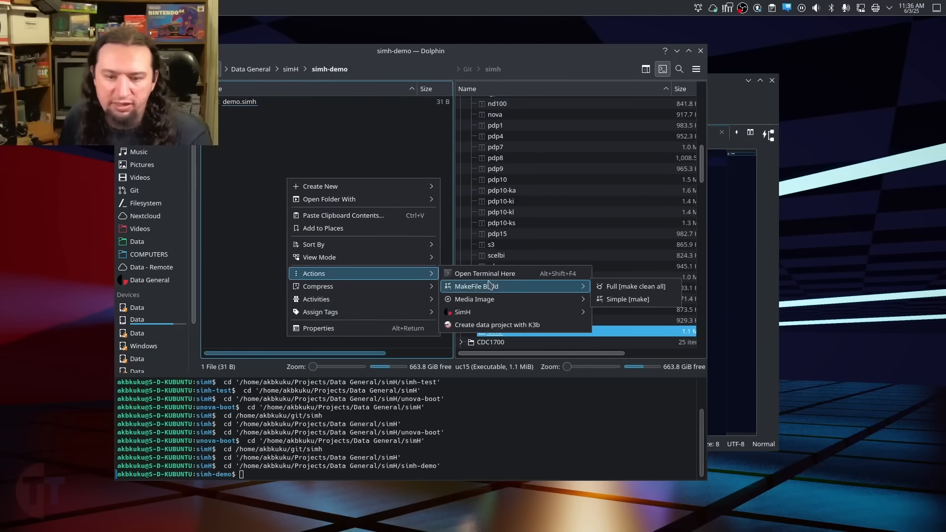
Step: From a terminal in simh-demo, run nova demo.simh to print the test message
left_click(483, 273)
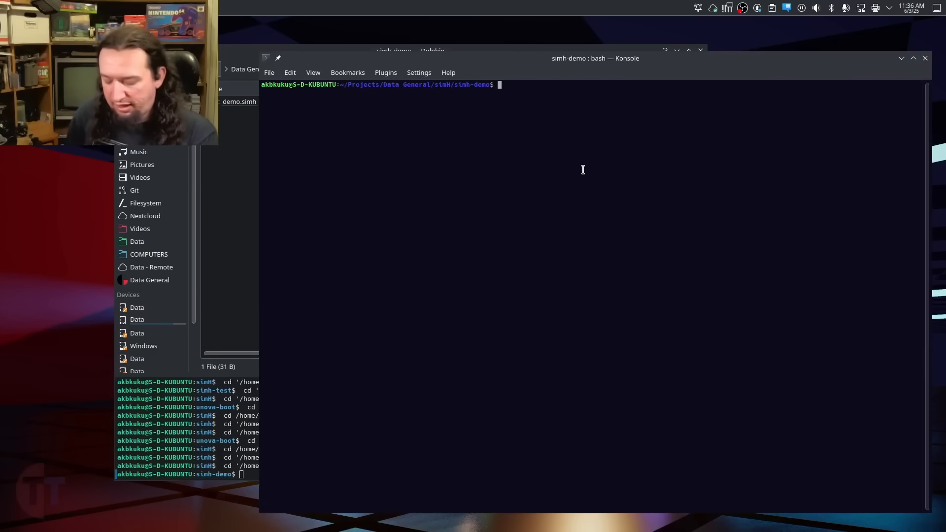
type("nova")
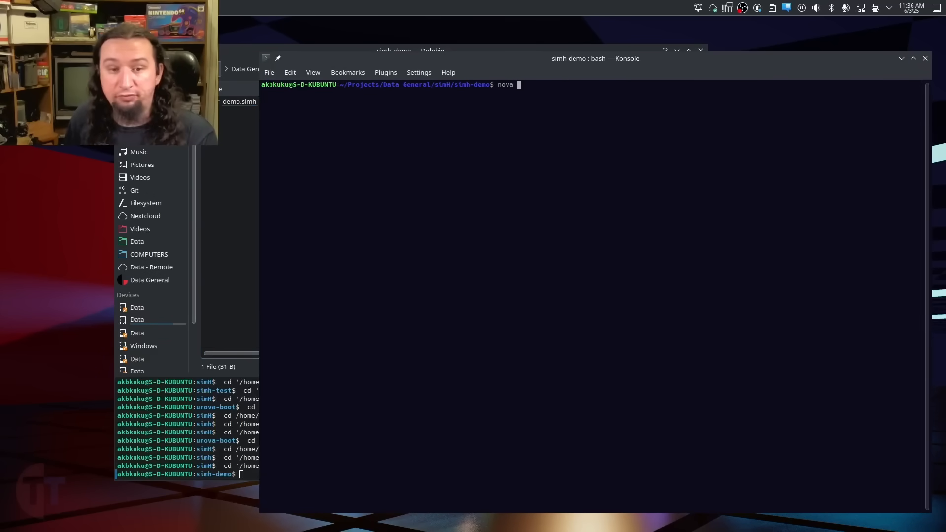
type("demo.simh")
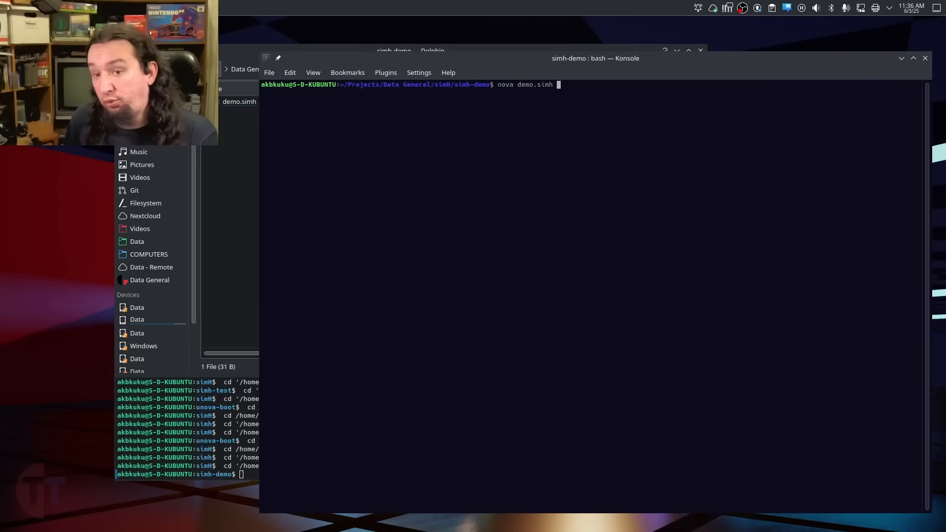
key("Return")
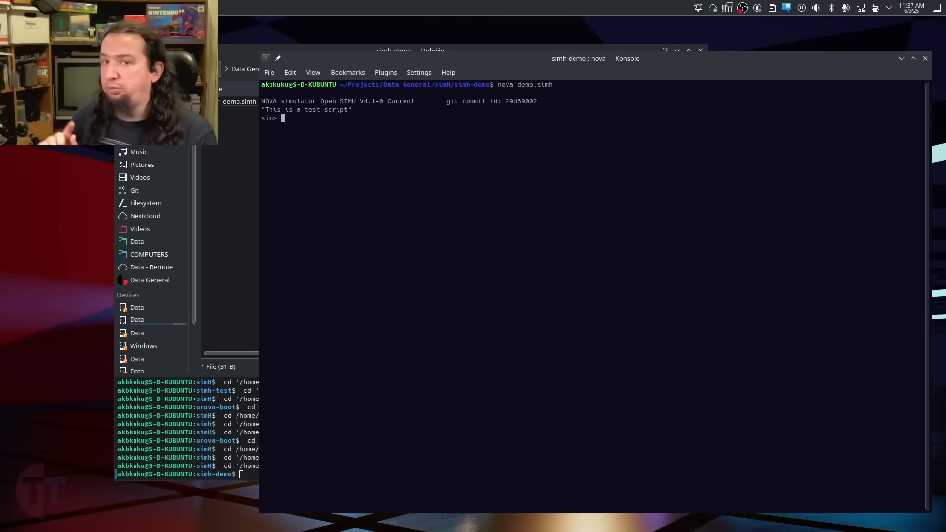
mouse_move(690, 102)
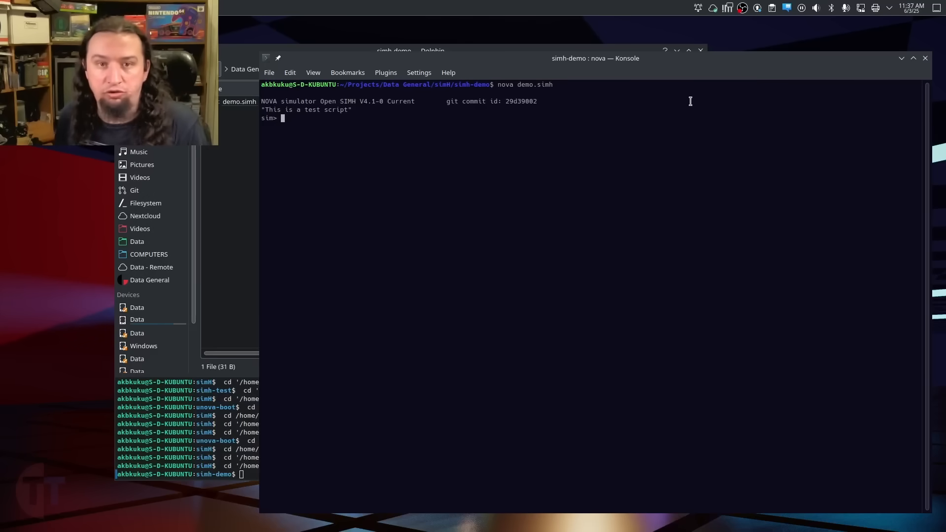
mouse_move(624, 164)
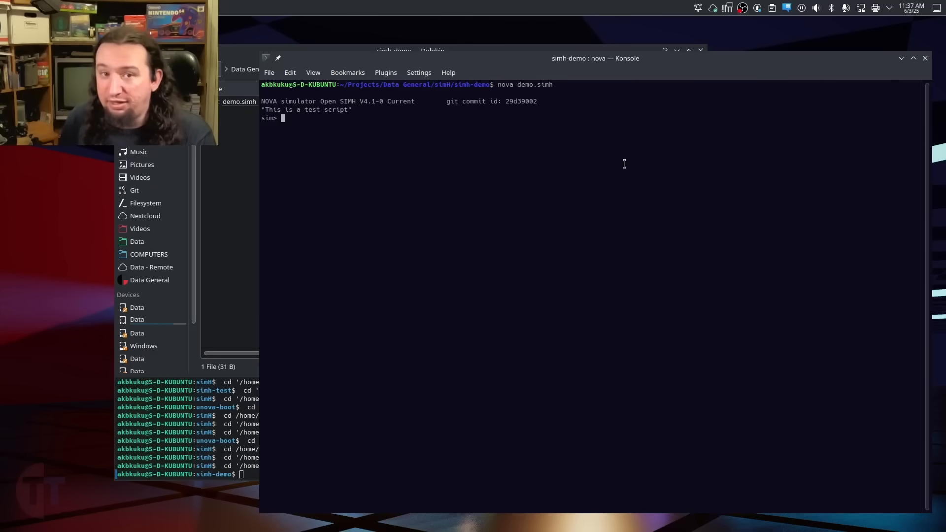
Step: Quit the simulator and rerun the demo script, one run exiting automatically with Goodbye
type("quit")
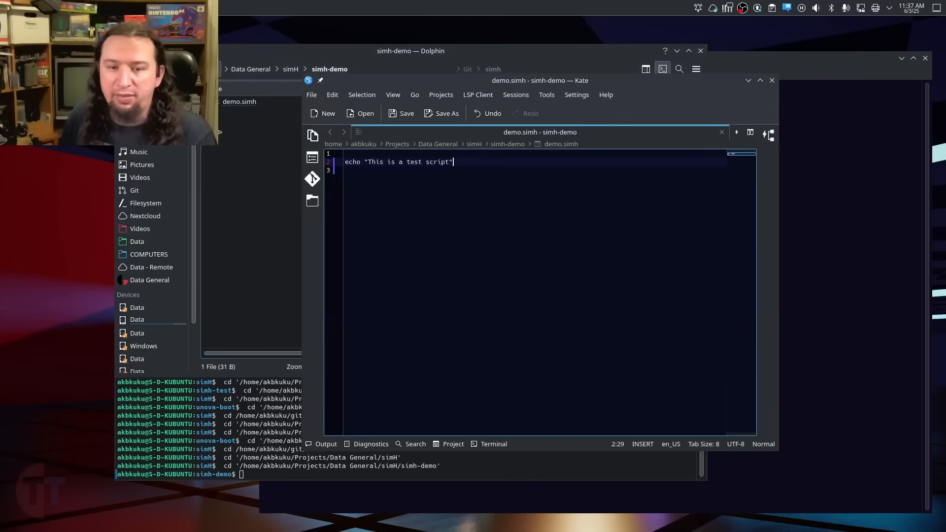
type("quit")
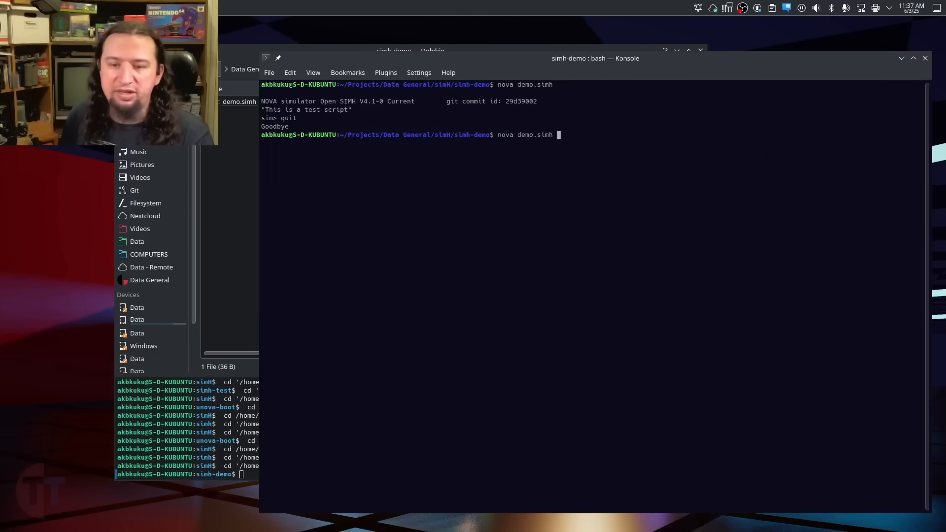
key("Return")
type("nova demo.simh")
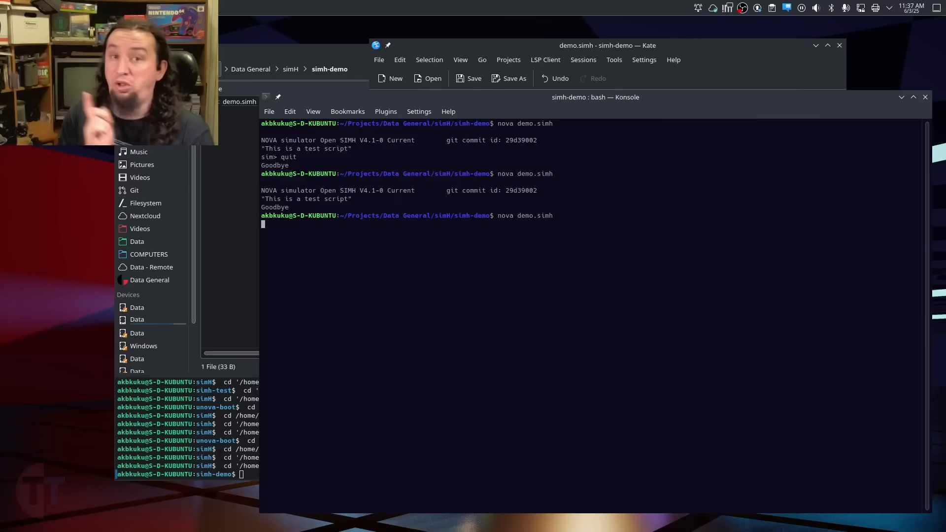
key("Return")
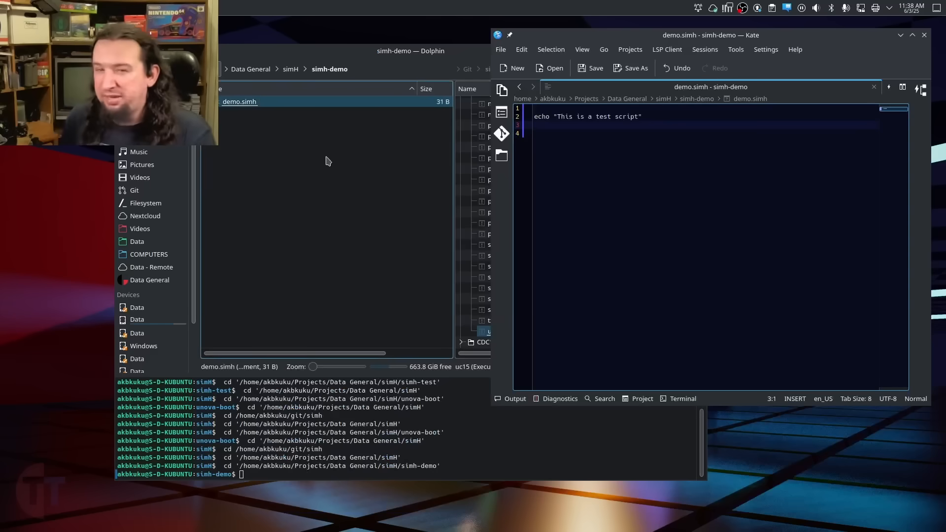
Step: Launch demo.simh via Dolphin's right-click SimH > Nova Script action
right_click(240, 101)
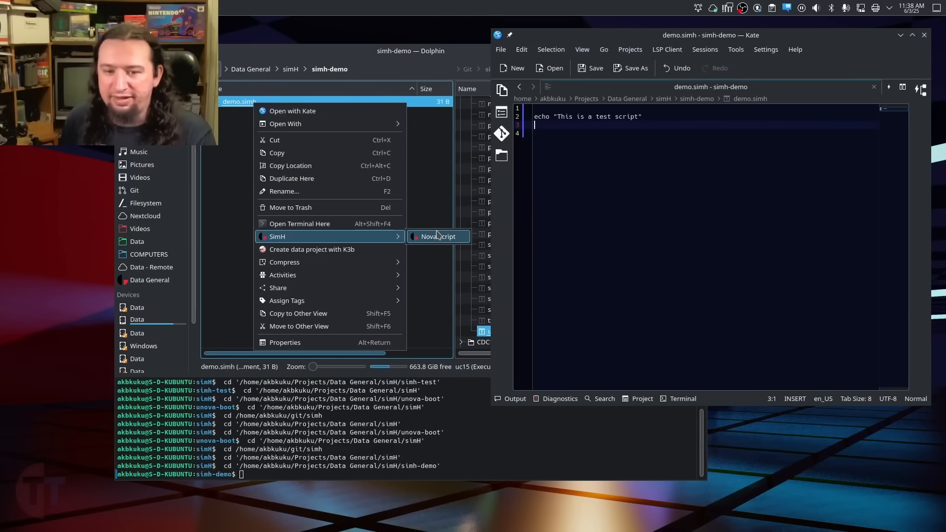
left_click(436, 236)
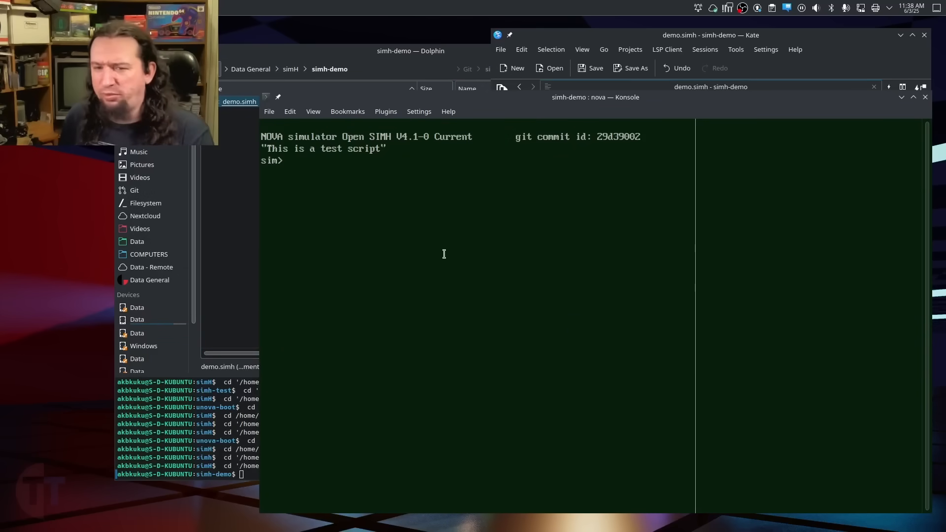
mouse_move(401, 205)
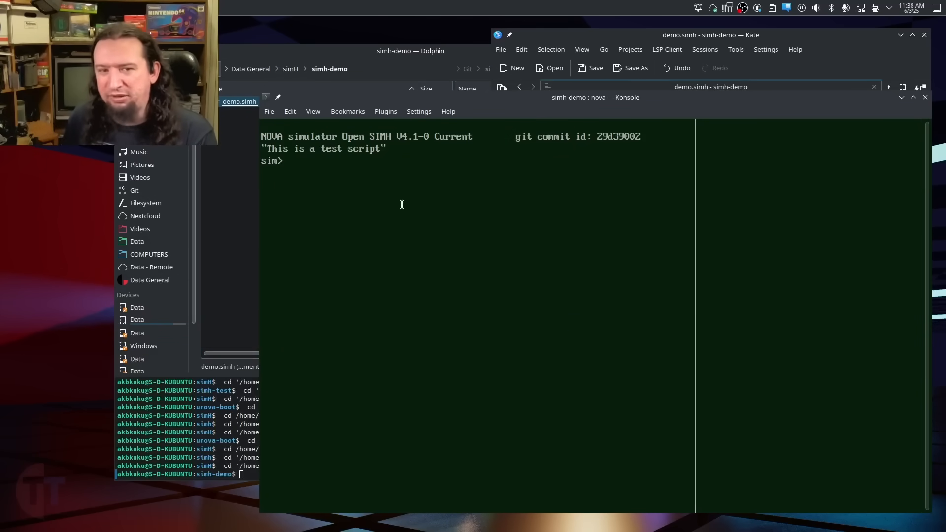
mouse_move(446, 195)
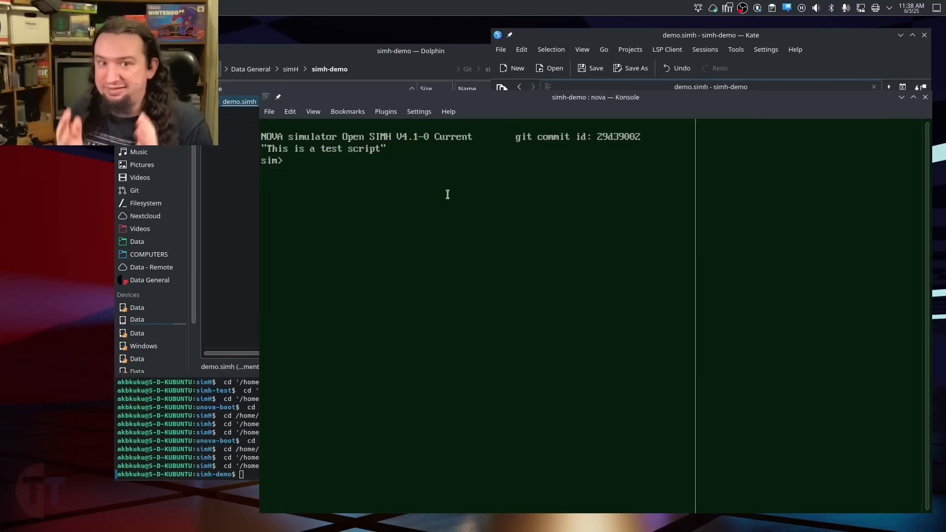
right_click(447, 194)
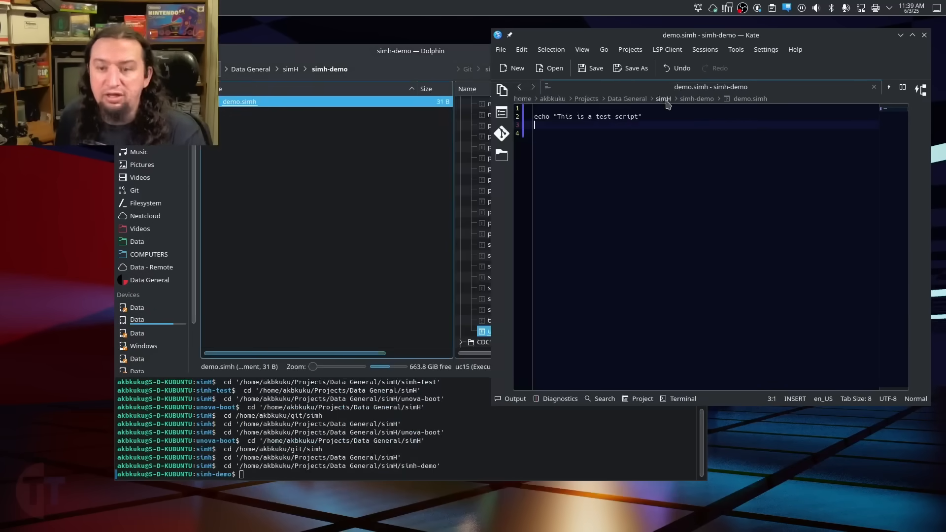
Step: Reopen demo.simh's right-click actions and dismiss them without running
right_click(239, 102)
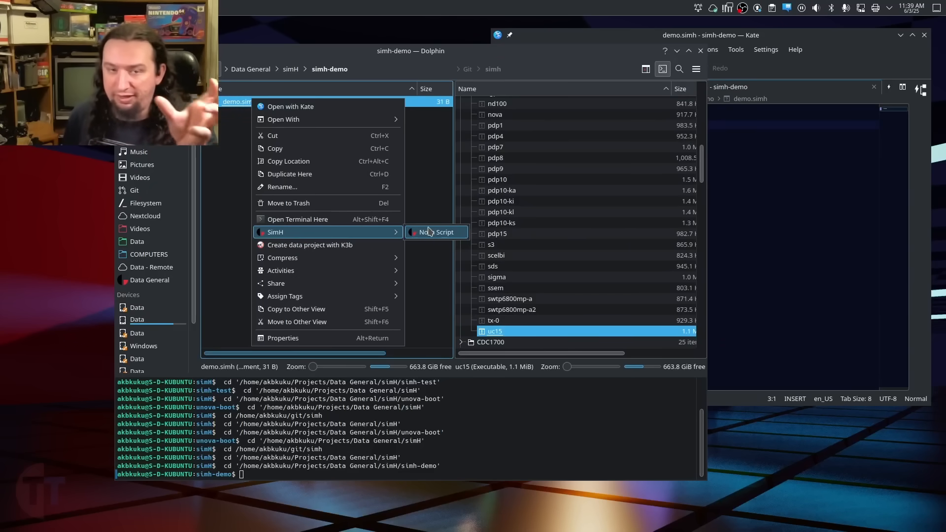
left_click(434, 181)
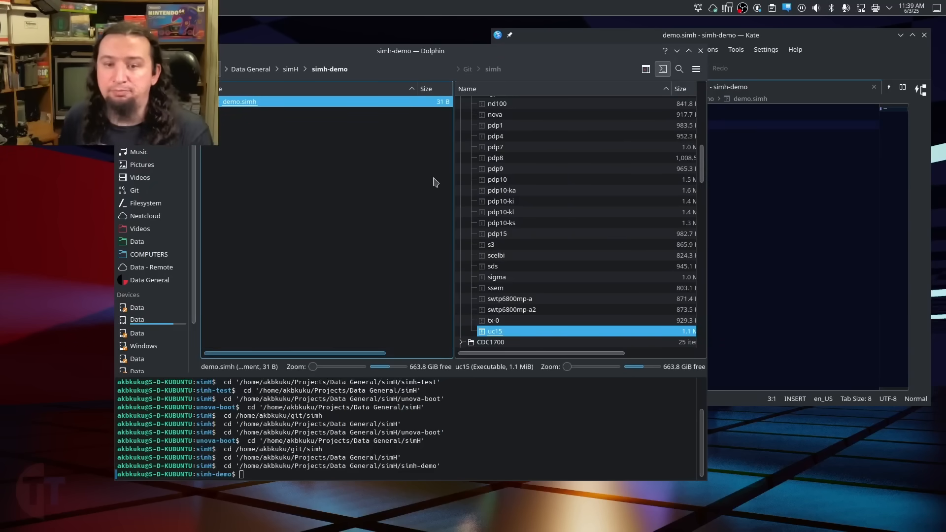
Step: Move novados.dsk from the parent simH folder into simh-demo and reopen simh-demo
left_click(321, 160)
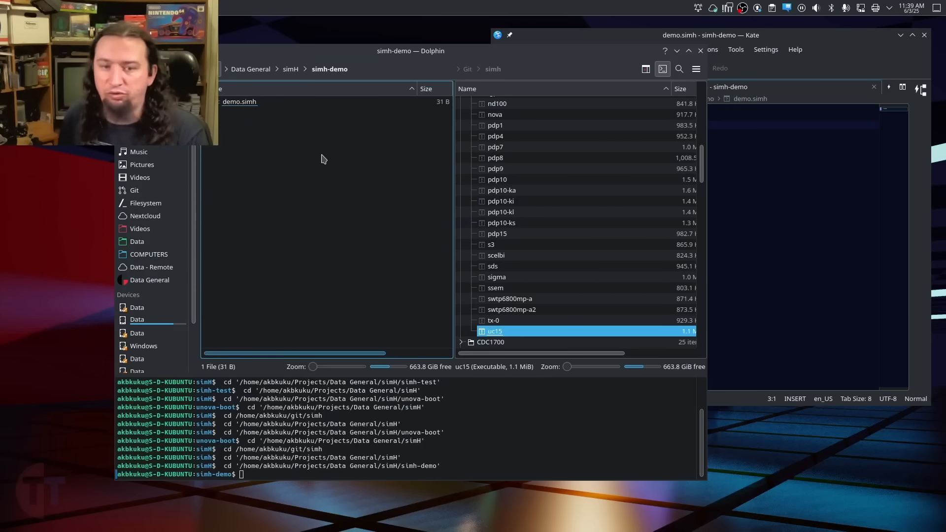
left_click(290, 69)
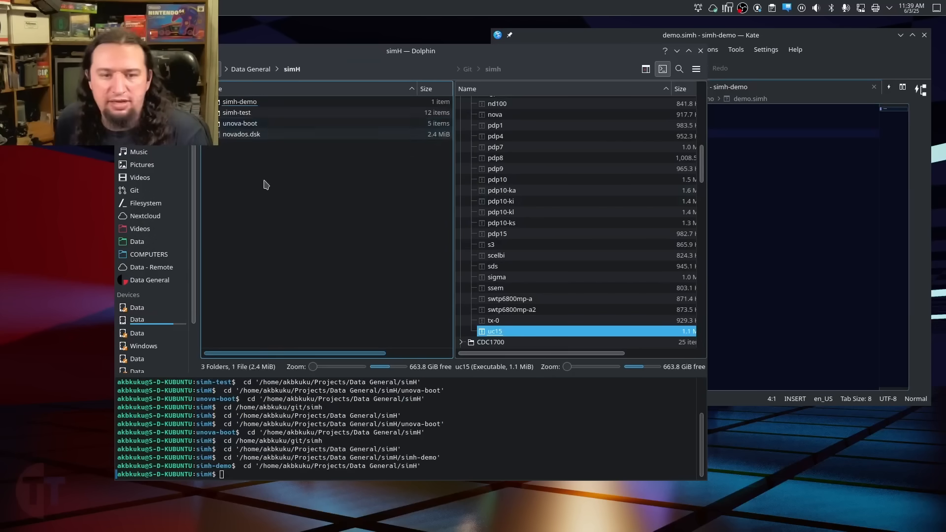
left_click(240, 135)
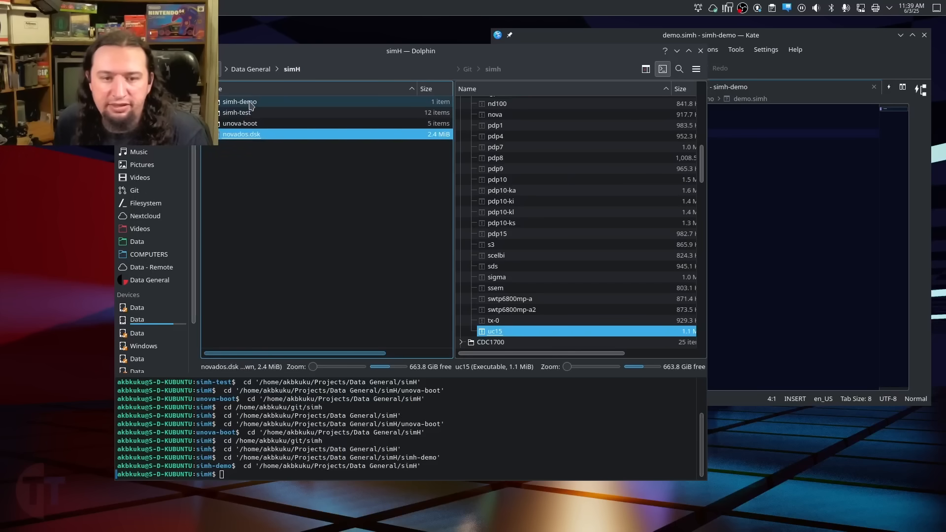
double_click(240, 102)
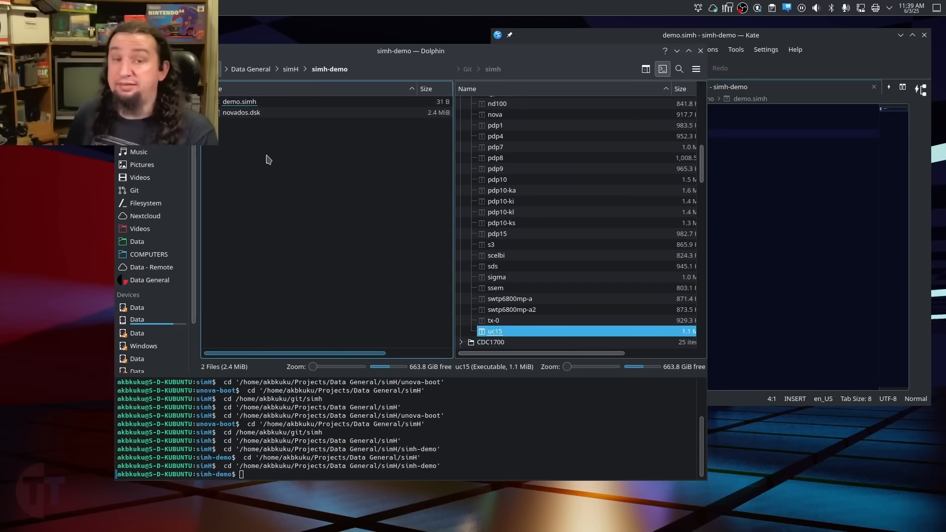
mouse_move(293, 150)
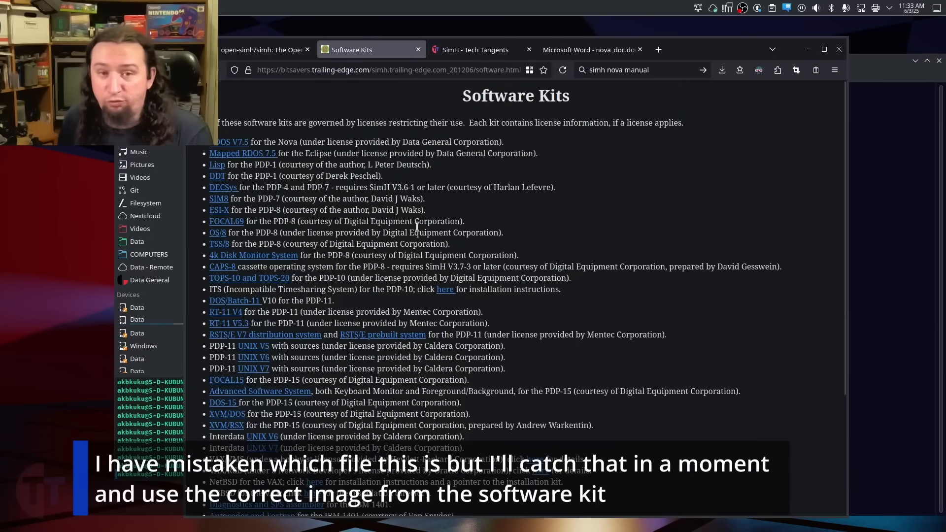
mouse_move(418, 138)
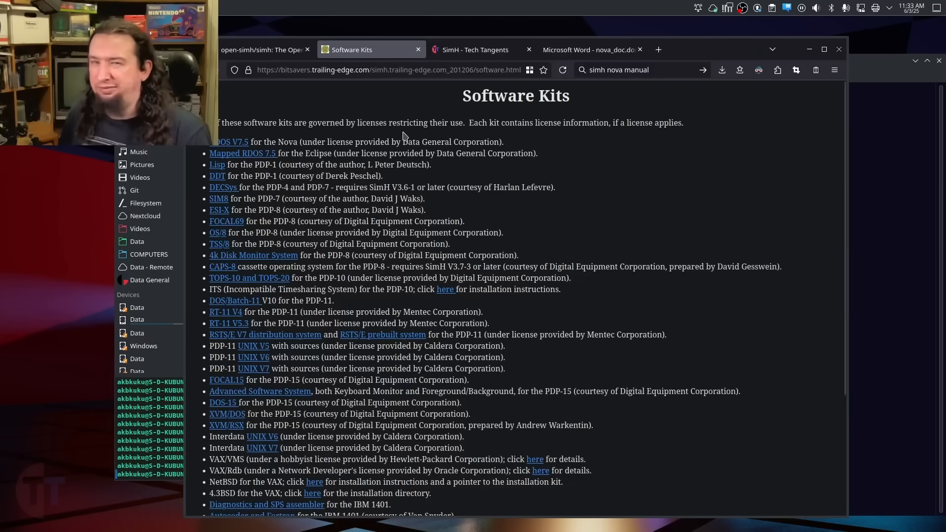
mouse_move(245, 138)
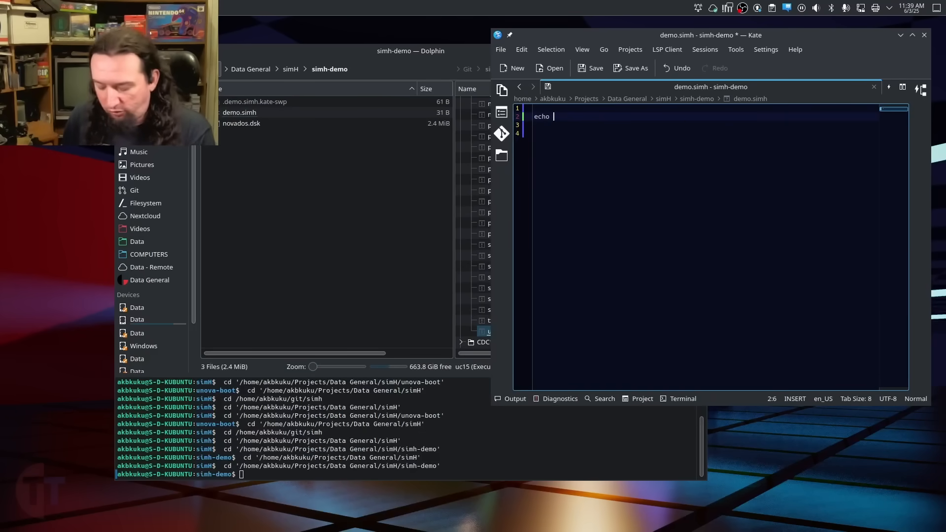
Step: Change demo.simh's echo line to announce Nova HDD Bootstrap
type("Nov")
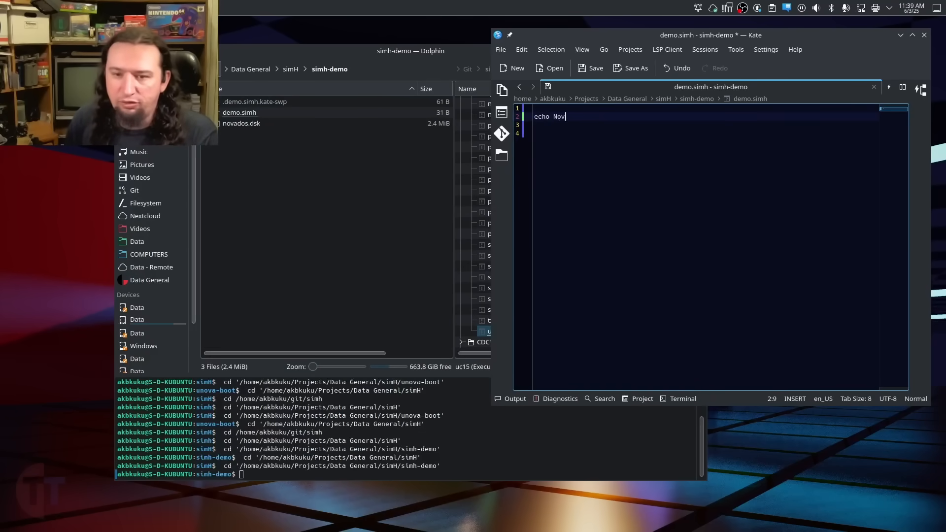
type("a HDD B")
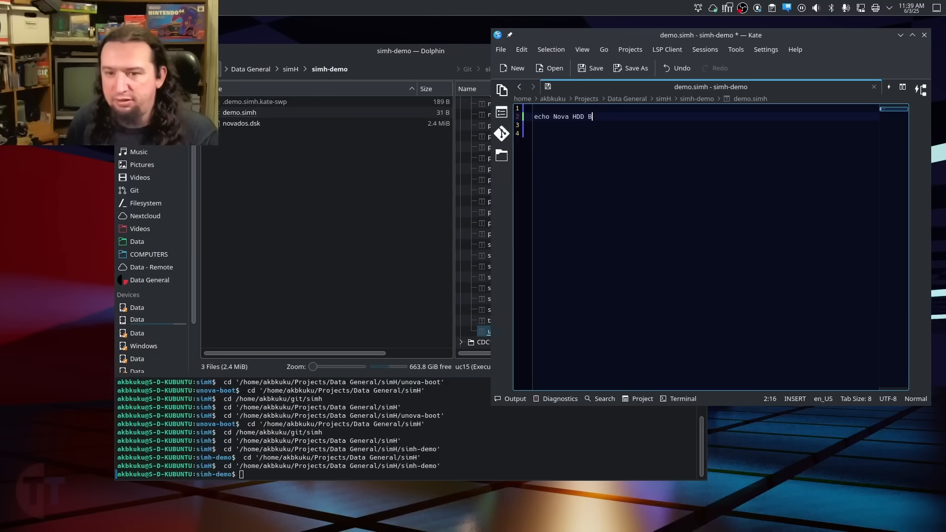
type("ootstrap")
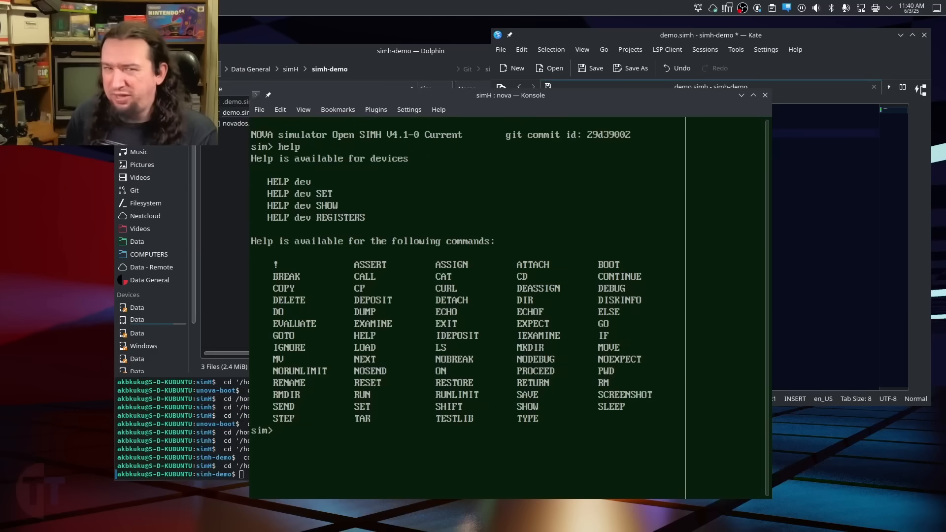
Step: List the Nova simulator's configured devices with show features and pick out the TTI device
type("show features")
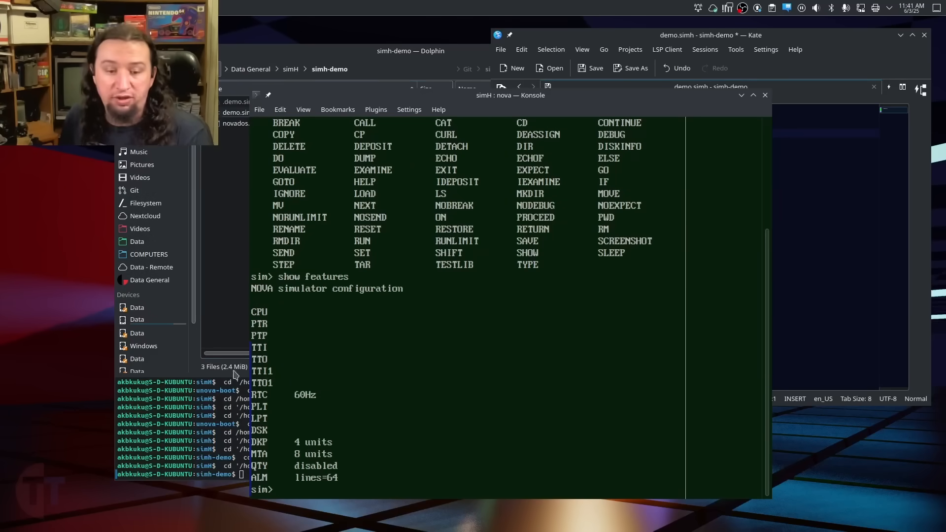
double_click(259, 313)
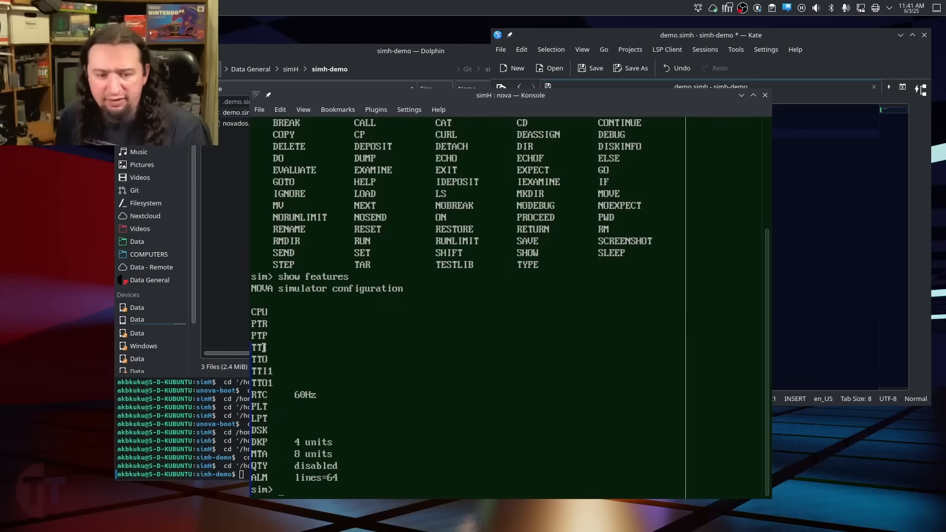
mouse_move(458, 398)
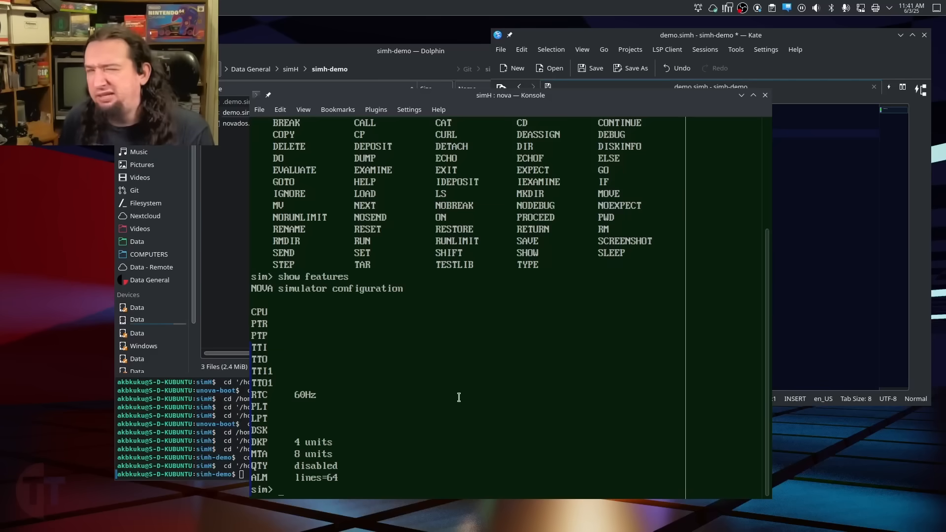
mouse_move(470, 375)
type("pdp8")
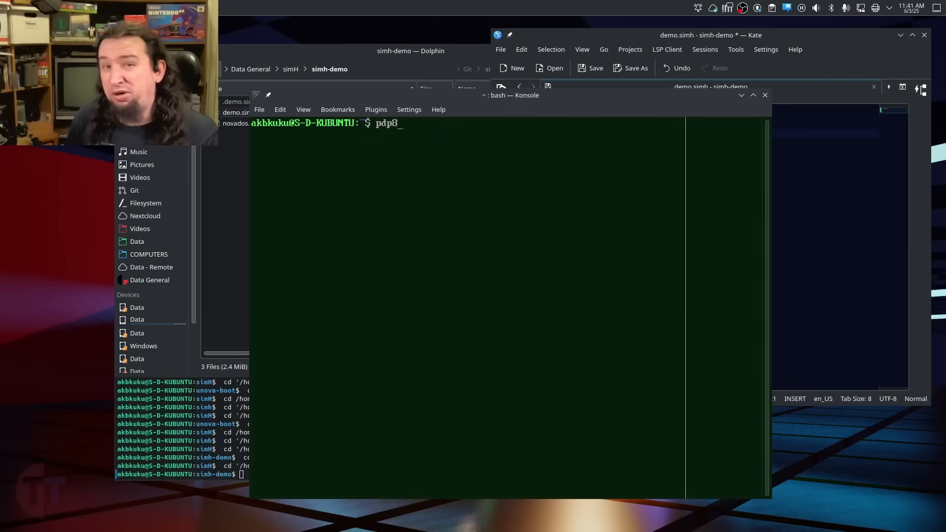
Step: Launch the pdp8 simulator and list its devices with show features
key("Return")
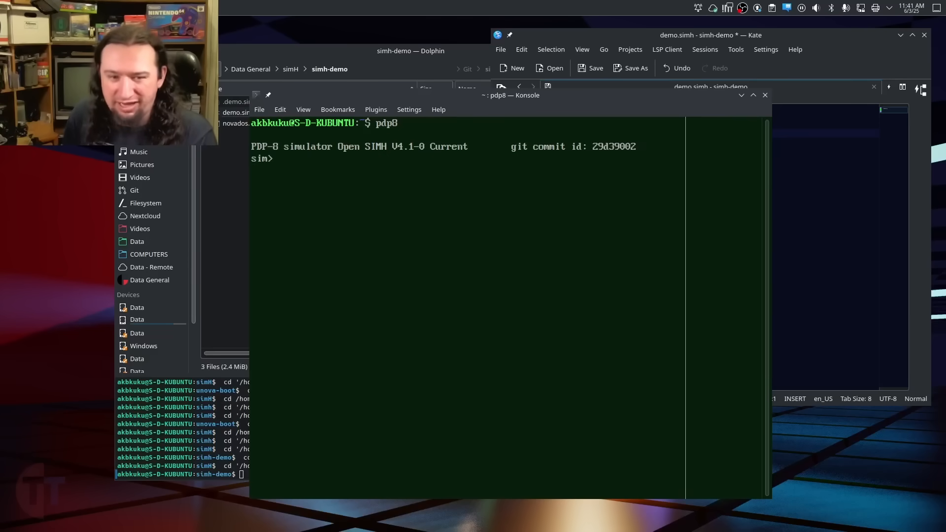
type("show")
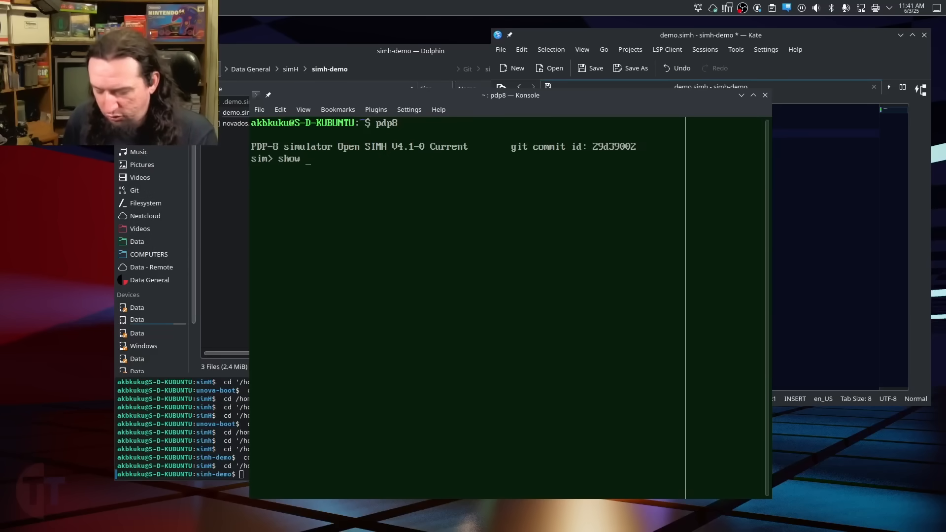
key("Return")
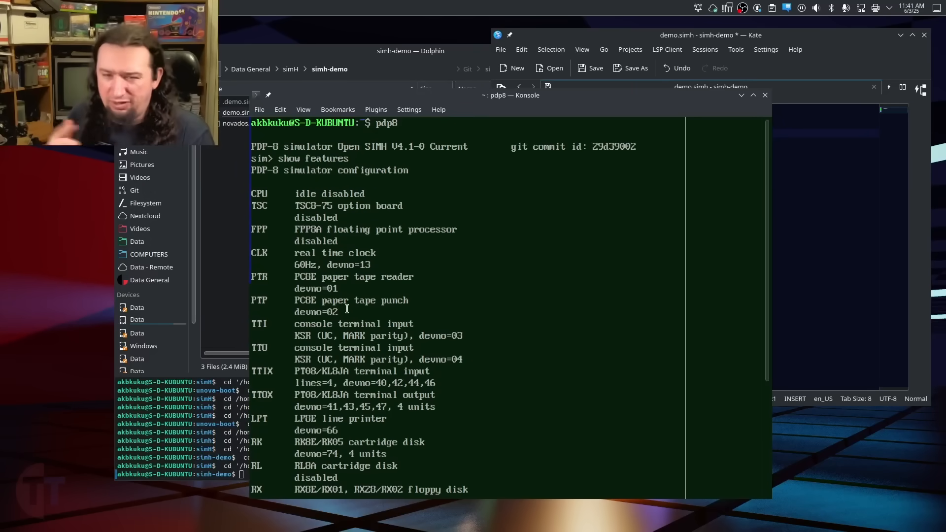
mouse_move(442, 232)
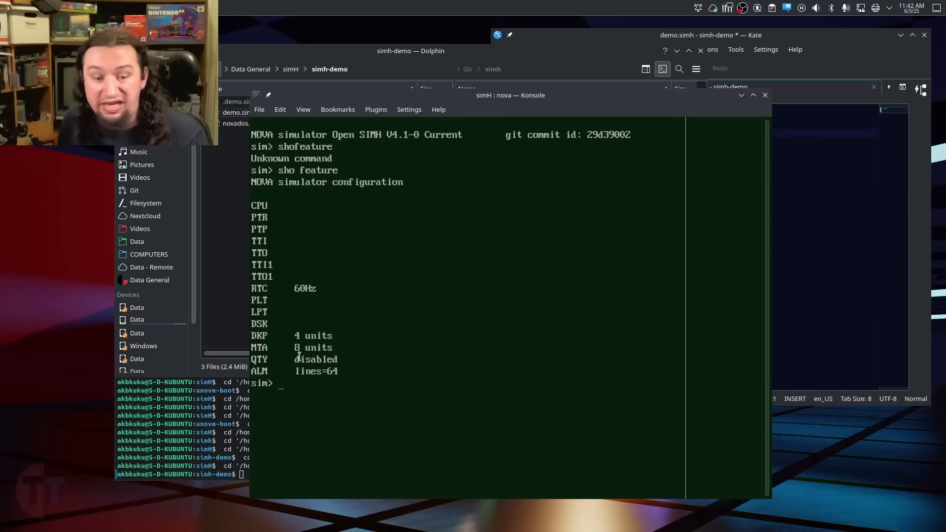
mouse_move(301, 335)
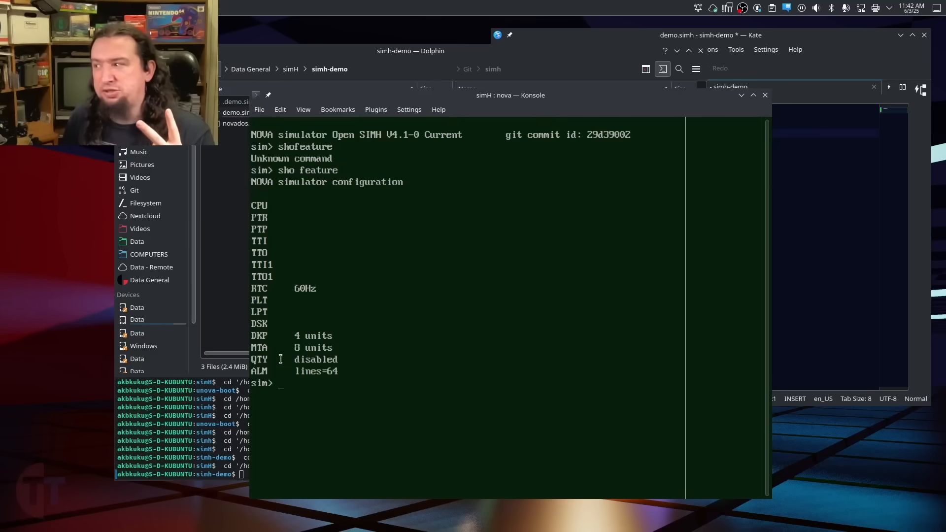
mouse_move(283, 318)
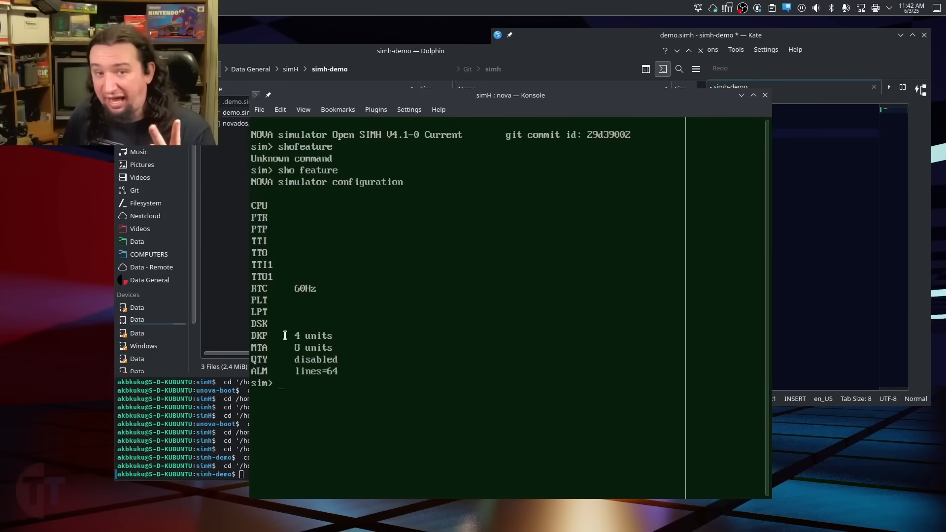
mouse_move(285, 327)
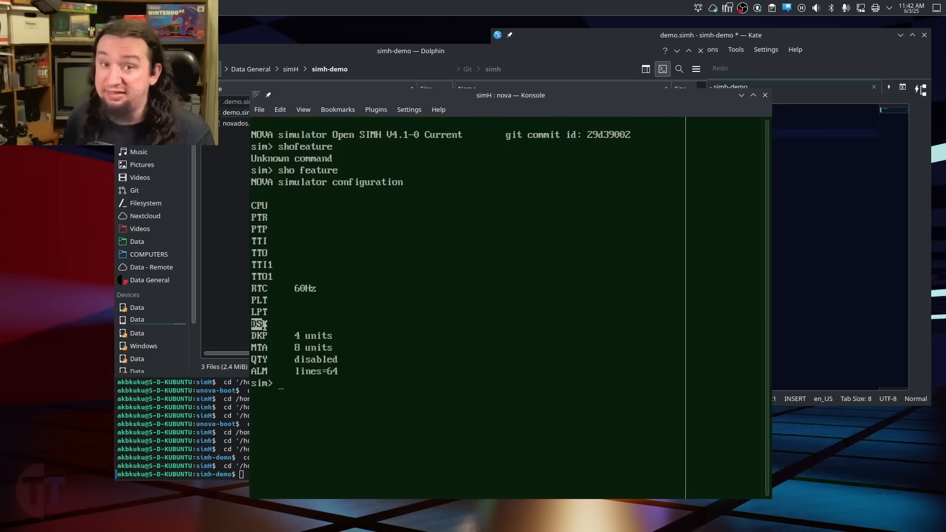
Step: Attach novados.dsk to disk unit dkp0, retyping after a dpk0 typo errors
type("at")
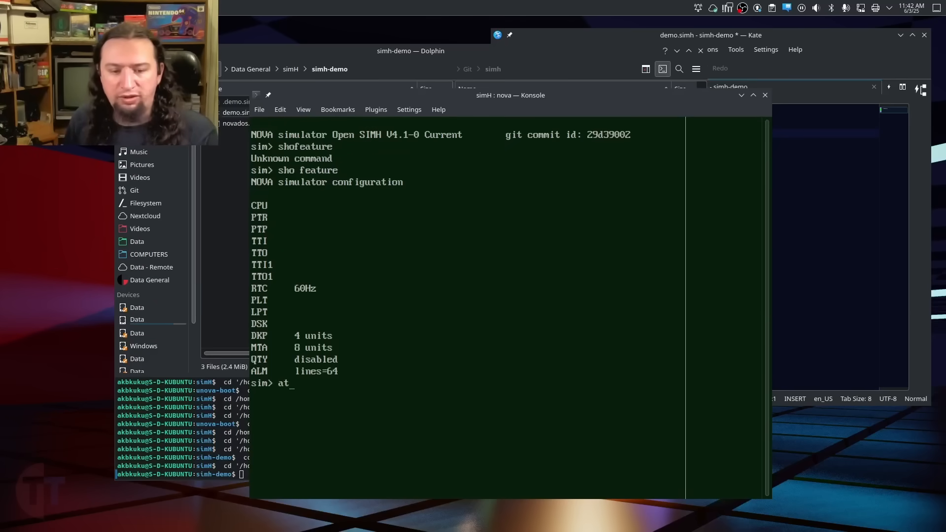
type("t dp")
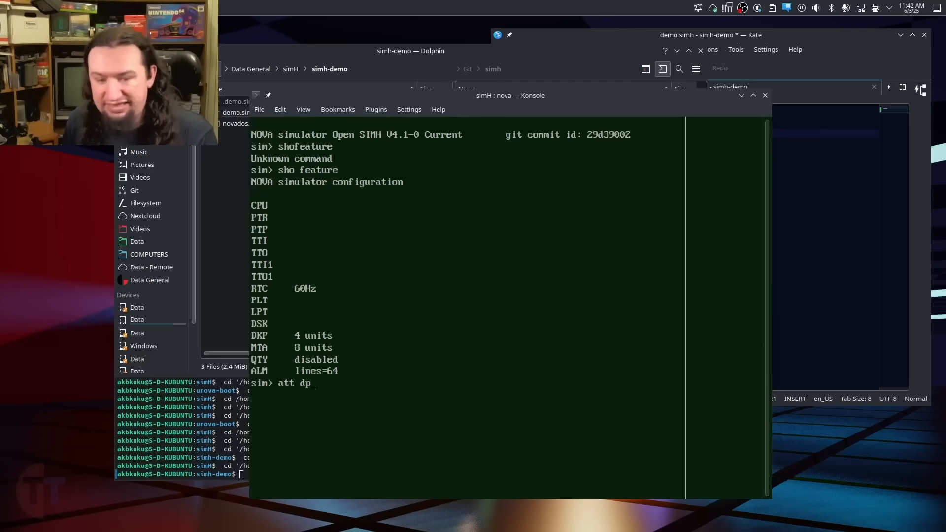
type("k0 novados.dsk")
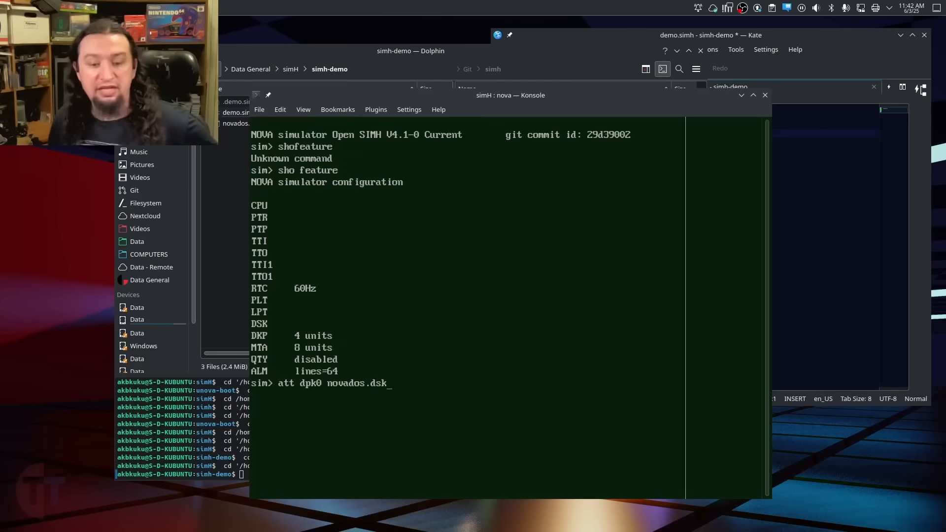
key("Return")
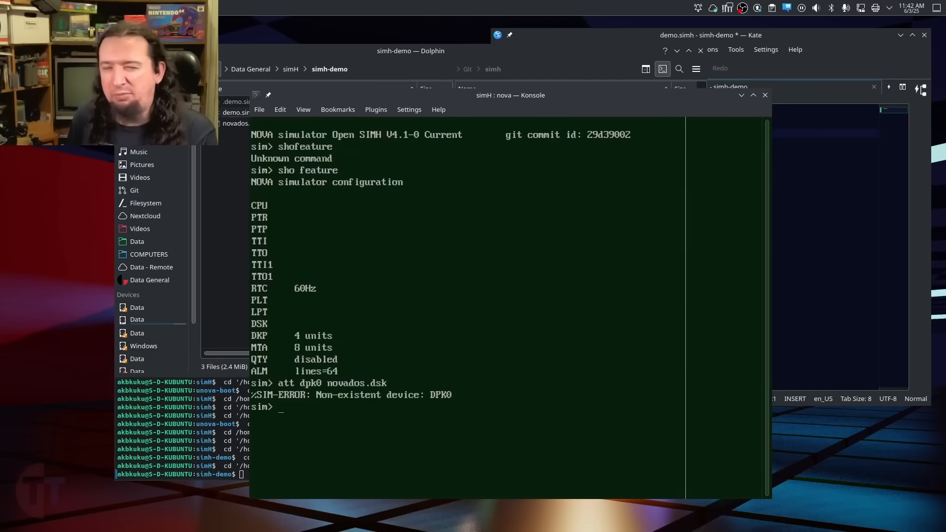
type("att dpk0 novados.dsk")
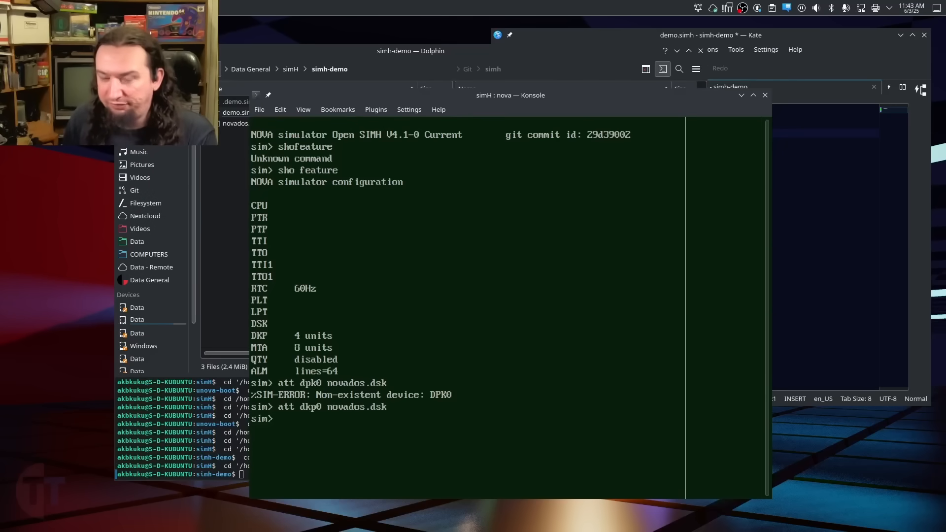
Step: Review help dkp output, noting the AUTOSIZE option among the drive settings
type("help")
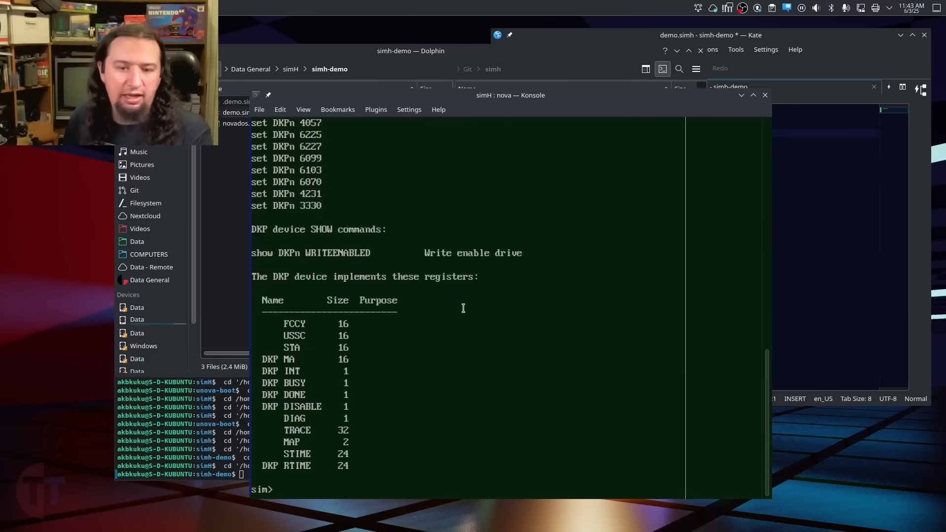
scroll("up", 3)
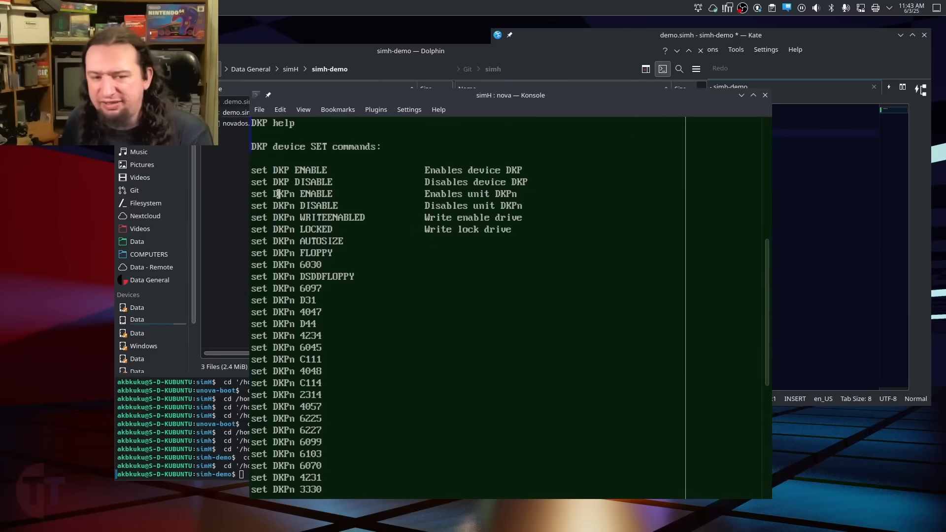
scroll("down", 3)
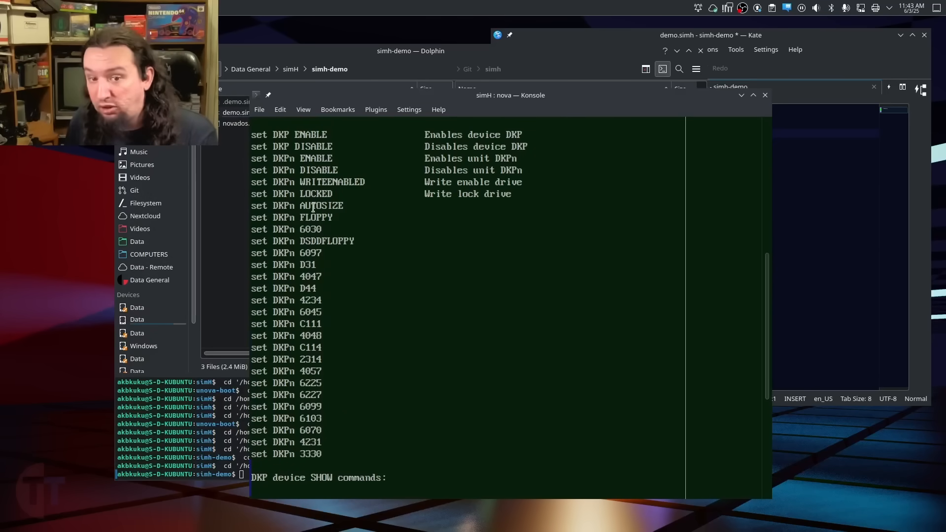
mouse_move(384, 205)
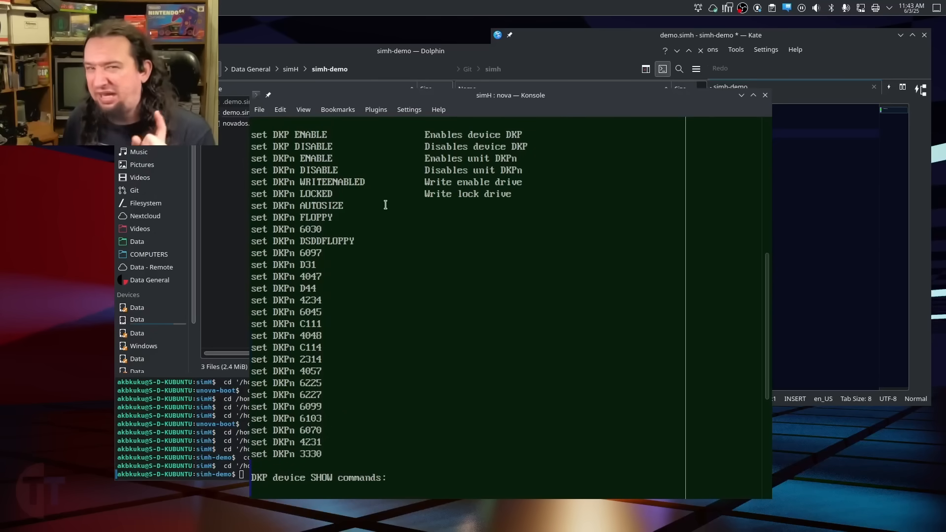
double_click(322, 205)
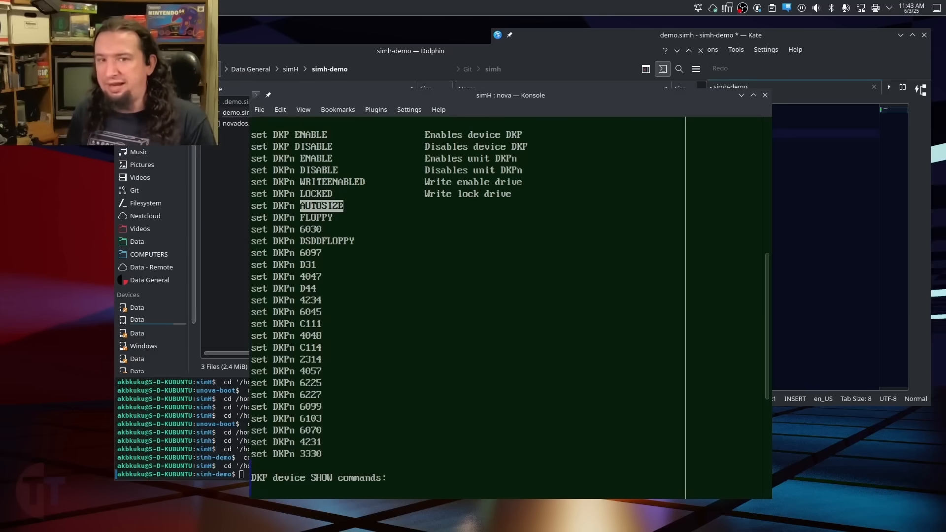
scroll("down", 3)
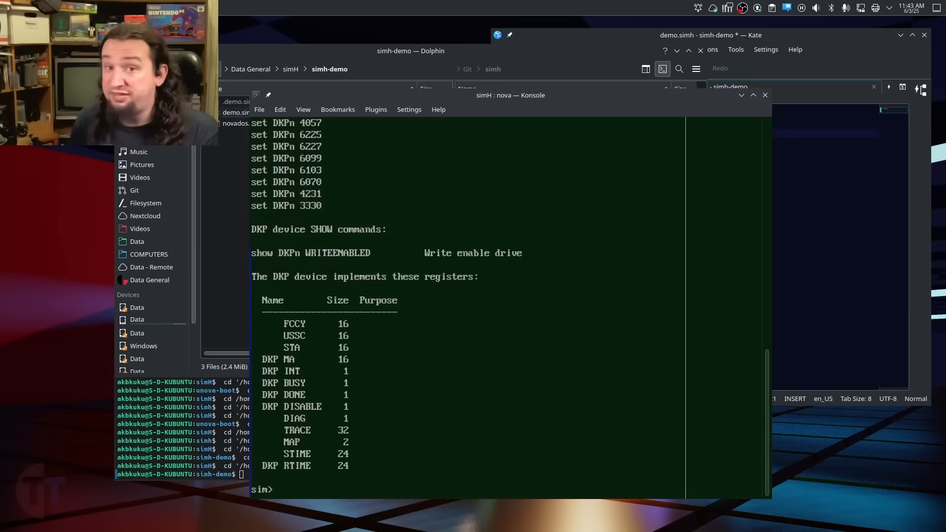
Step: Show dkp0 to confirm novados.dsk attached as a 4047 Diablo 31 drive, write enabled
type("show dkp0")
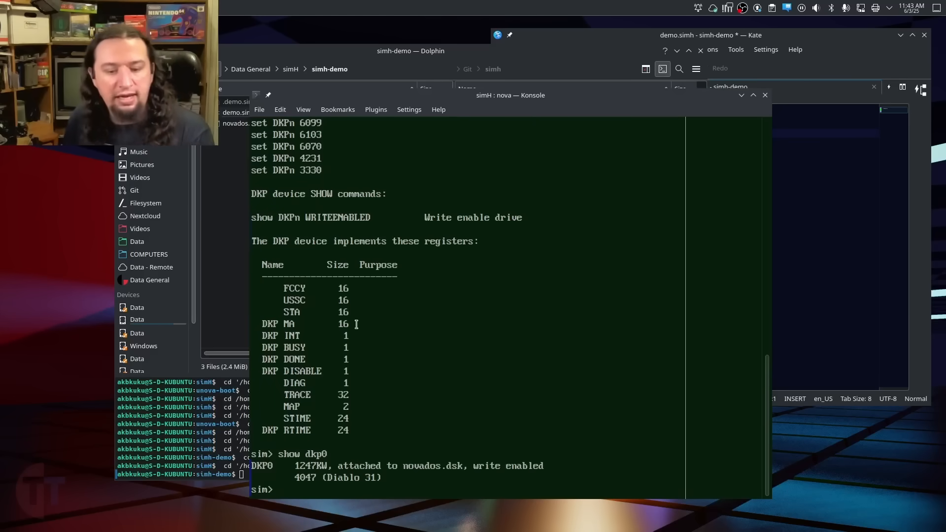
double_click(305, 477)
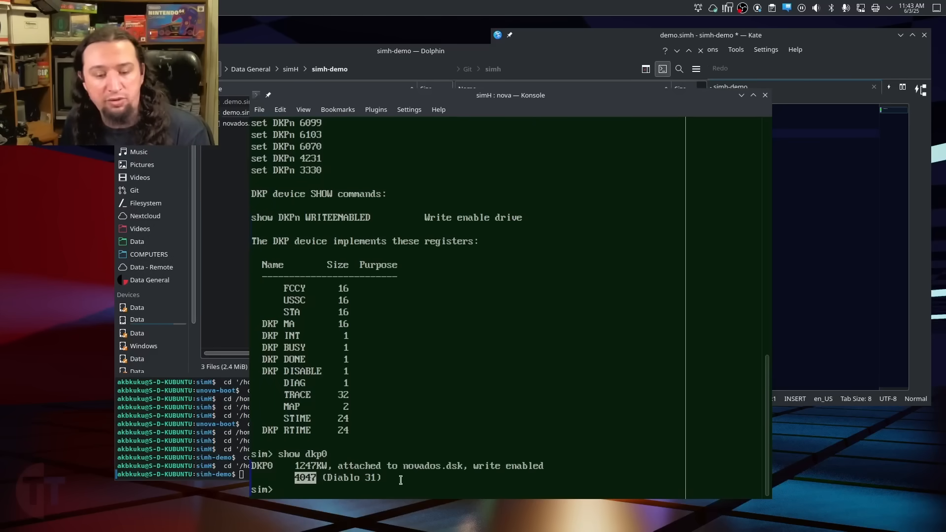
mouse_move(456, 458)
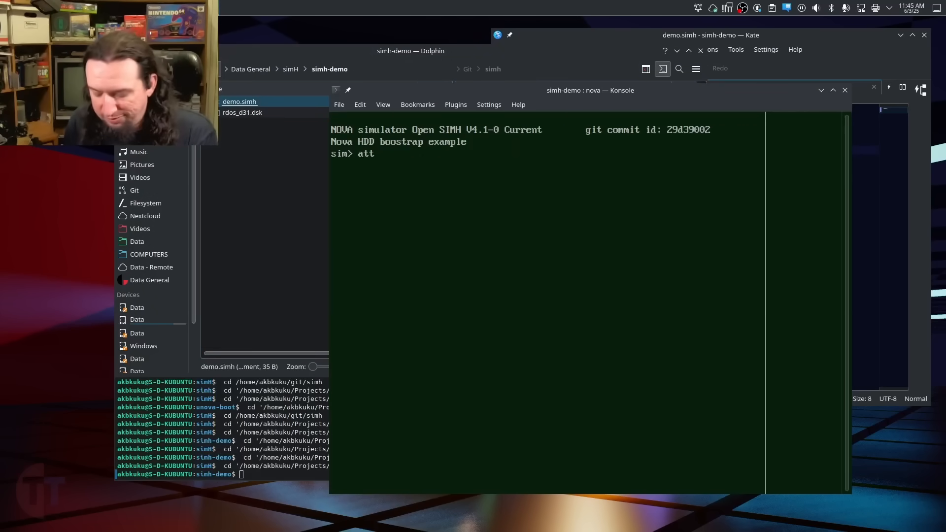
Step: Attach rdos_d31.dsk to dkp0 and list all four DKP drive units with show dkp
type("dpk")
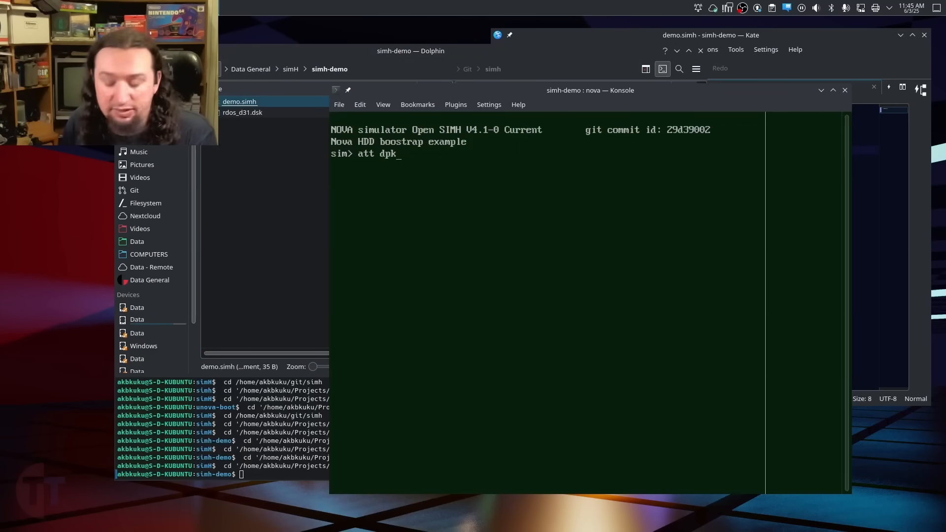
key("Return")
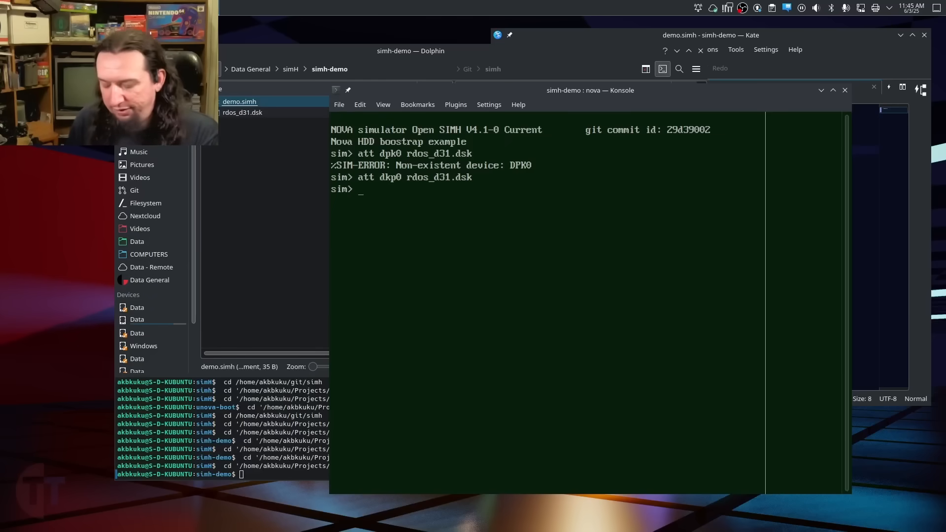
type("show dkp0")
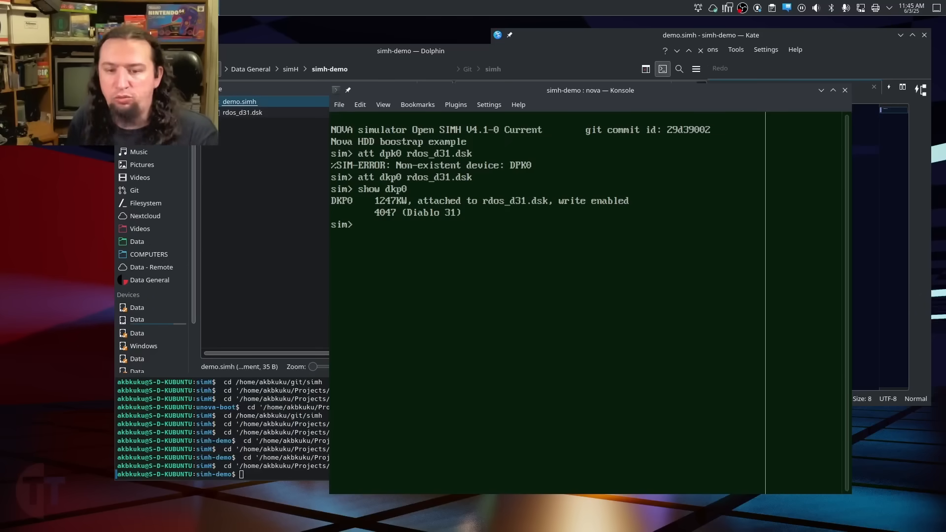
type("show dkp")
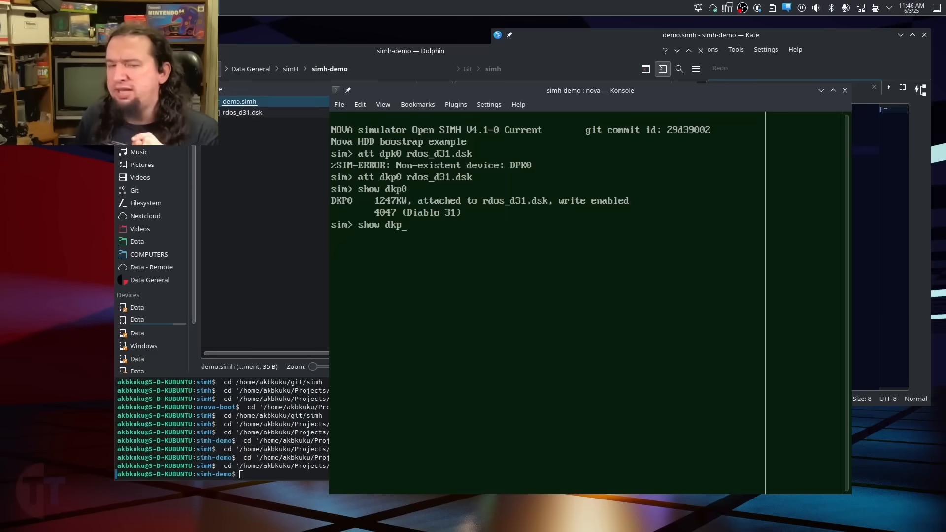
key("Return")
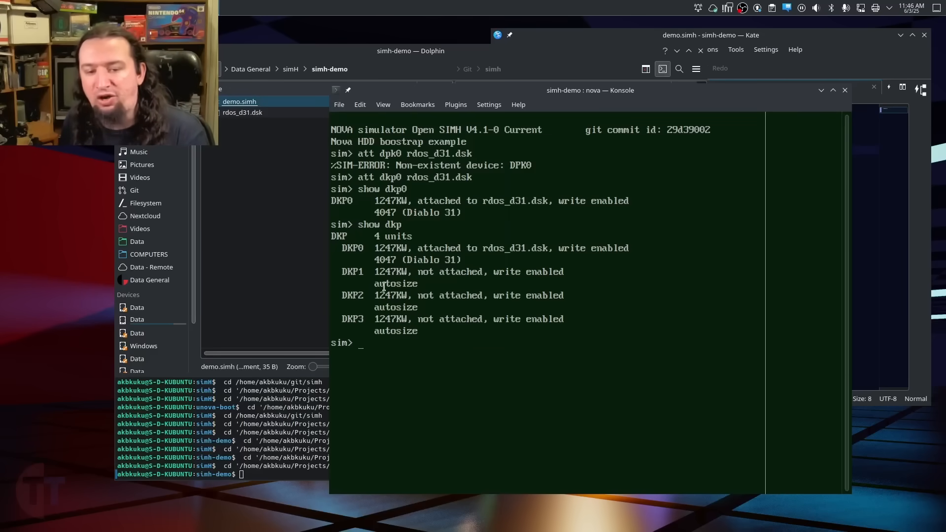
double_click(396, 284)
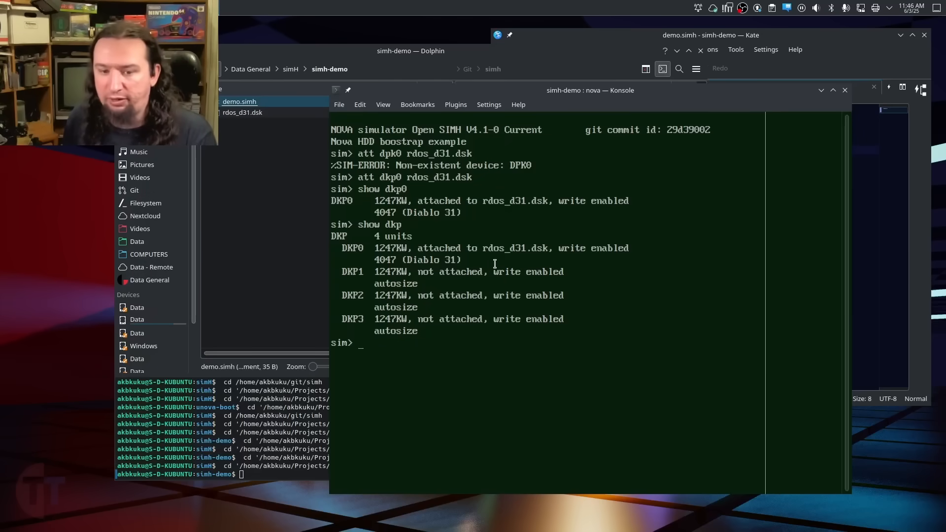
mouse_move(486, 350)
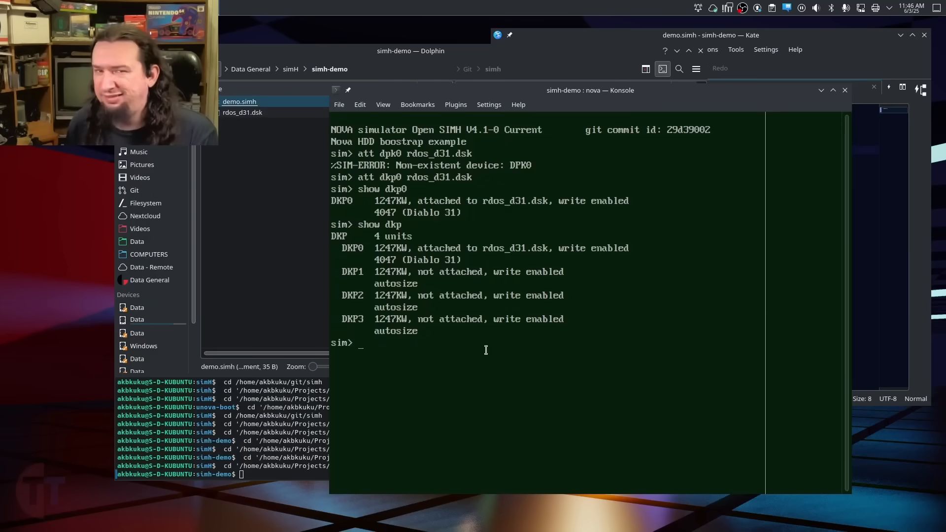
Step: Boot RDOS from dkp0 and answer its Date prompt with 1 1 88
type("boot")
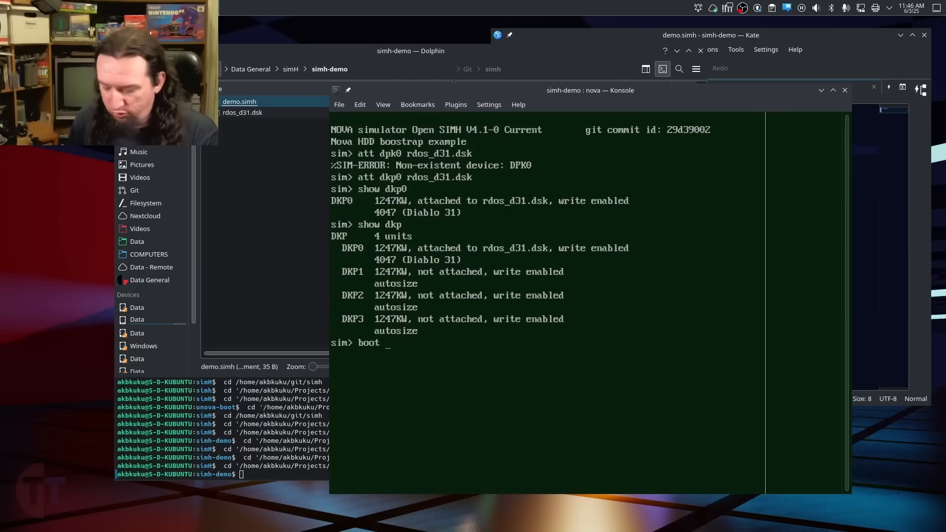
type("dkp0")
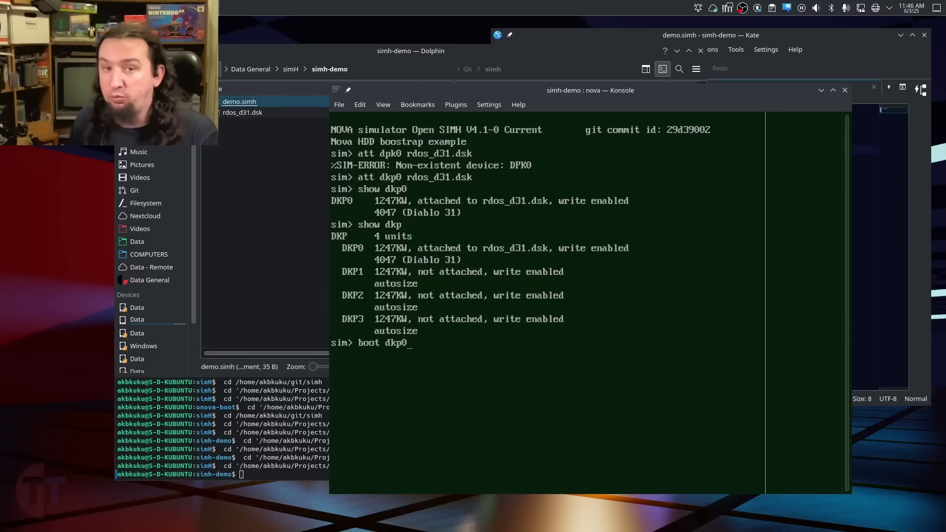
key("Return")
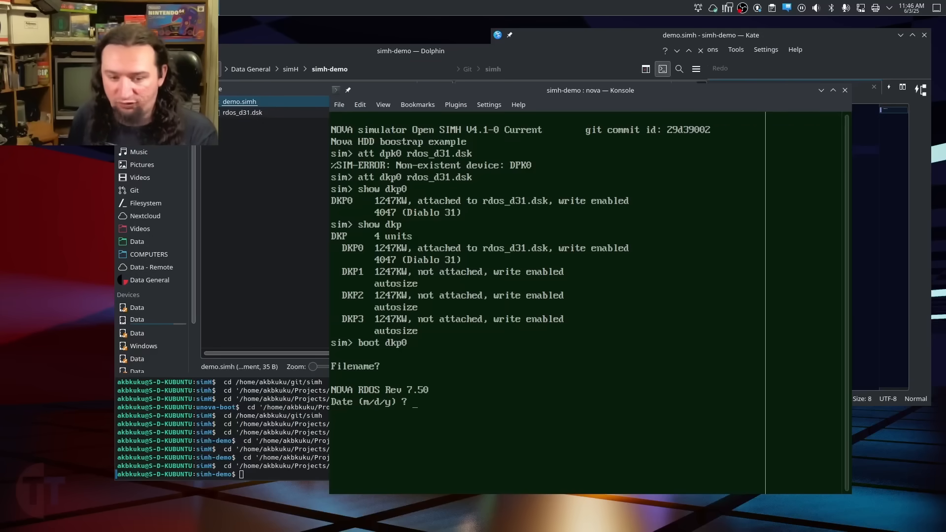
type("1 1")
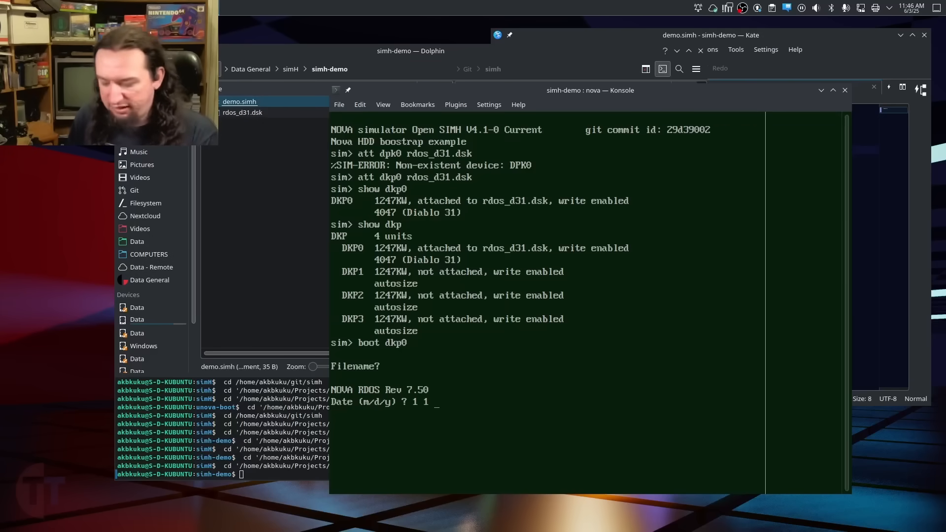
type("88")
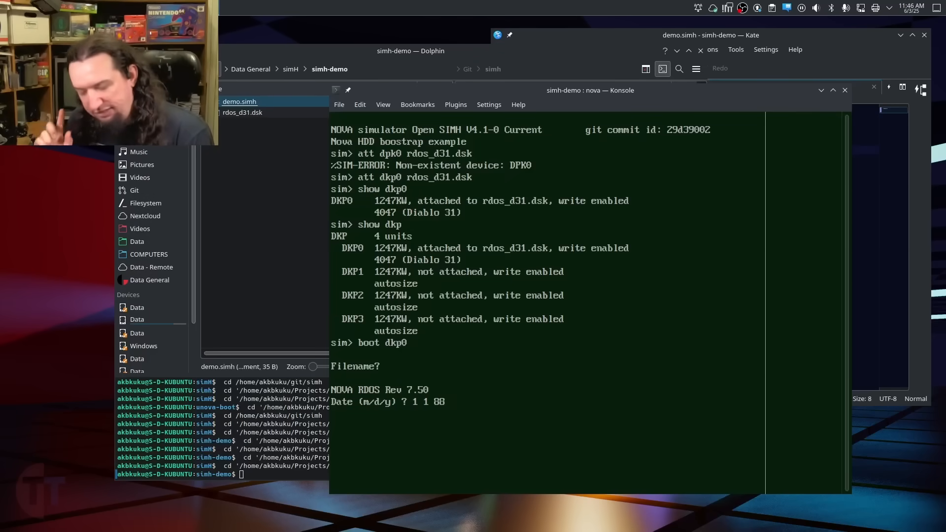
key("Return")
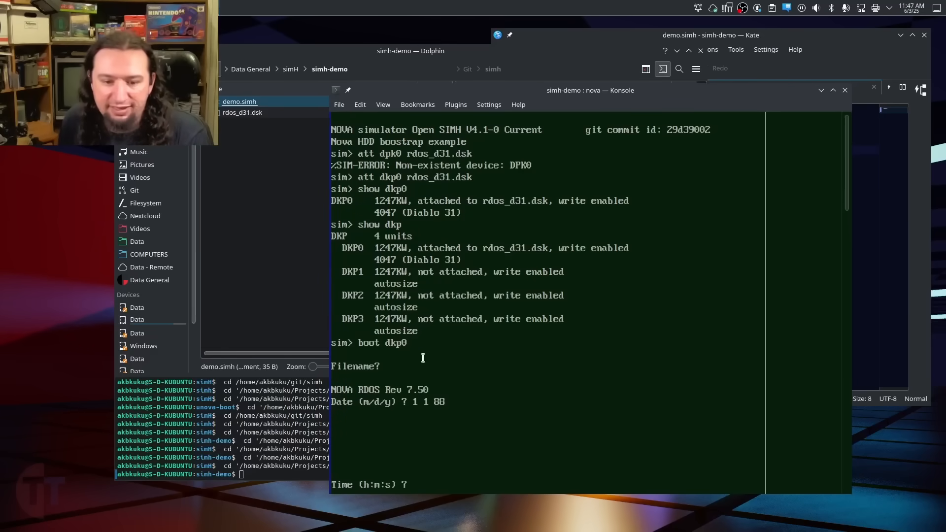
mouse_move(359, 176)
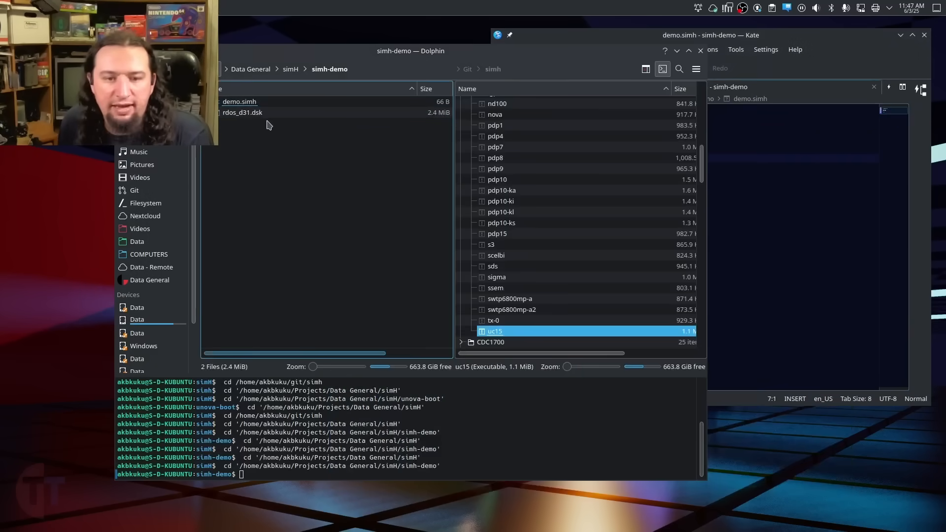
Step: In demo.simh add a '# HDD Setup' label above att dkp0 and a '# Terminal Setup' section
right_click(239, 101)
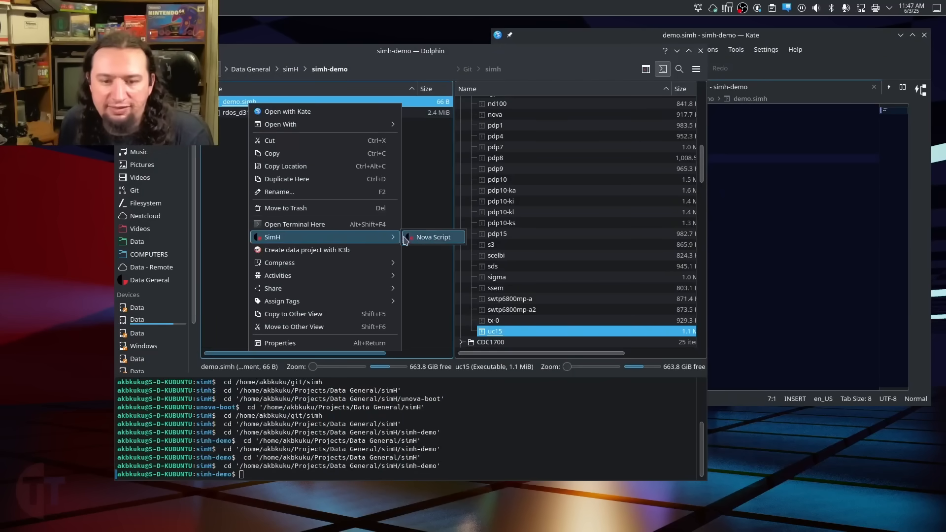
left_click(434, 236)
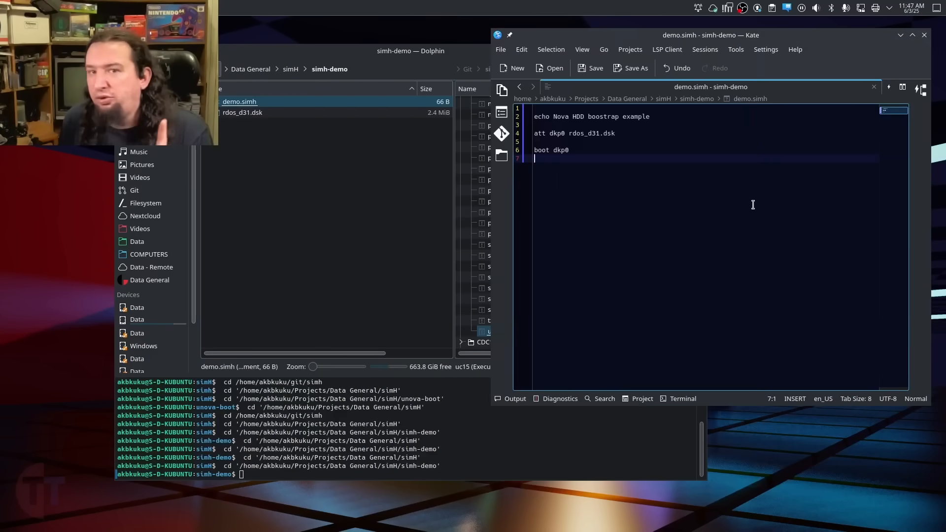
mouse_move(709, 200)
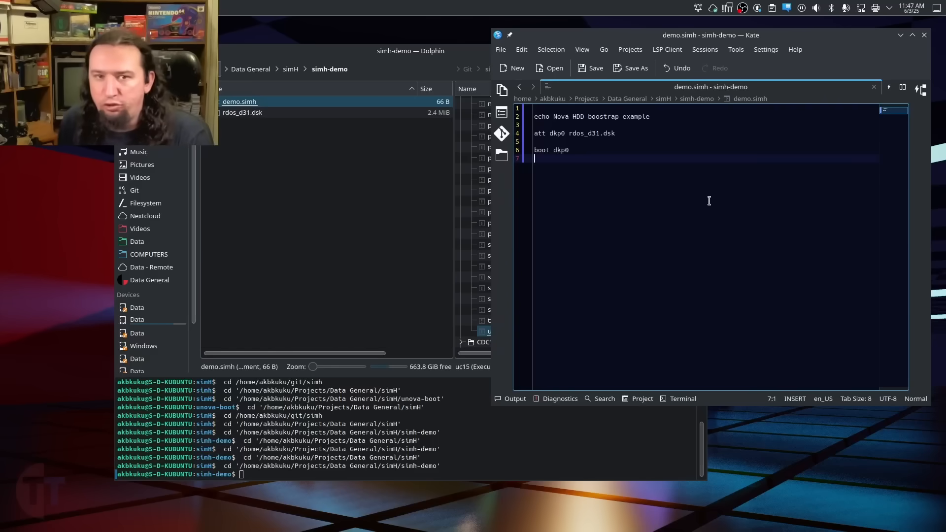
mouse_move(697, 213)
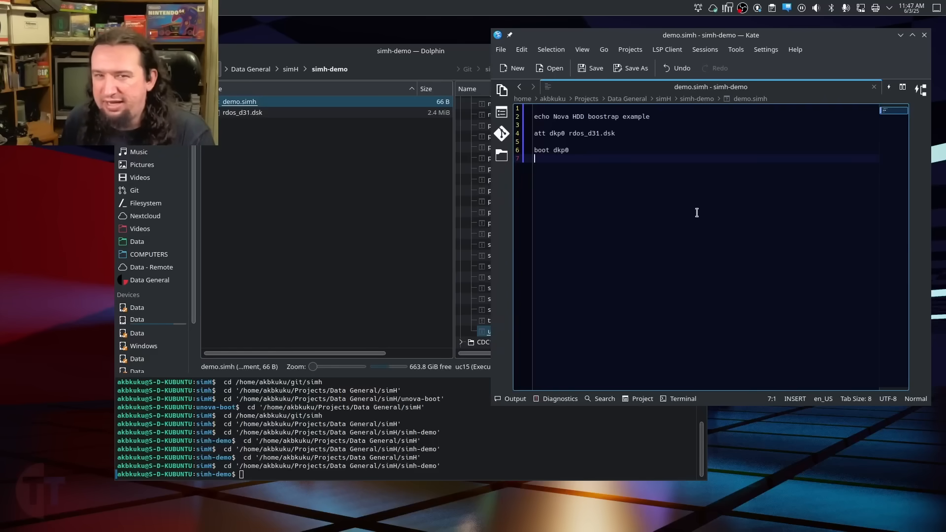
key("Return")
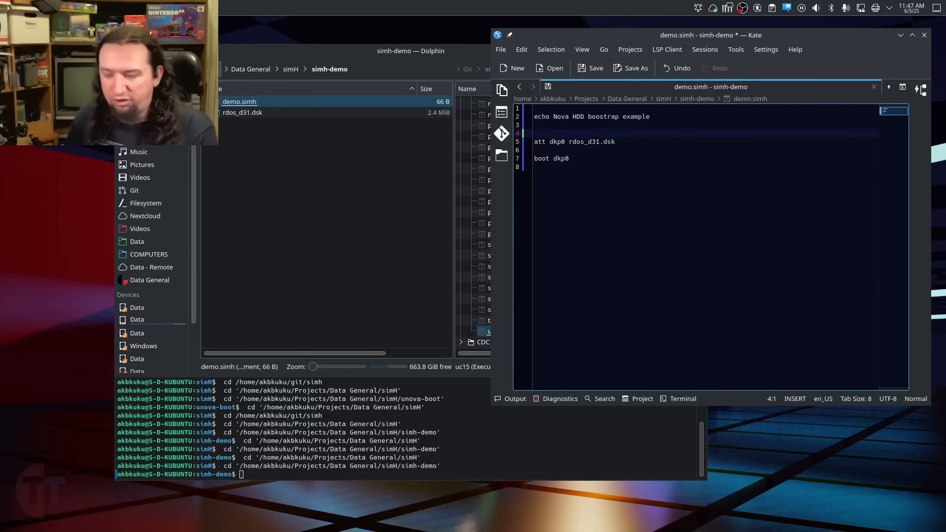
type("#")
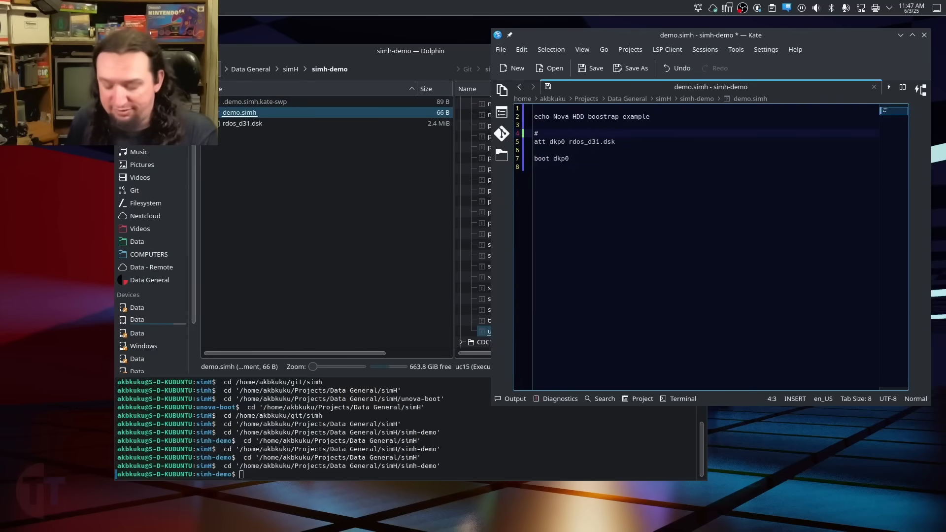
type("HDD Setup")
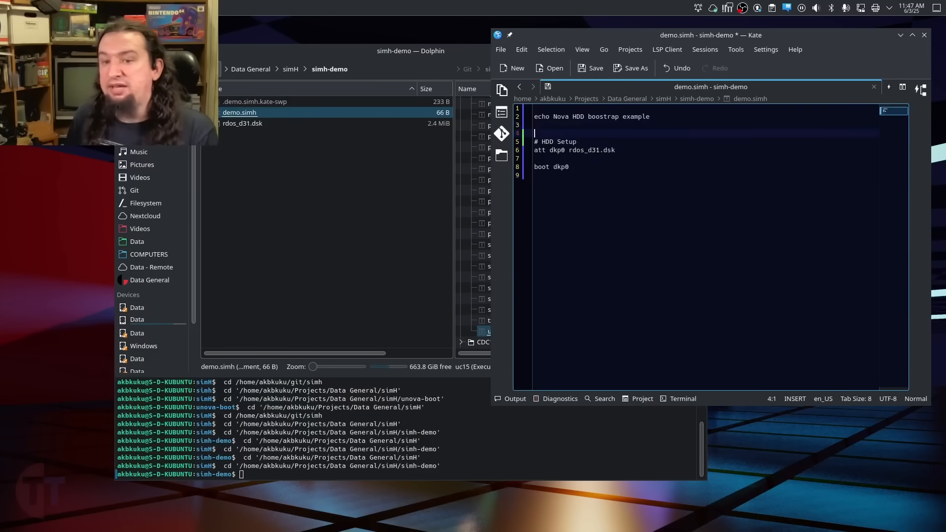
type("# Terminal")
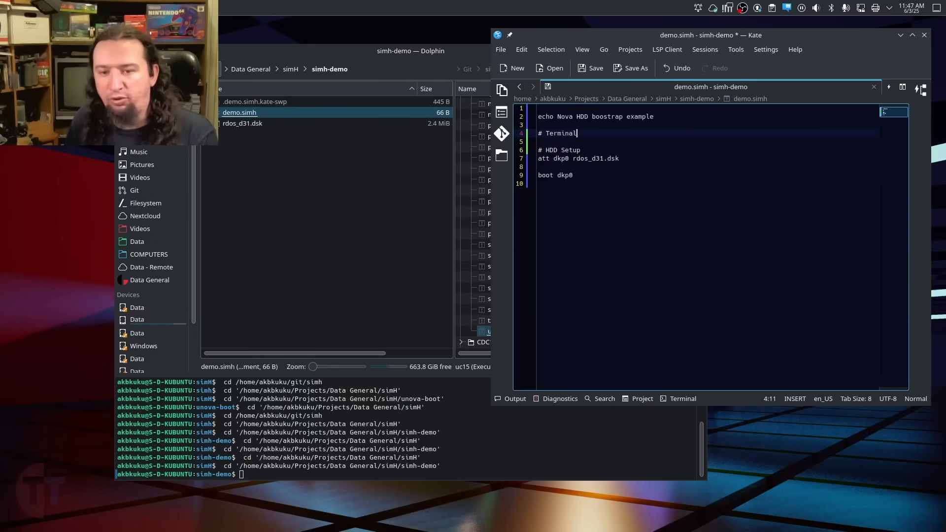
type("Setup")
type("set tti dasher")
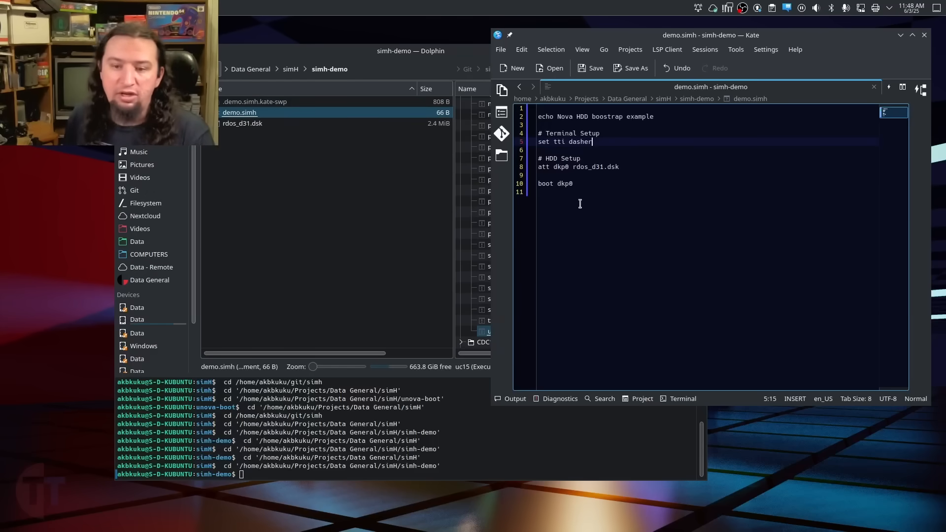
Step: Run demo.simh from Dolphin in SimH, answer the boot prompts with date 1 1 88 by hand, then close the session
right_click(239, 112)
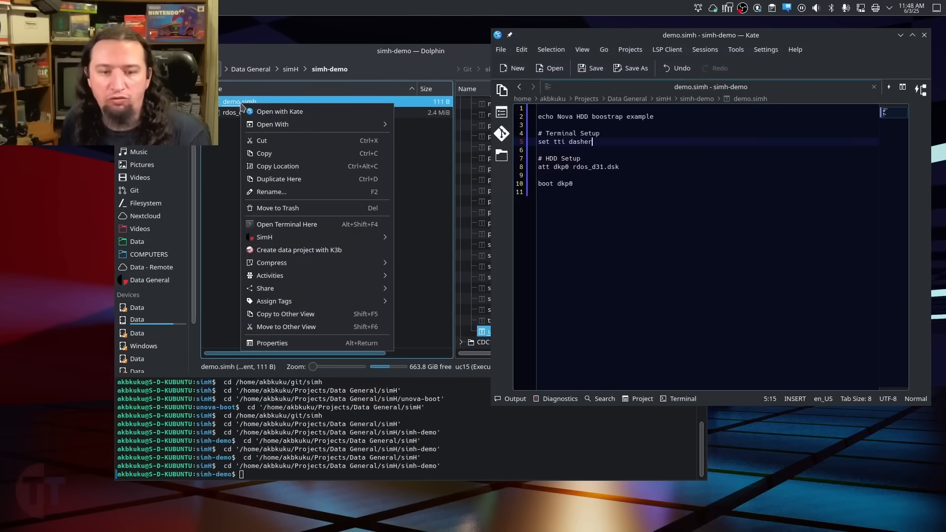
left_click(264, 237)
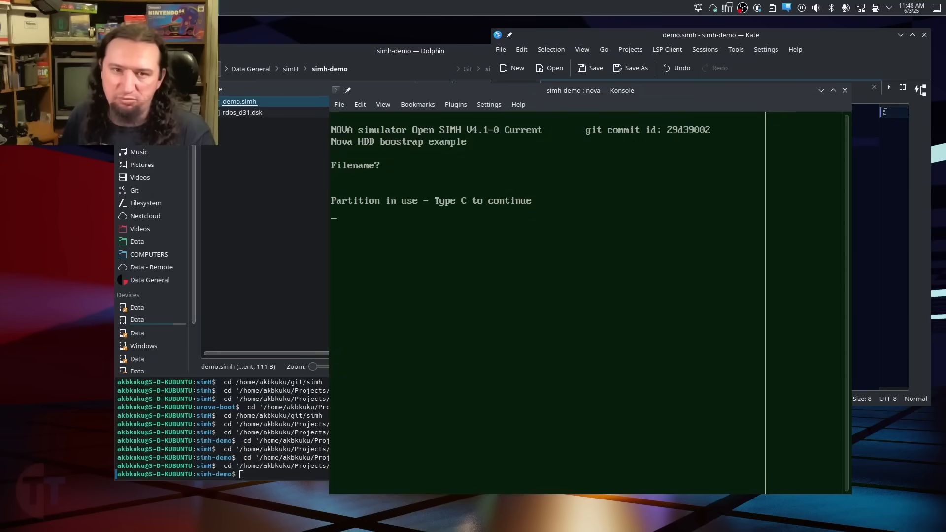
type("1 1 8")
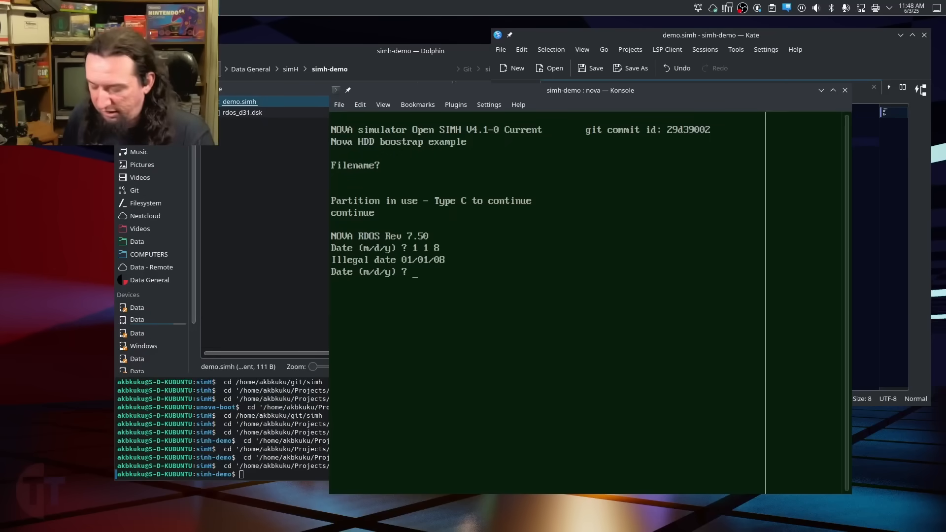
type("1 1 88")
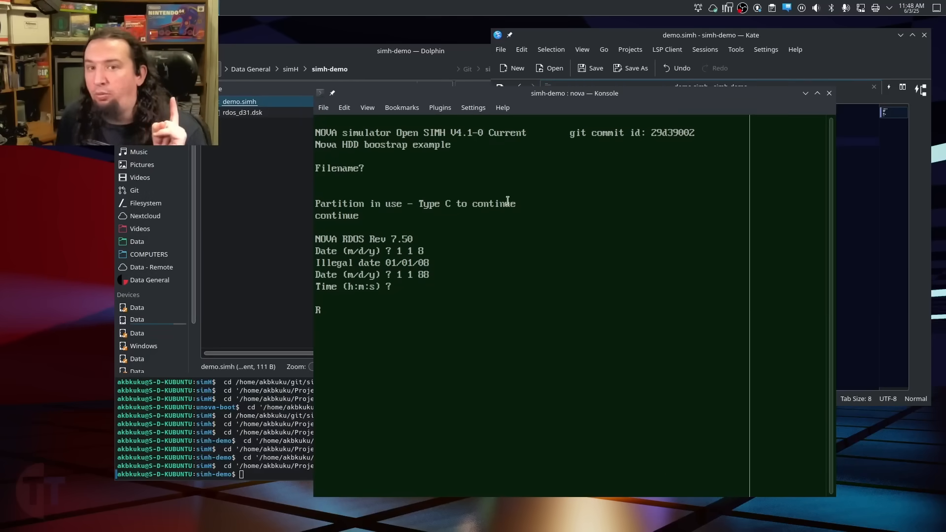
mouse_move(752, 103)
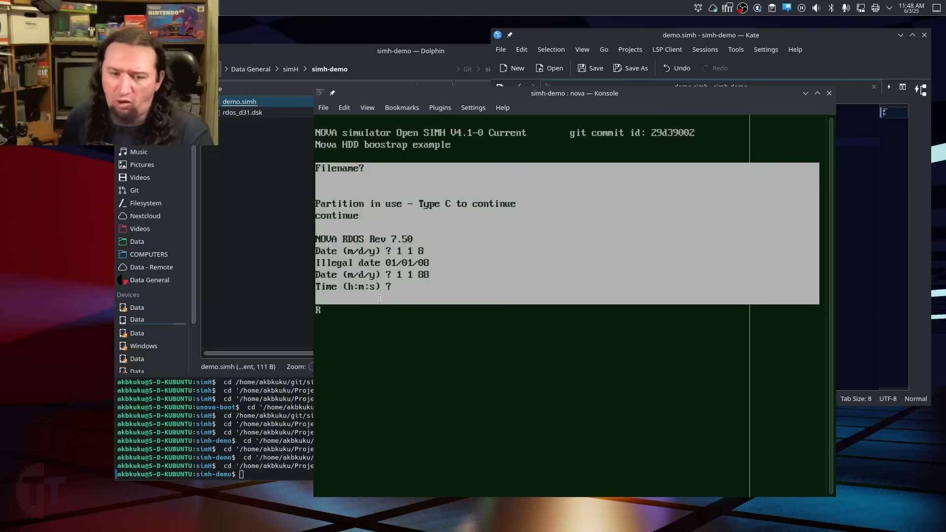
left_click(547, 236)
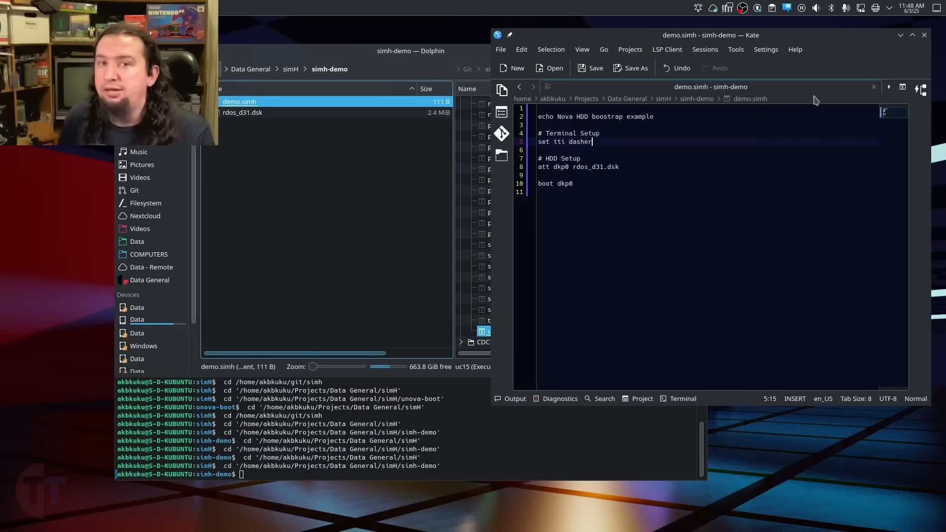
mouse_move(626, 187)
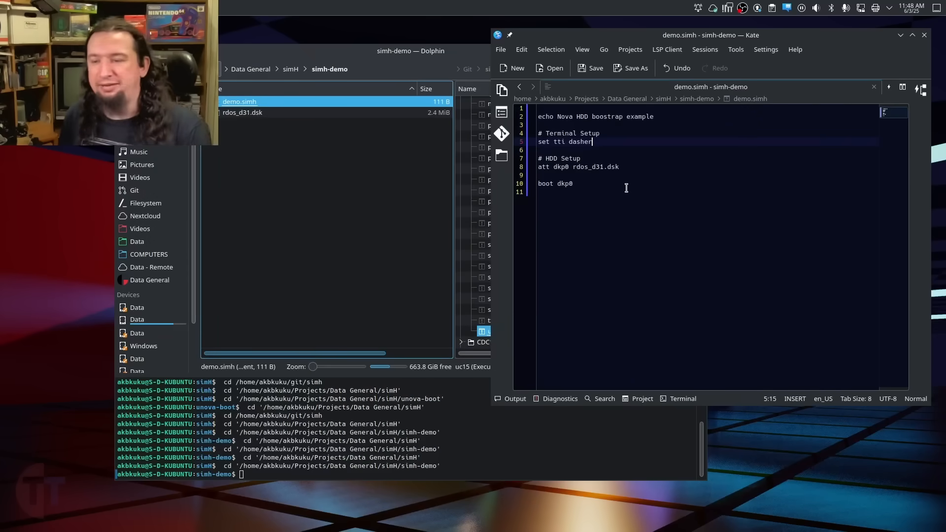
Step: Add a '# Login Automation' section with expect 'Filename? ' send -t after=2m,'\n'; continue
left_click(655, 116)
type("#")
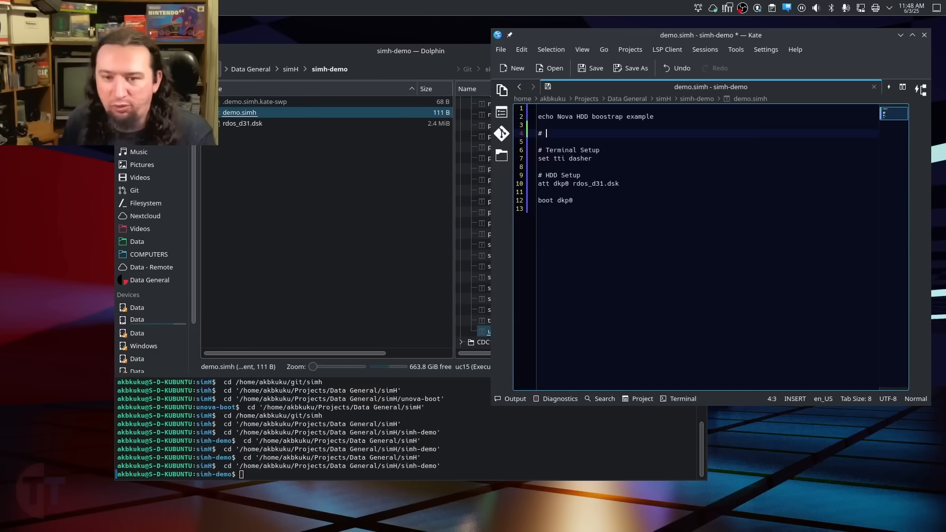
type("Login Automation")
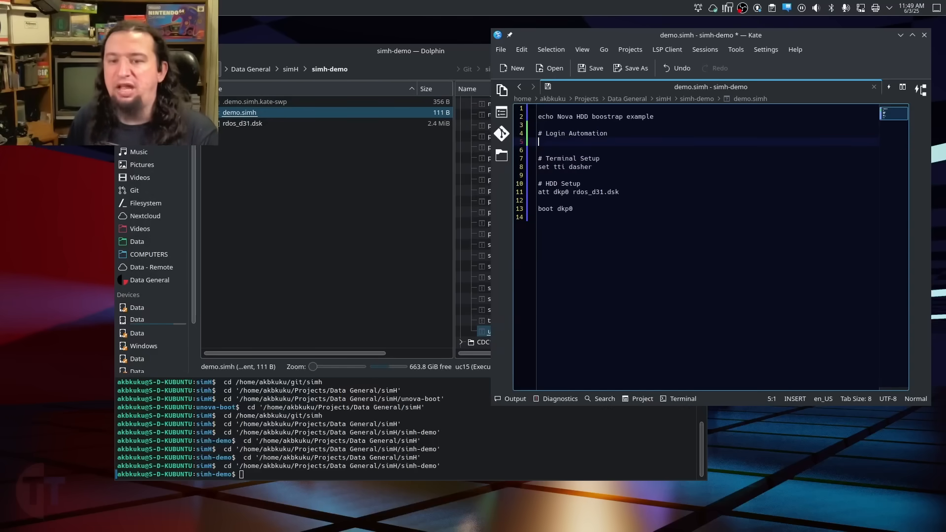
type("expect 'Filename? ' send -t after=2m,'\\n'; continue")
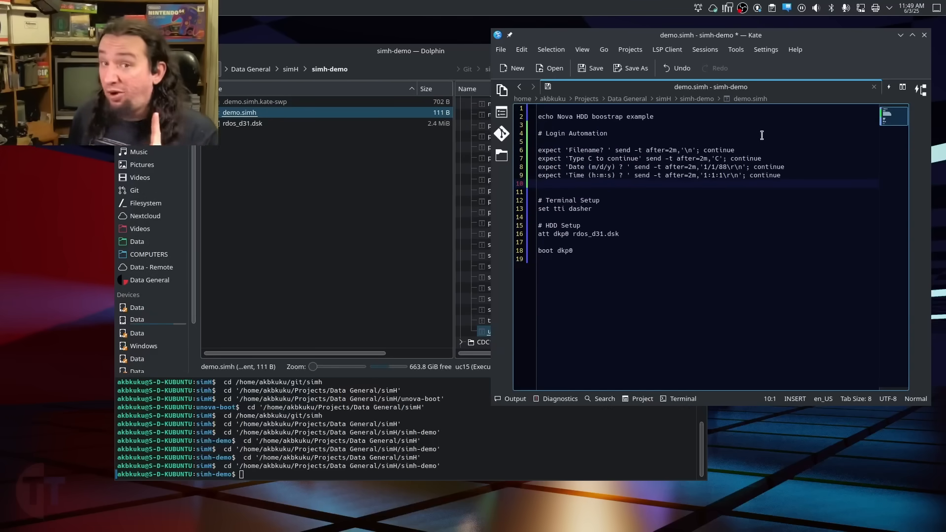
double_click(548, 149)
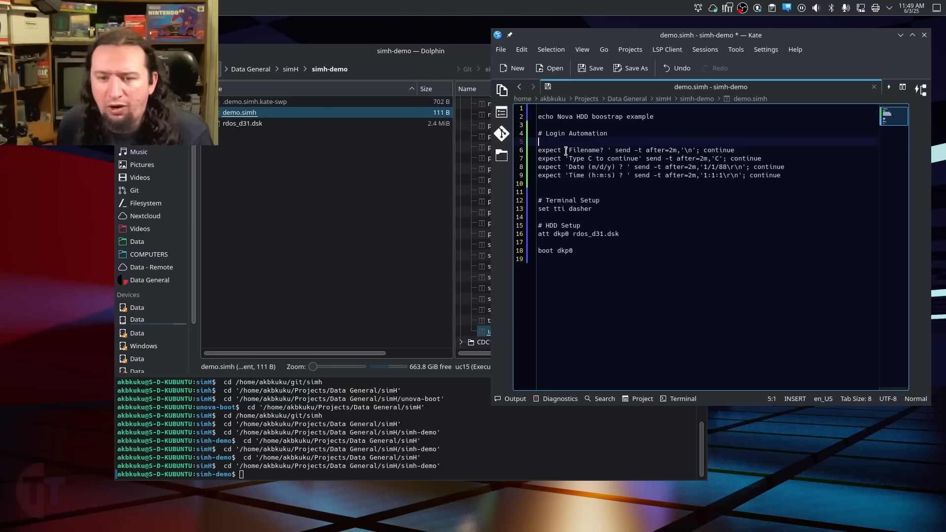
double_click(586, 150)
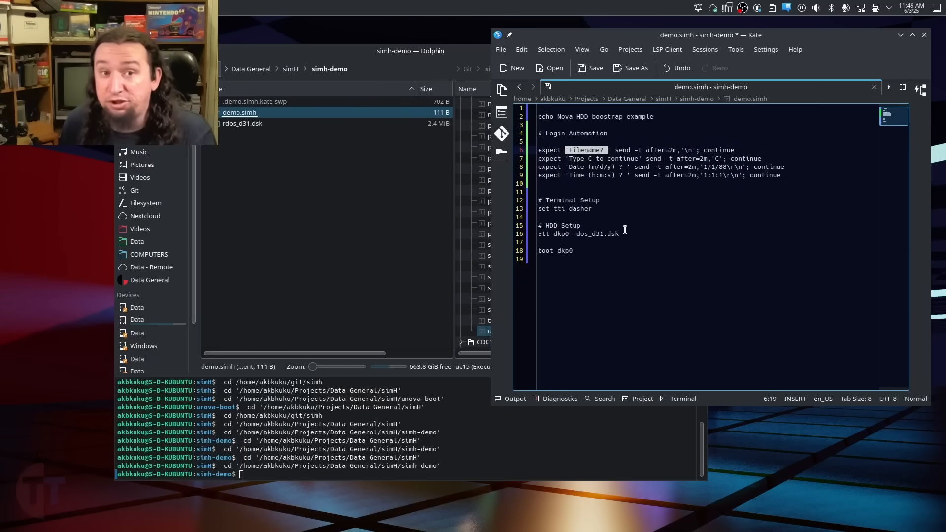
Step: Review the expect line's matched prompt and sent newline, then bring up demo.simh's run actions
left_click(600, 200)
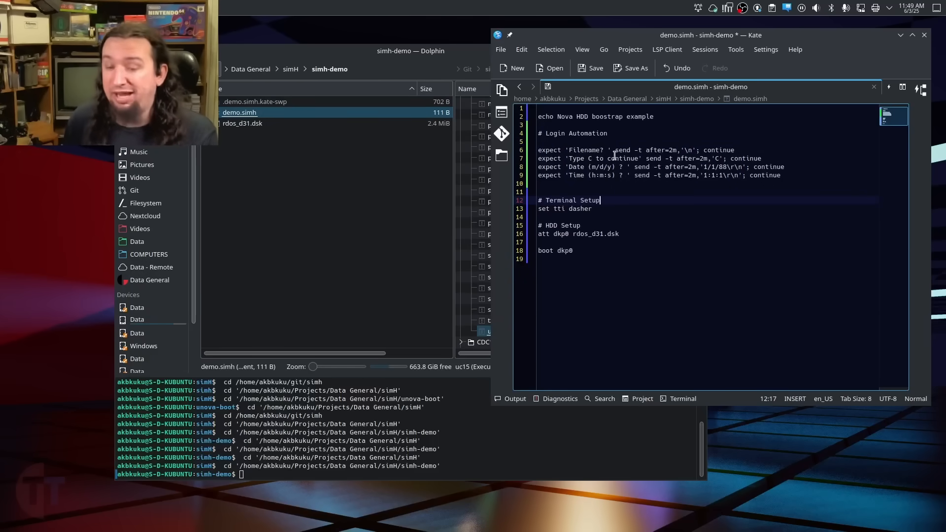
double_click(624, 150)
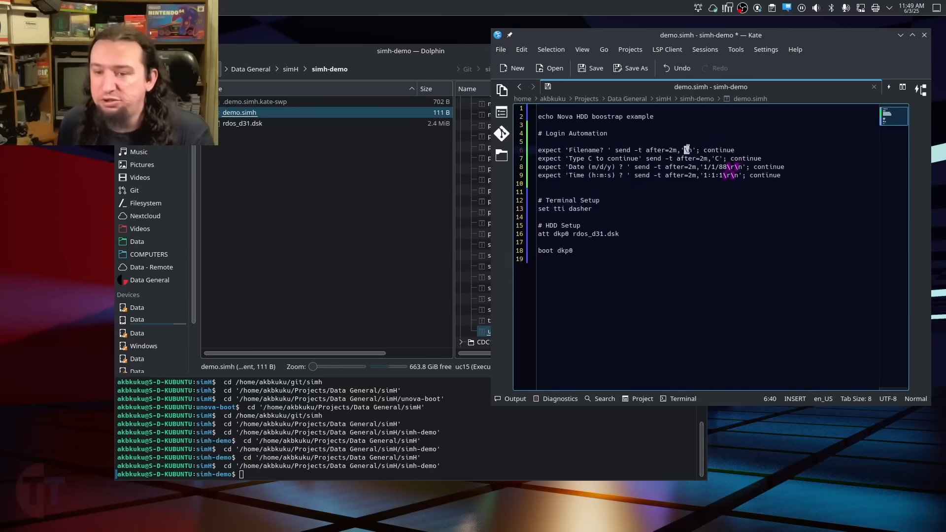
left_click(591, 209)
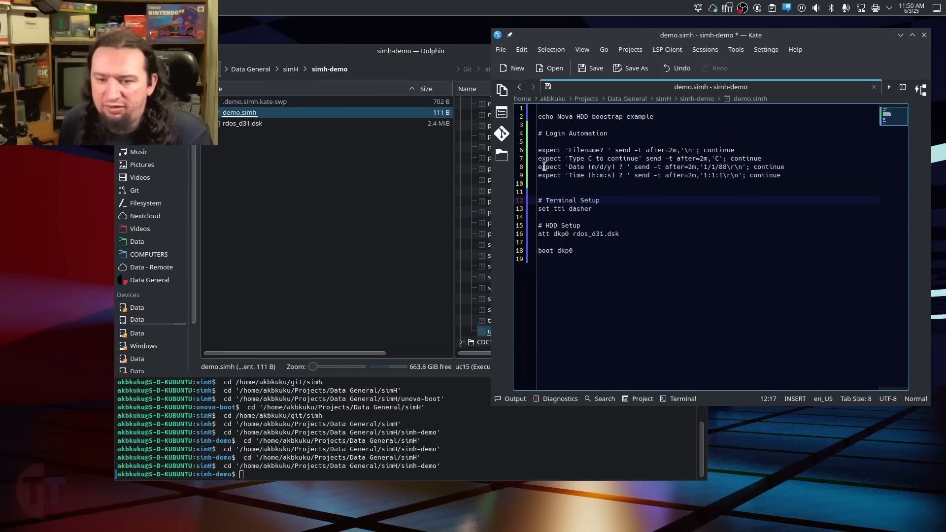
left_click(579, 176)
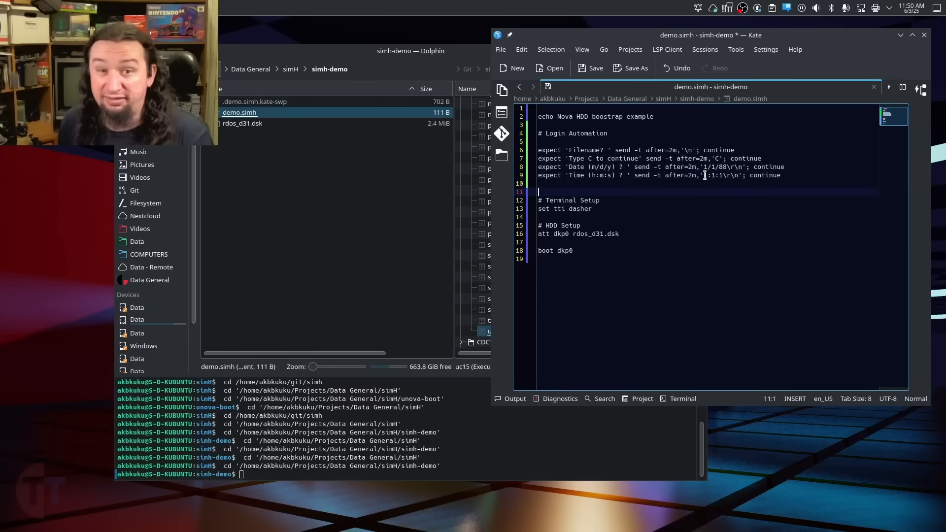
right_click(239, 112)
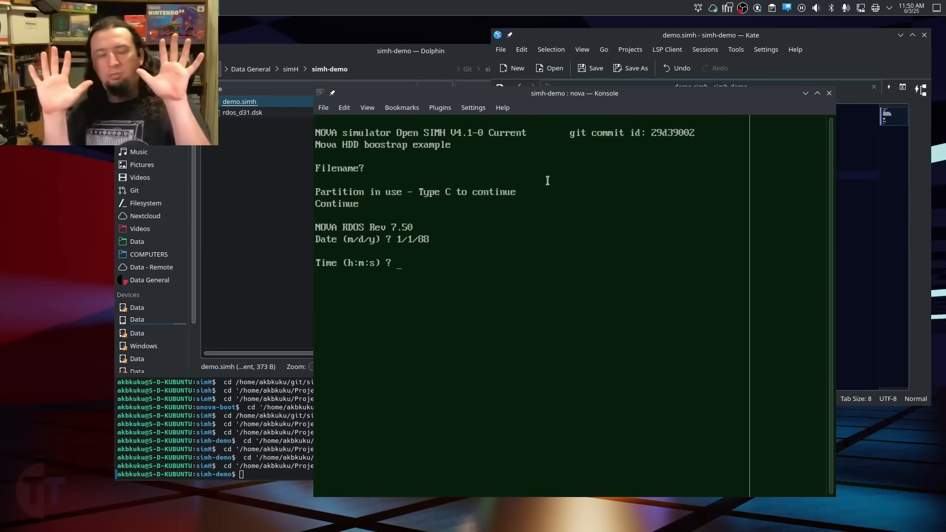
Step: Let the script auto-answer the boot prompts and enter time 1:1:1 to reach RDOS's R prompt
type("1:1:1")
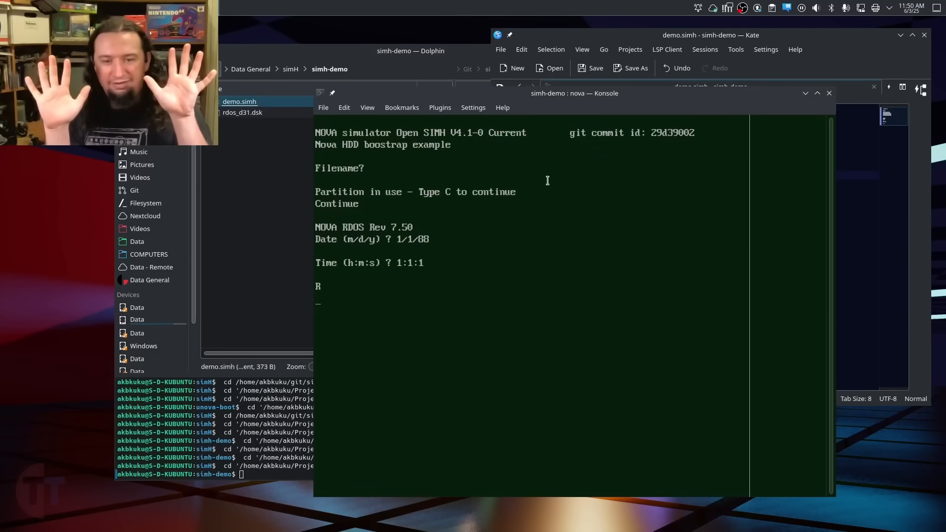
mouse_move(504, 278)
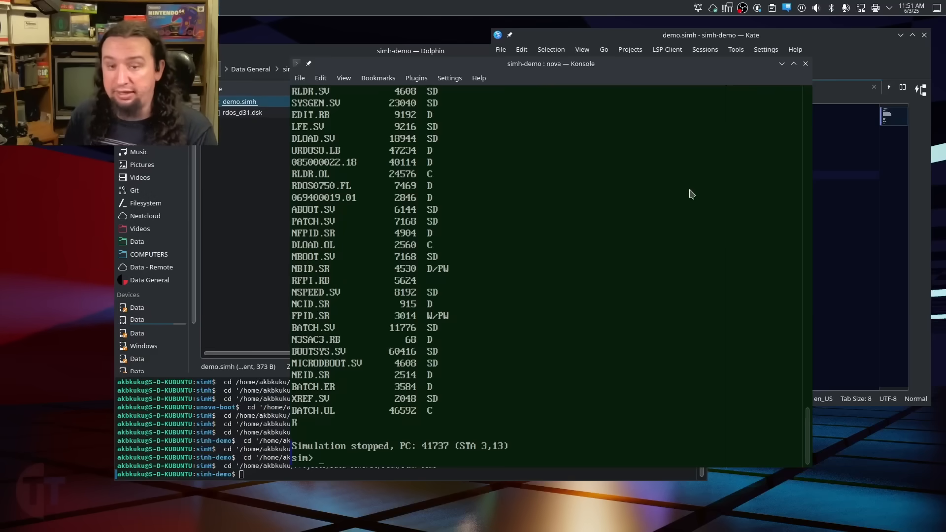
Step: Resume RDOS with continue so it prints the disk's file listing
type("continue")
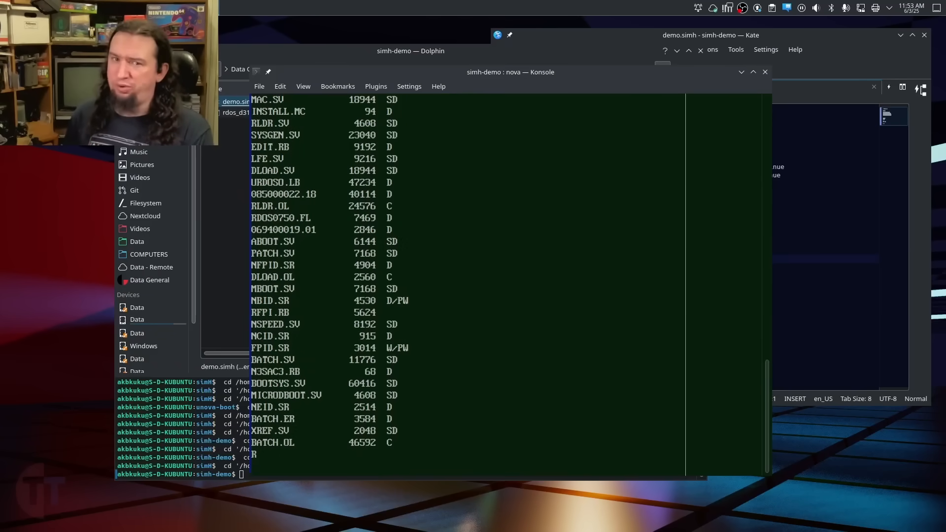
mouse_move(526, 193)
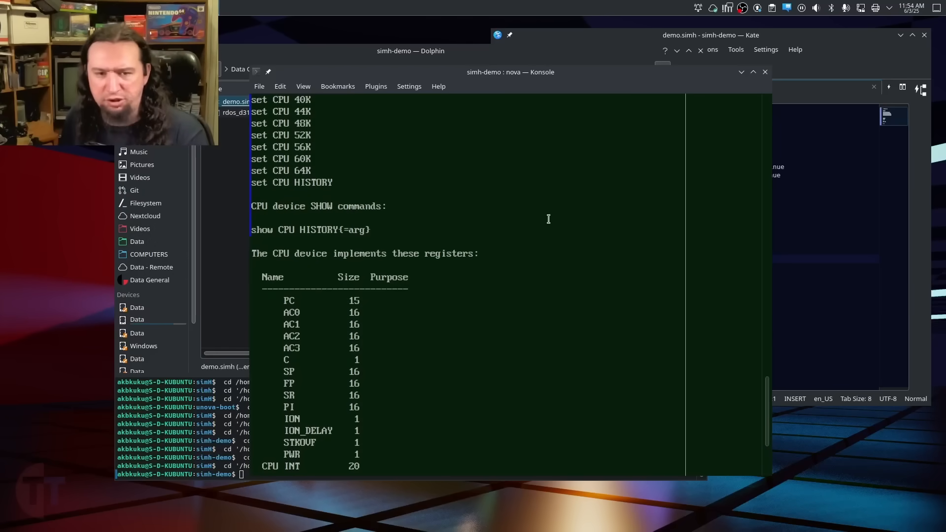
Step: Review the Nova CPU help's SET/SHOW commands and registers, then enter 'ls' at the sim> prompt
scroll("up", 3)
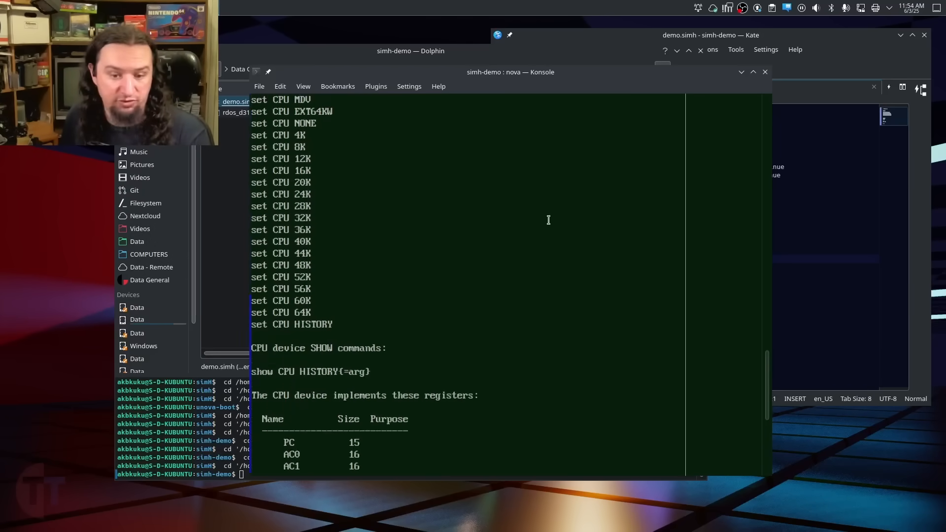
scroll("down", 3)
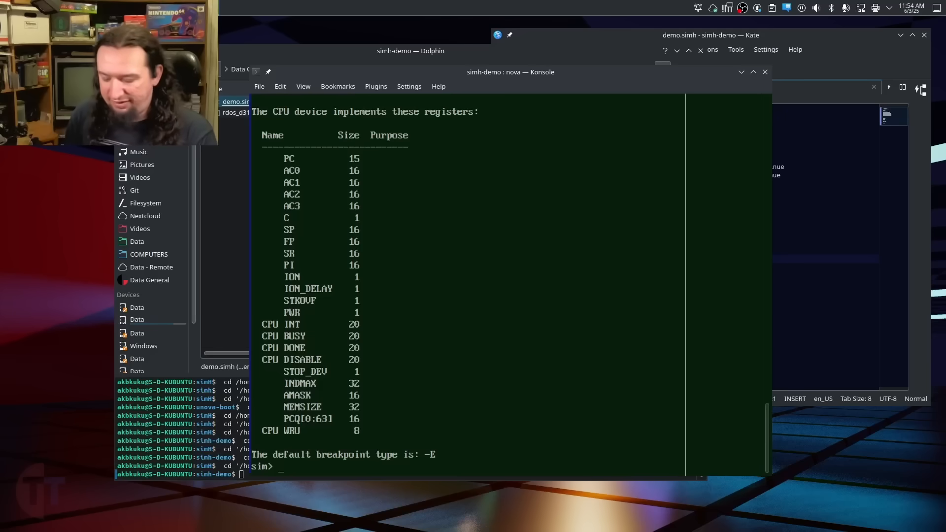
type("ls")
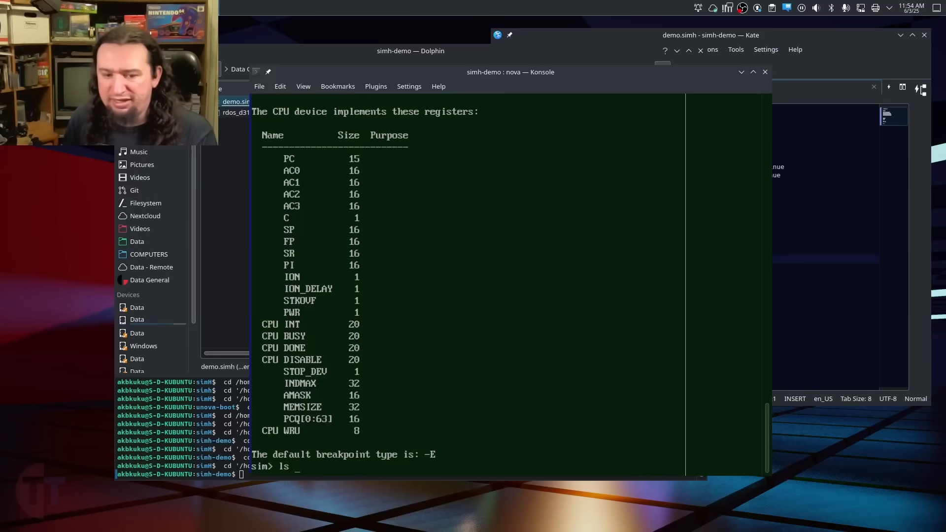